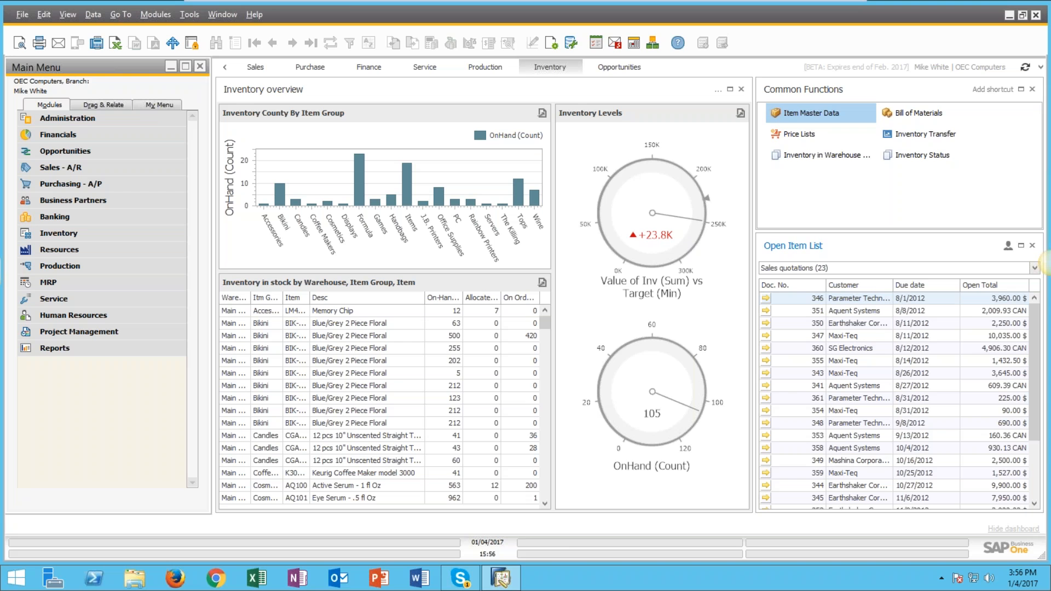
{"action": "mouse_move", "coordinate": [75, 129]}
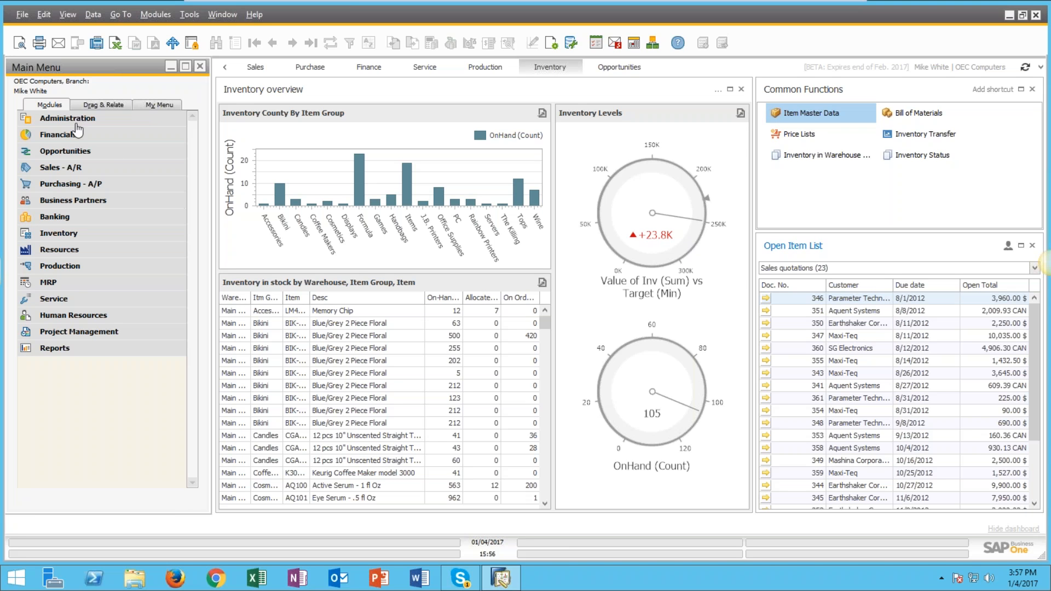
Step: Open B1 Usability Config under Administration > Add-Ons > B1 Usability Package
{"action": "left_click", "coordinate": [67, 118]}
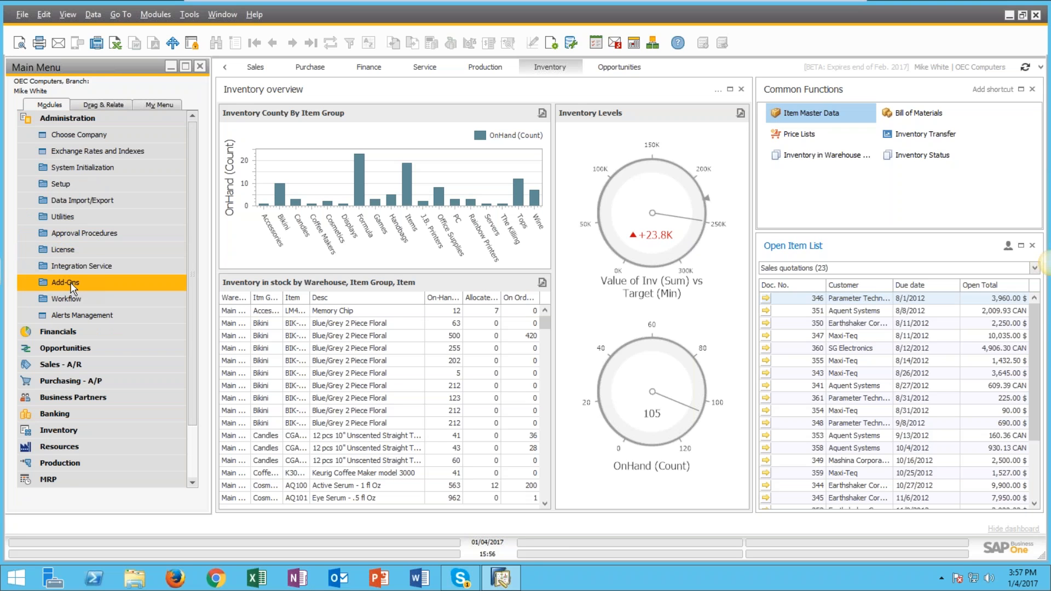
{"action": "left_click", "coordinate": [65, 282]}
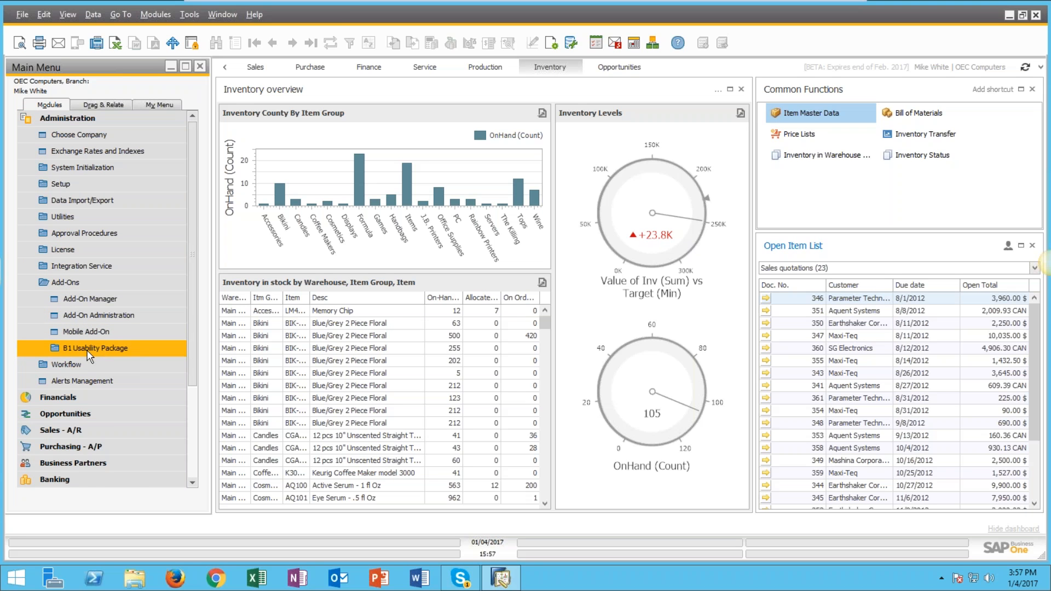
{"action": "left_click", "coordinate": [94, 348]}
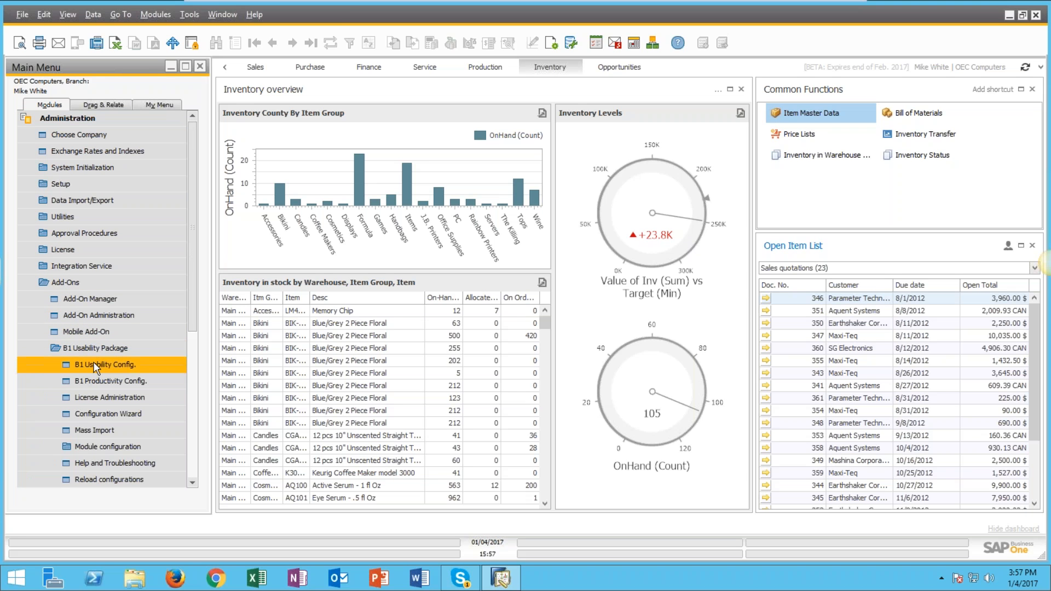
{"action": "double_click", "coordinate": [105, 364]}
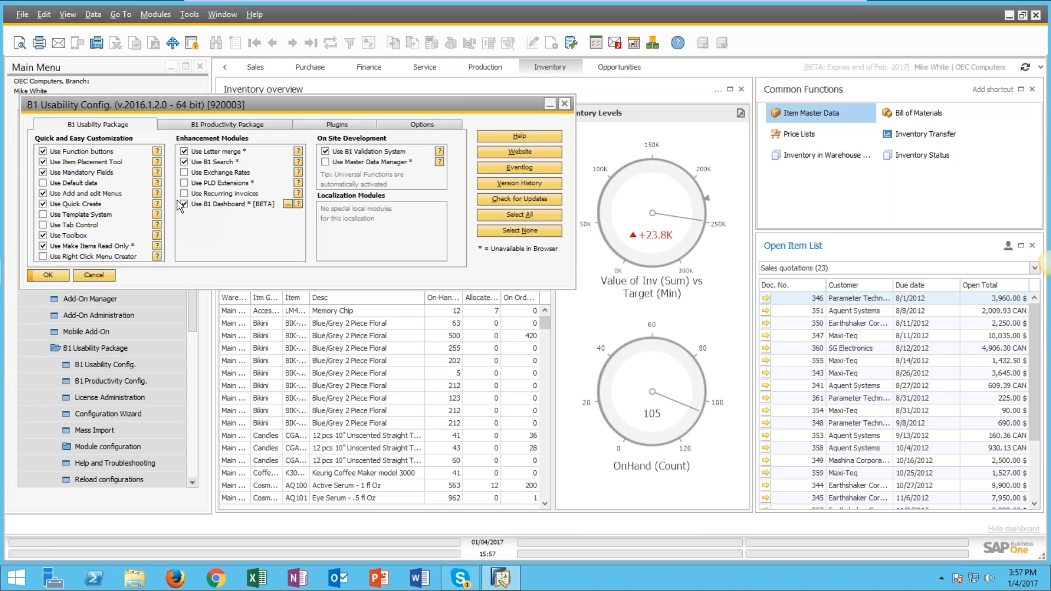
Step: View the Include users list for Use B1 Dashboard, cancel it, and close B1 Usability Config
{"action": "left_click", "coordinate": [185, 204]}
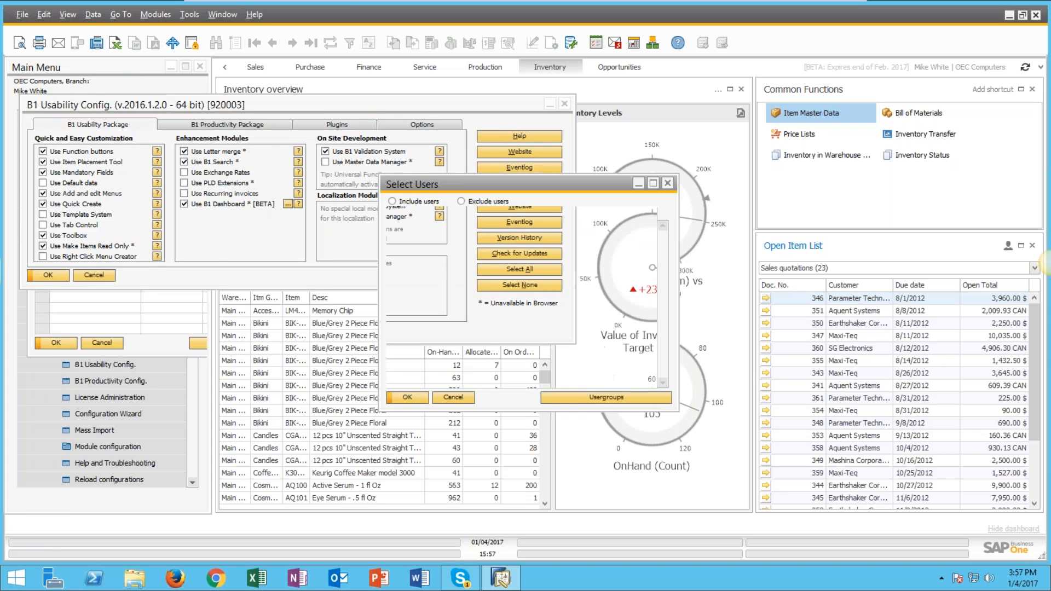
{"action": "left_click", "coordinate": [409, 225]}
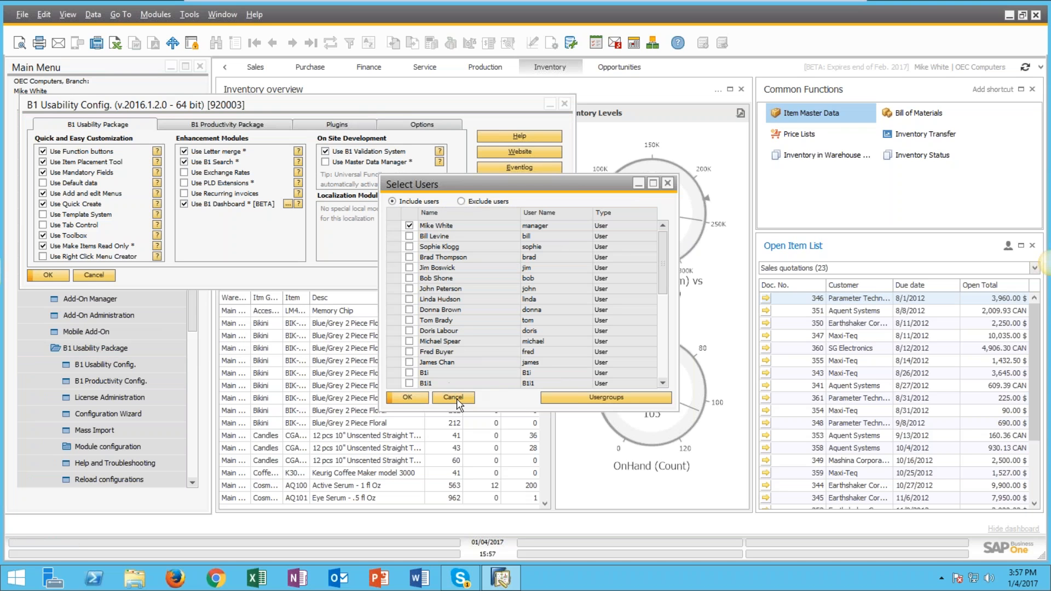
{"action": "left_click", "coordinate": [453, 398]}
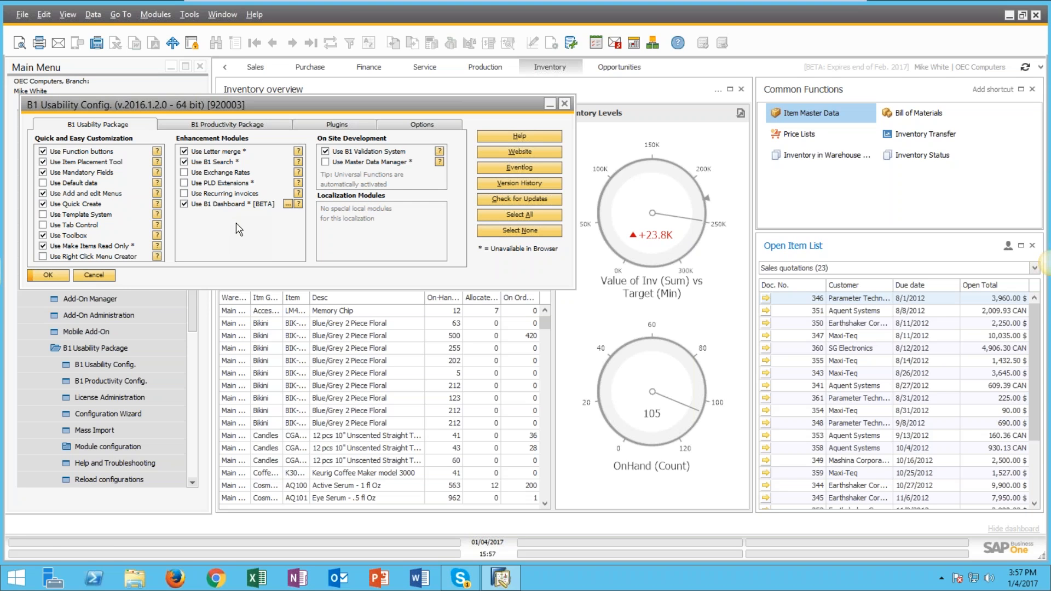
{"action": "left_click", "coordinate": [47, 275]}
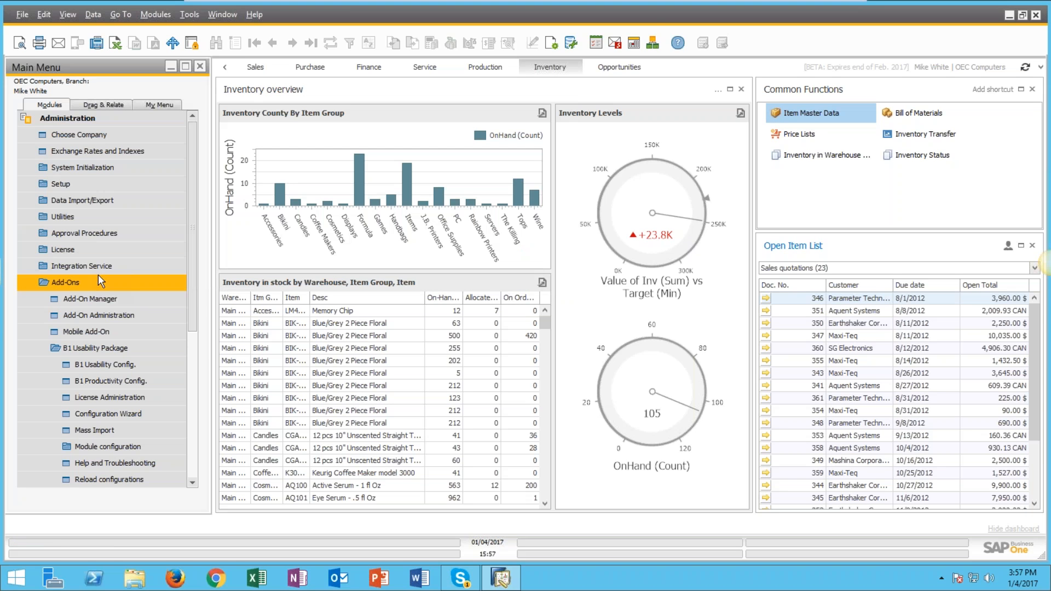
Step: Review Cockpit options and the Drag & Relate list, then collapse the Administration tree
{"action": "left_click", "coordinate": [190, 14]}
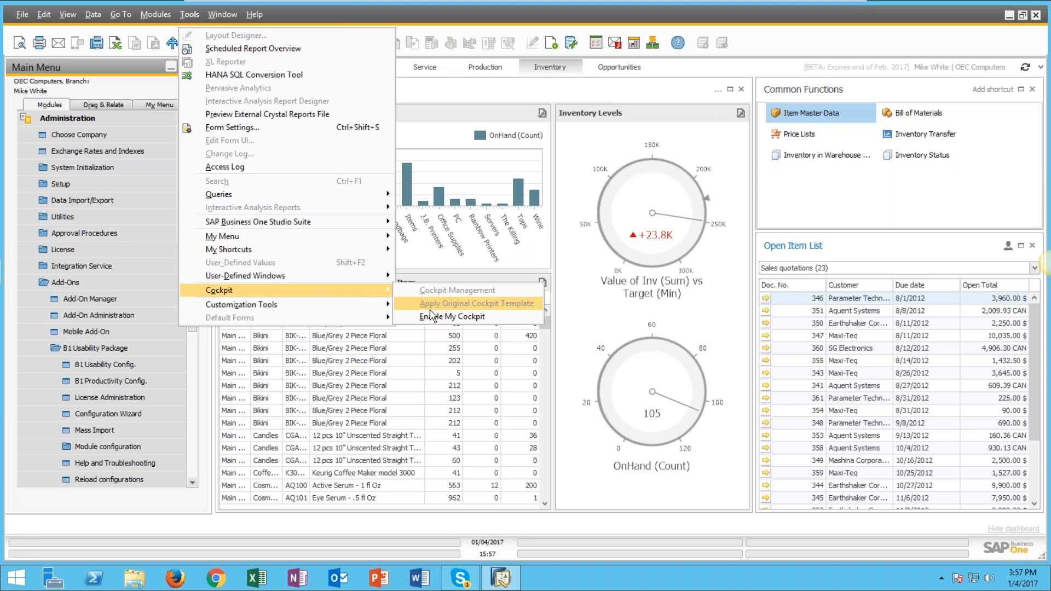
{"action": "mouse_move", "coordinate": [453, 317]}
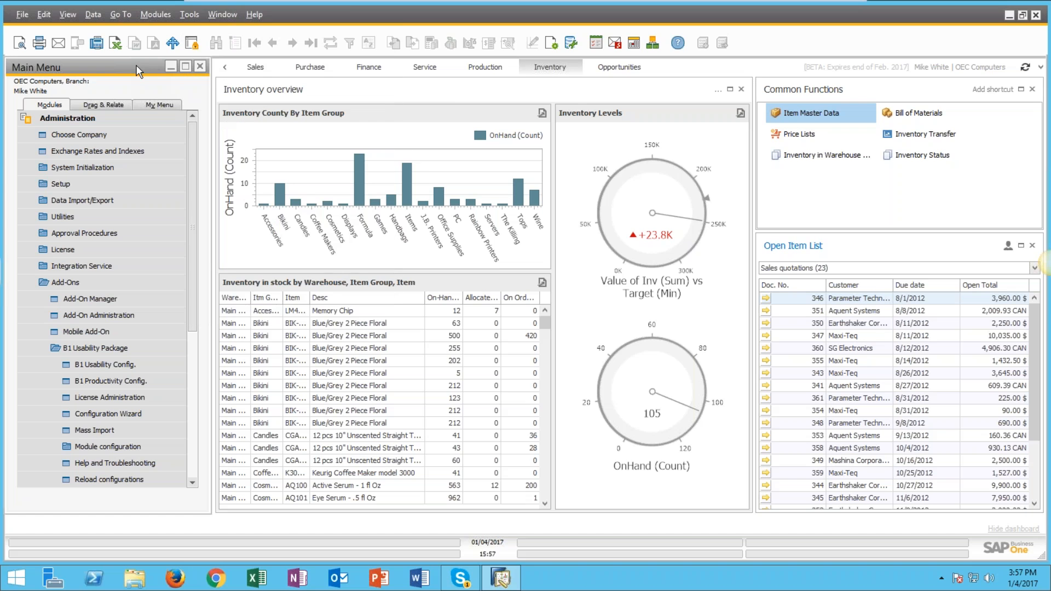
{"action": "left_click", "coordinate": [67, 118]}
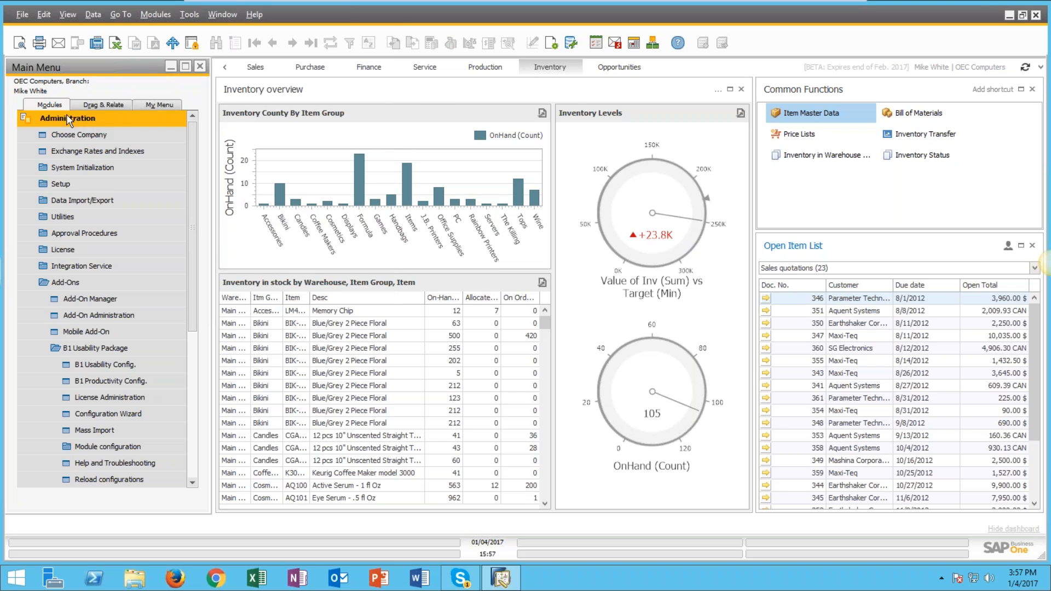
{"action": "left_click", "coordinate": [101, 104]}
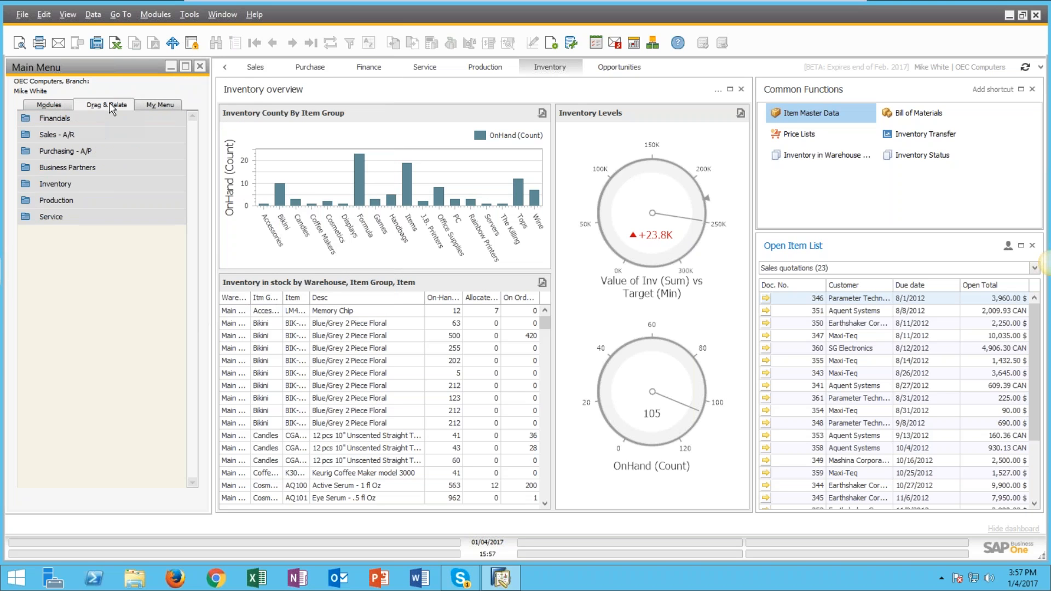
{"action": "left_click", "coordinate": [48, 104]}
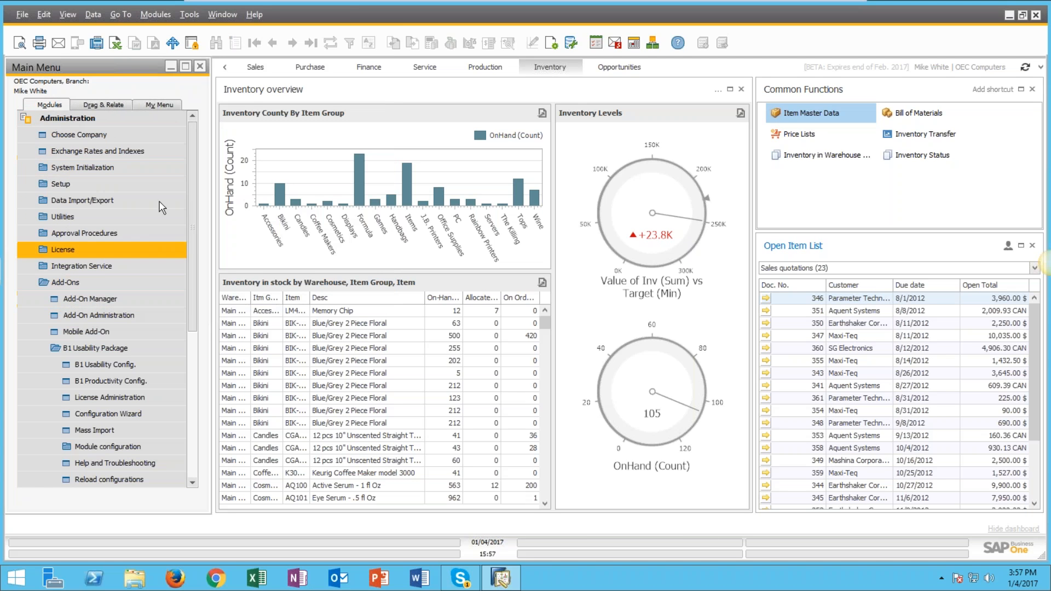
{"action": "left_click", "coordinate": [64, 282]}
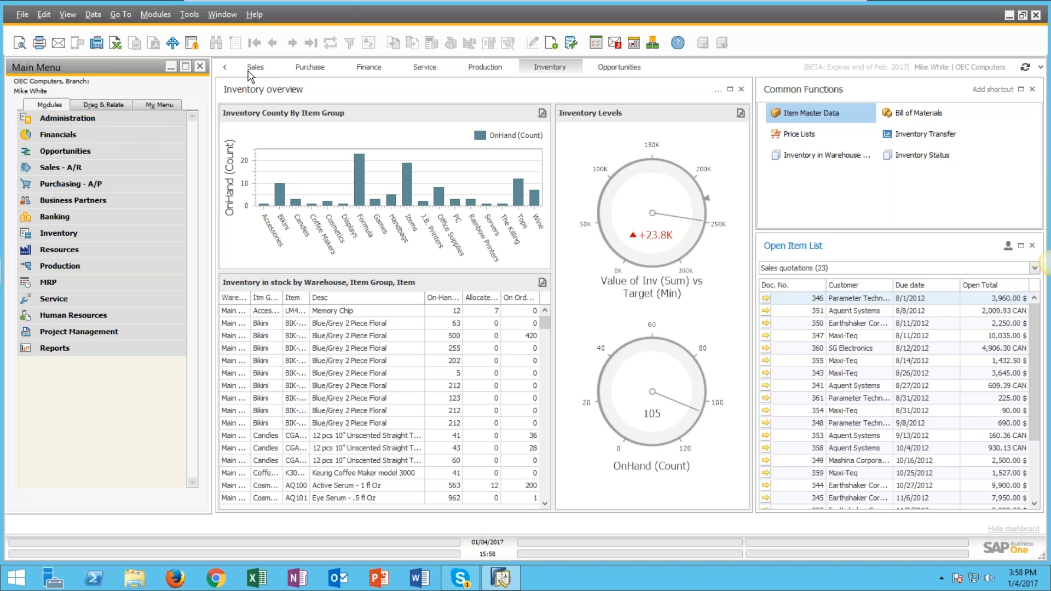
{"action": "mouse_move", "coordinate": [305, 78]}
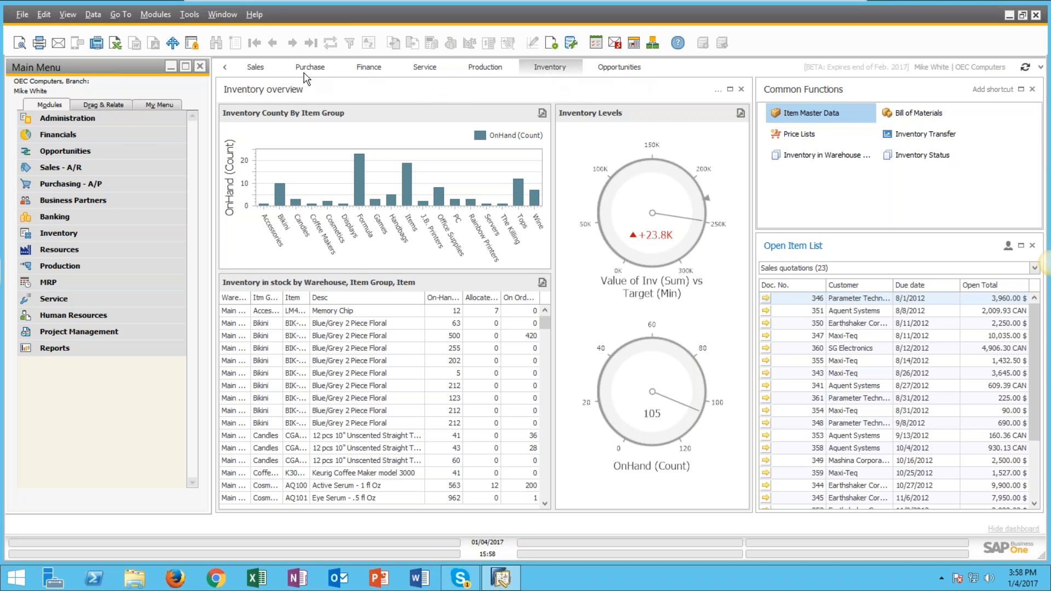
Step: Tour the Sales, Purchase, Financial, Inventory and Opportunity overviews, ending on Production overview
{"action": "left_click", "coordinate": [255, 66]}
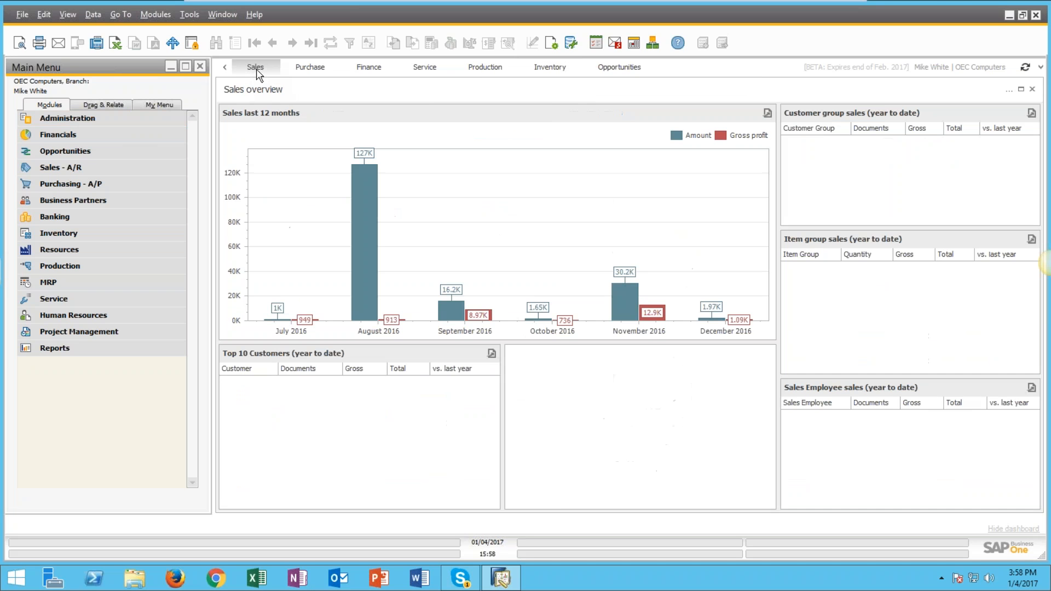
{"action": "left_click", "coordinate": [308, 66]}
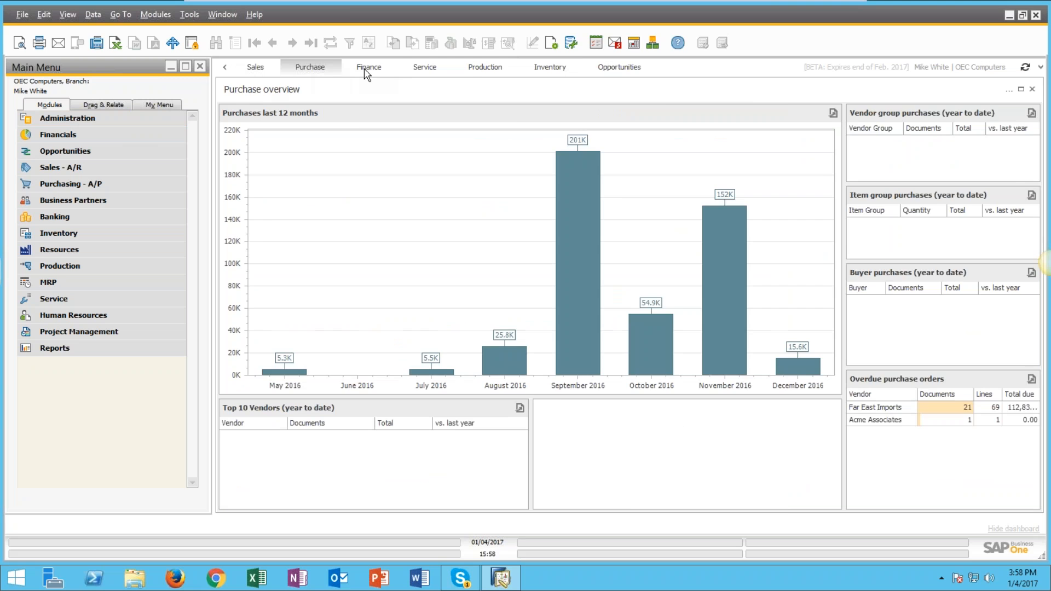
{"action": "left_click", "coordinate": [369, 66]}
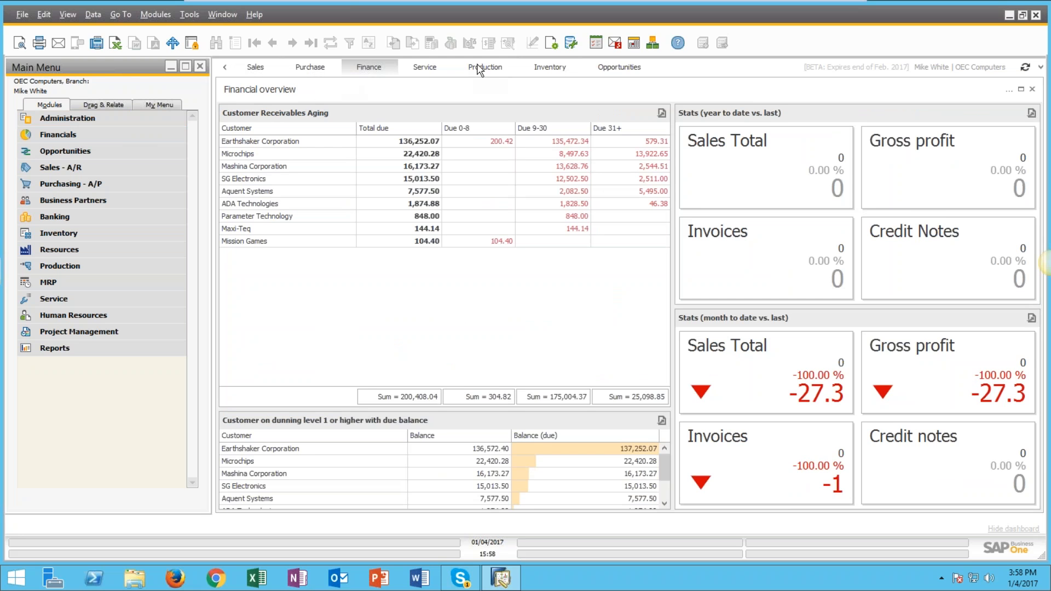
{"action": "left_click", "coordinate": [549, 66]}
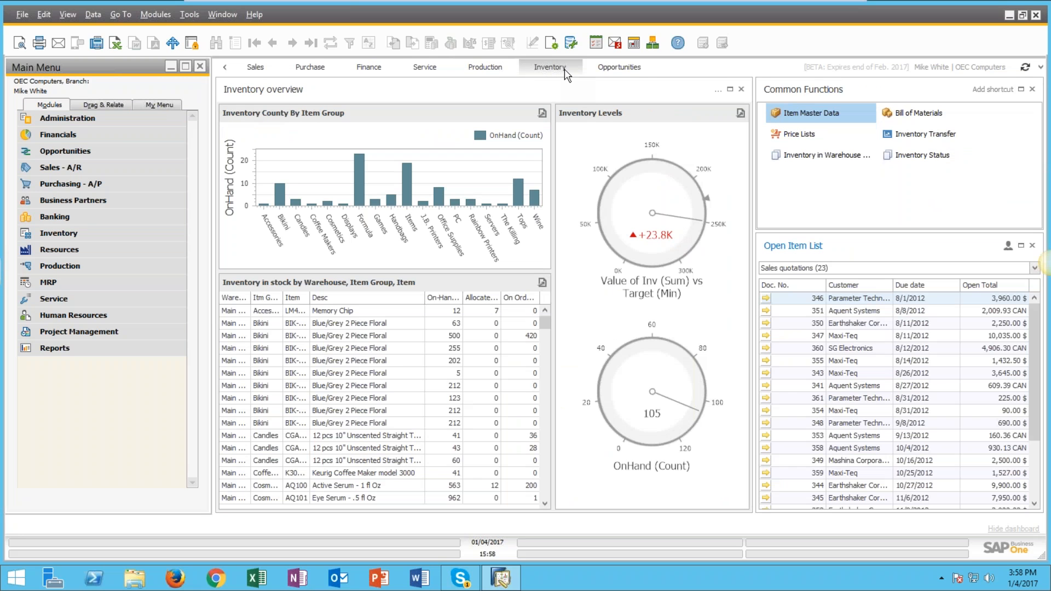
{"action": "left_click", "coordinate": [618, 66]}
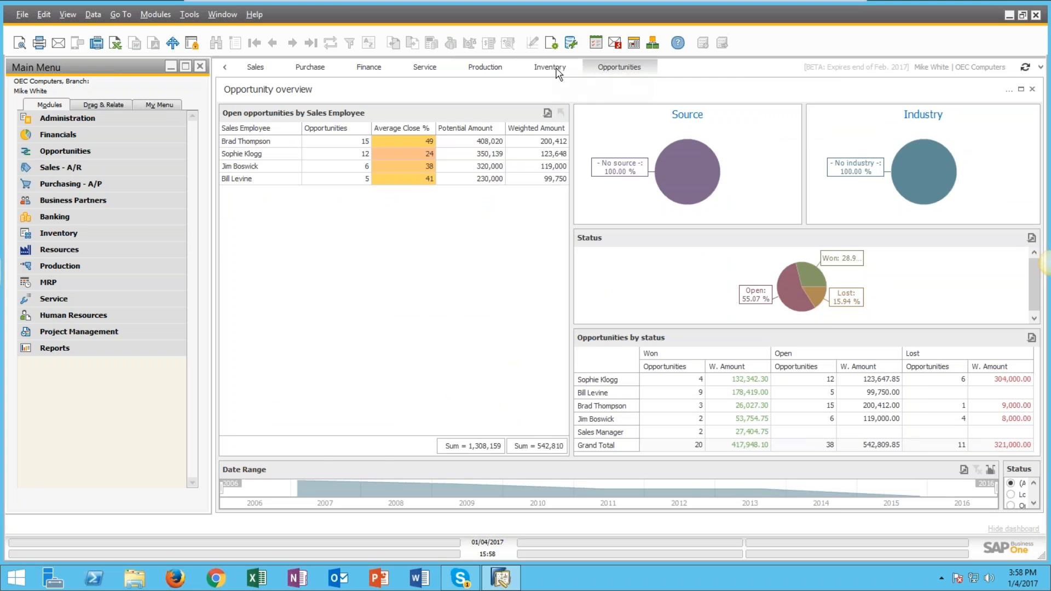
{"action": "left_click", "coordinate": [549, 66]}
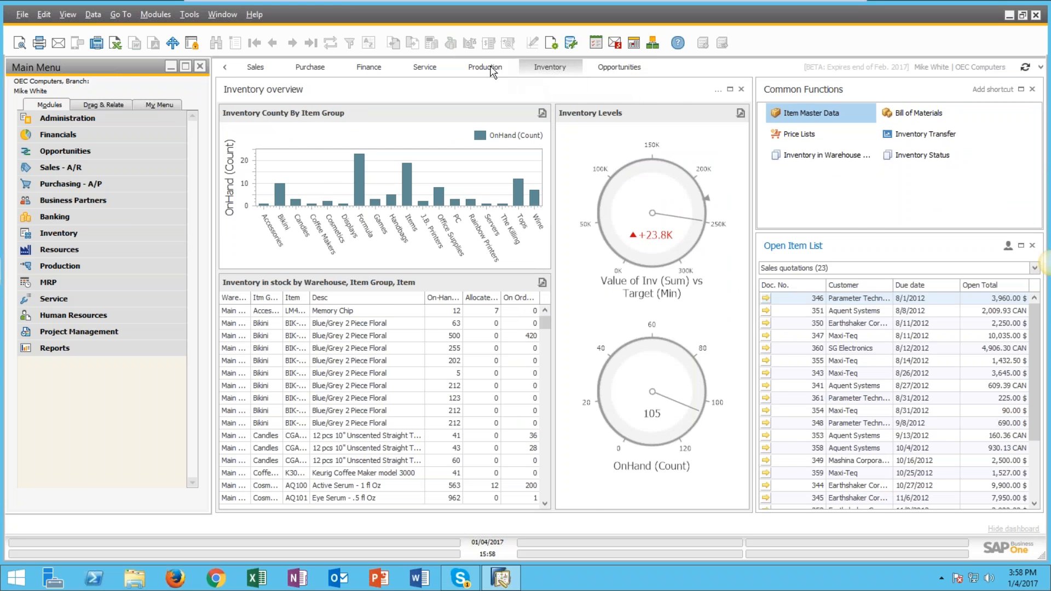
{"action": "left_click", "coordinate": [484, 66]}
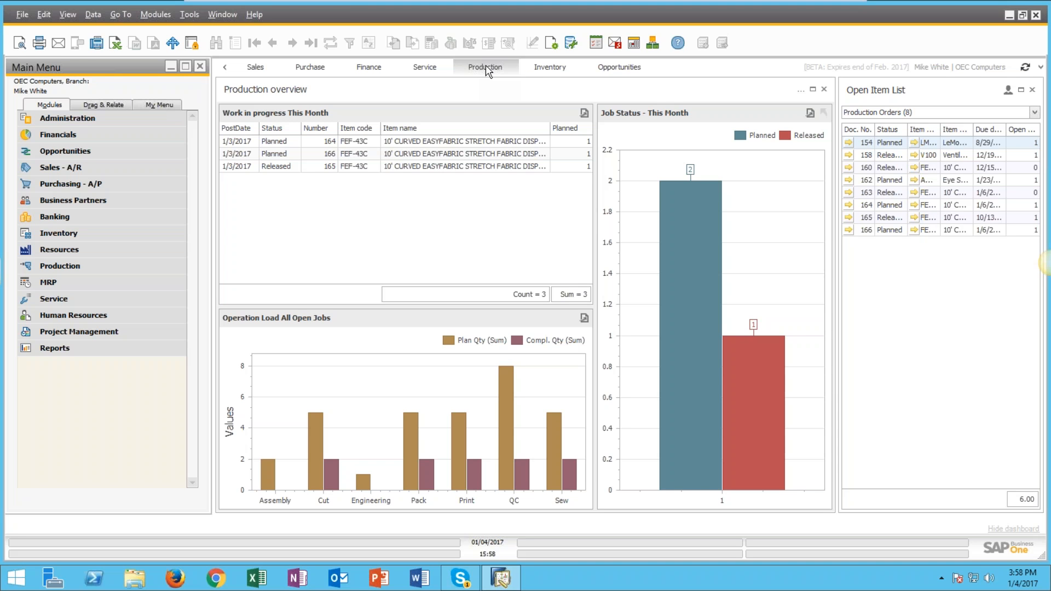
{"action": "mouse_move", "coordinate": [455, 96]}
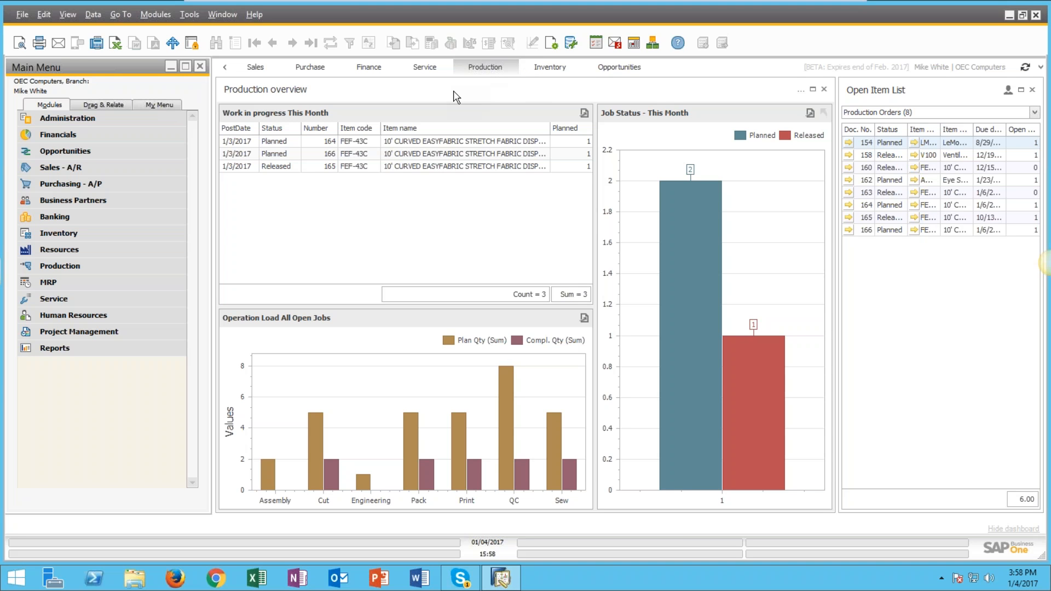
{"action": "mouse_move", "coordinate": [460, 96]}
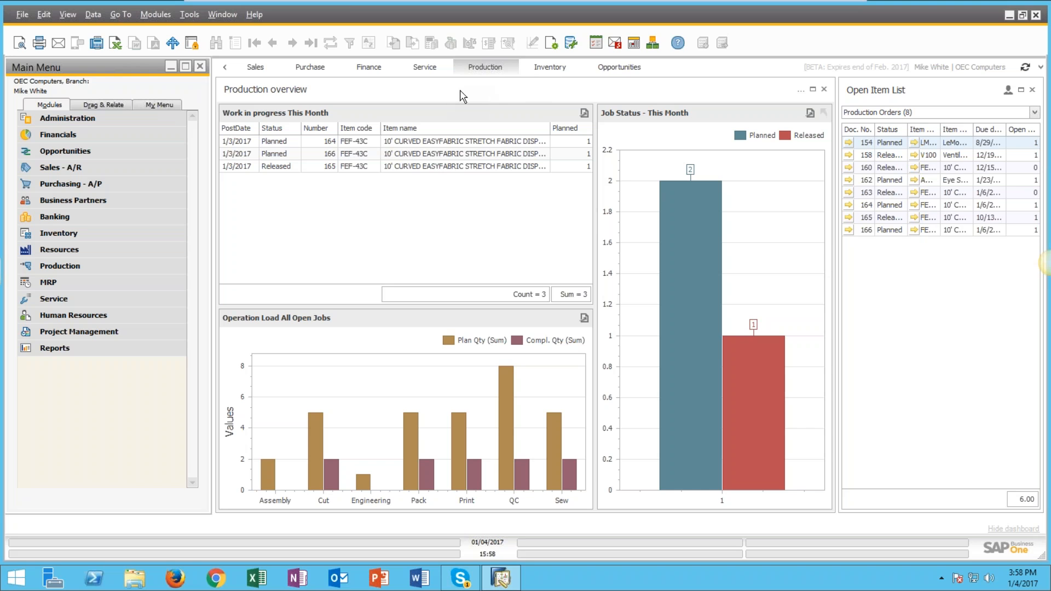
{"action": "mouse_move", "coordinate": [570, 102]}
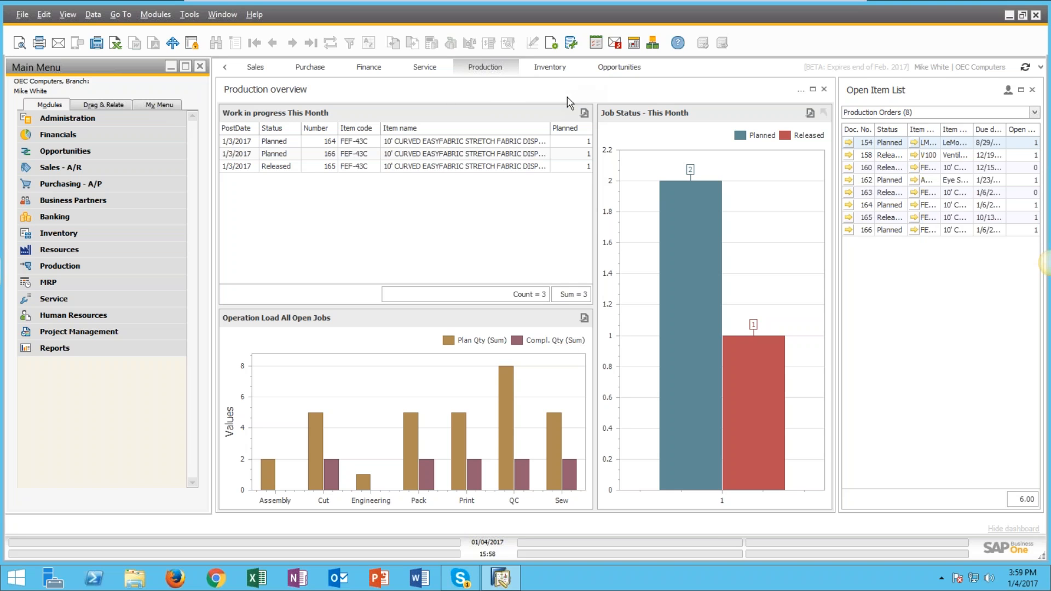
{"action": "mouse_move", "coordinate": [327, 79]}
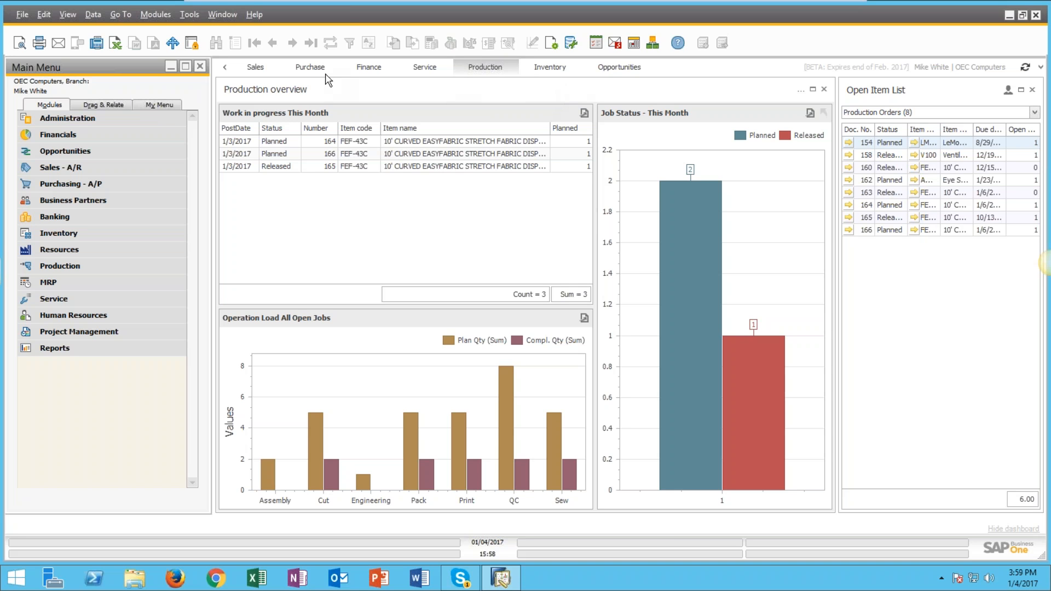
{"action": "mouse_move", "coordinate": [611, 79]}
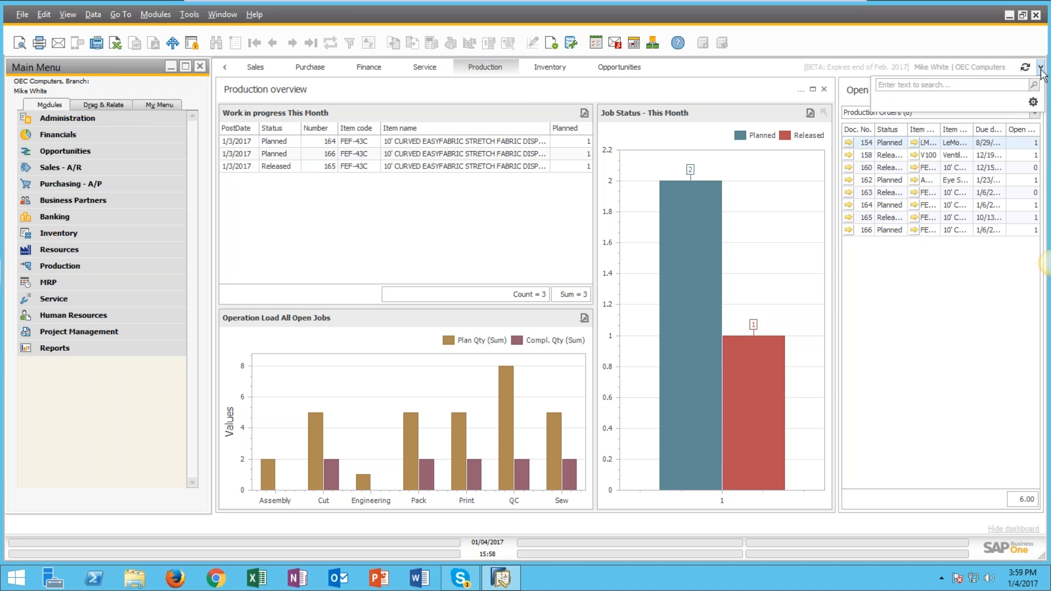
Step: Open the dashboard options menu from the gear icon
{"action": "left_click", "coordinate": [1033, 102]}
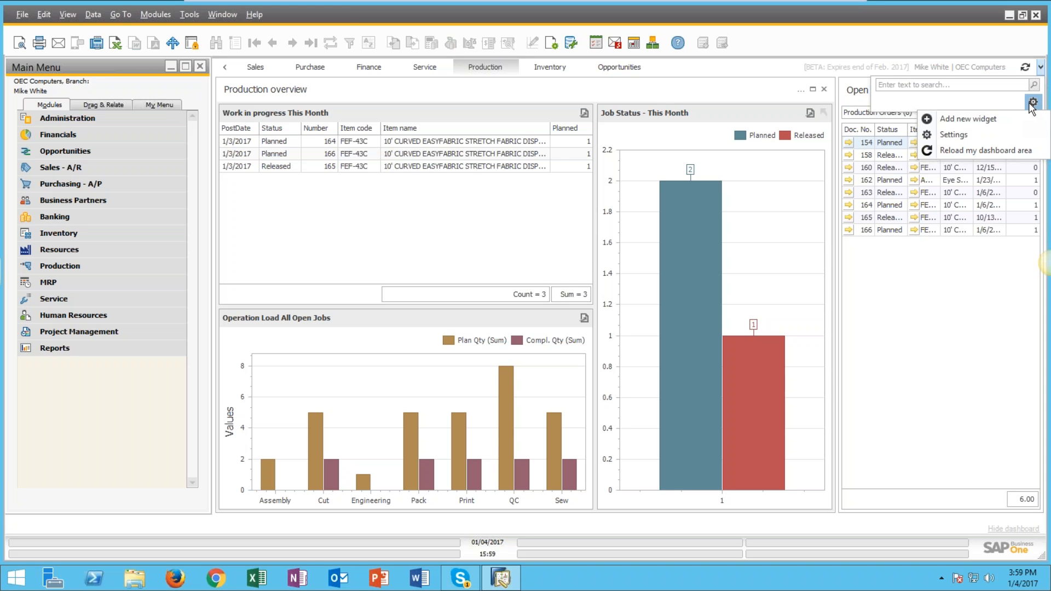
{"action": "mouse_move", "coordinate": [1025, 111]}
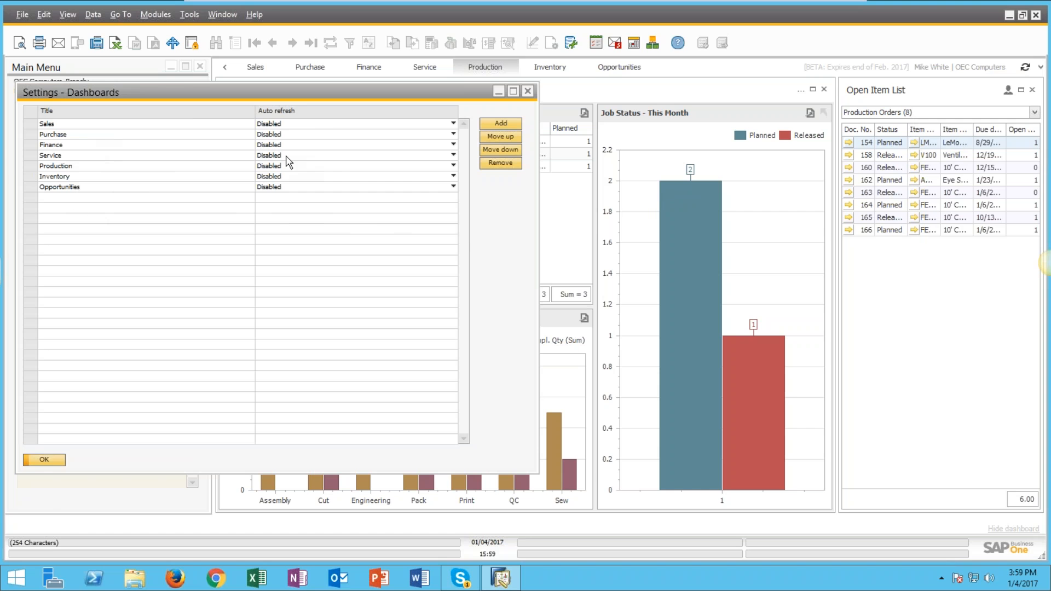
{"action": "left_click", "coordinate": [453, 124]}
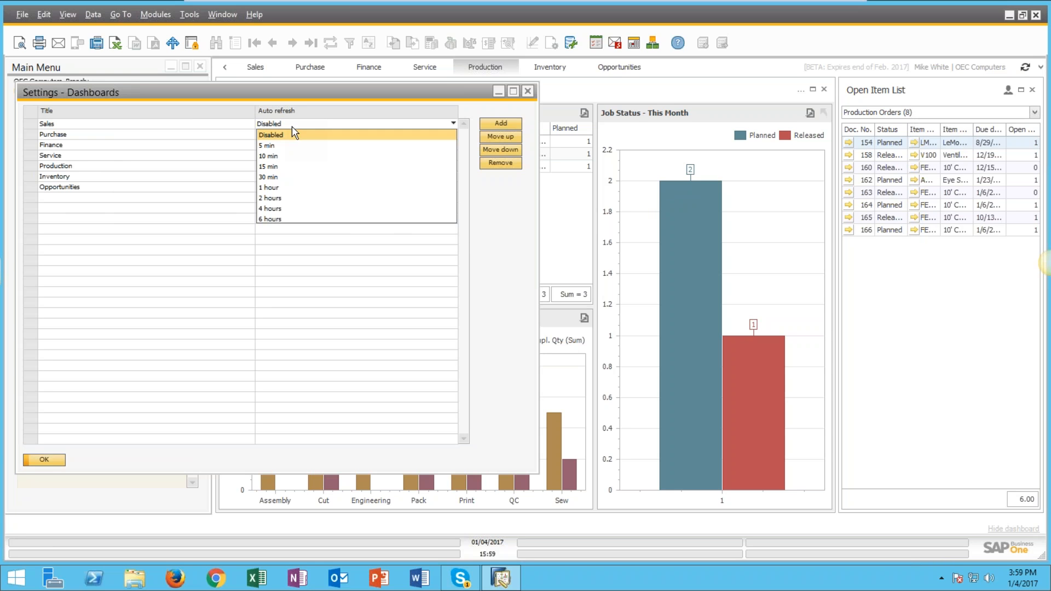
{"action": "left_click", "coordinate": [271, 123]}
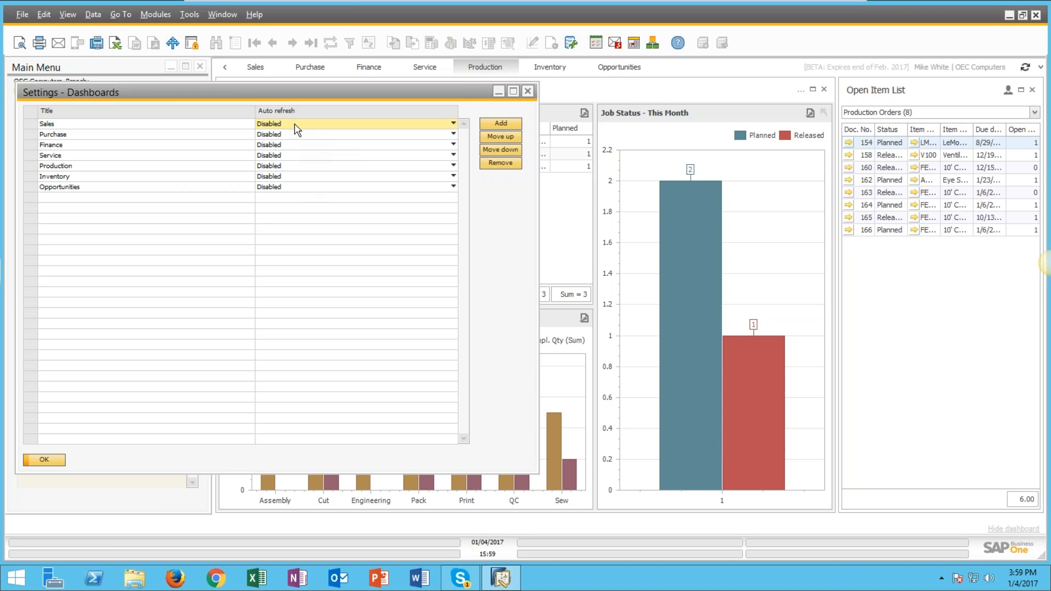
{"action": "left_click", "coordinate": [454, 123]}
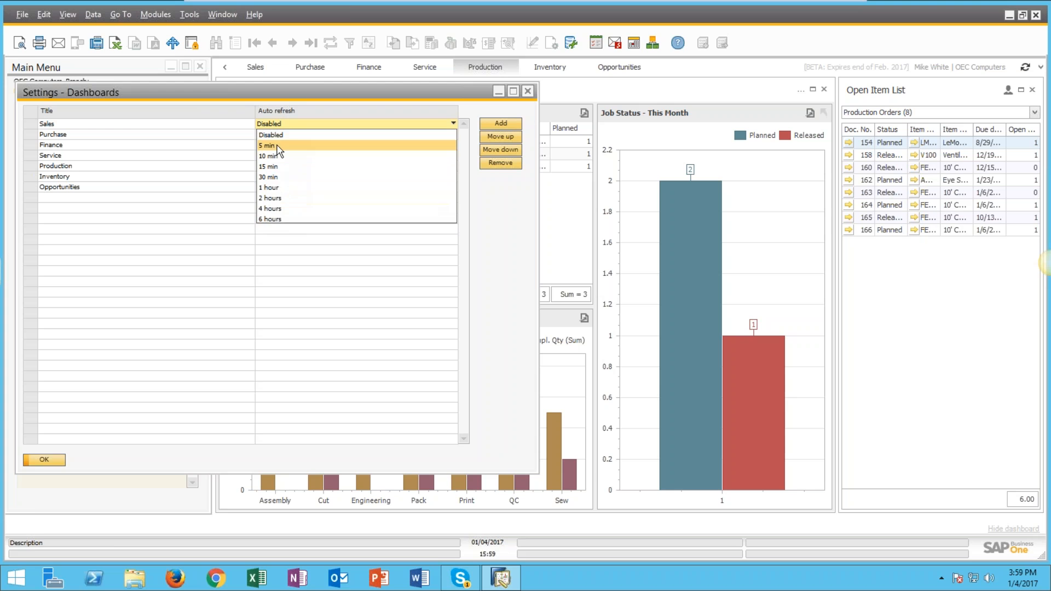
{"action": "left_click", "coordinate": [271, 135]}
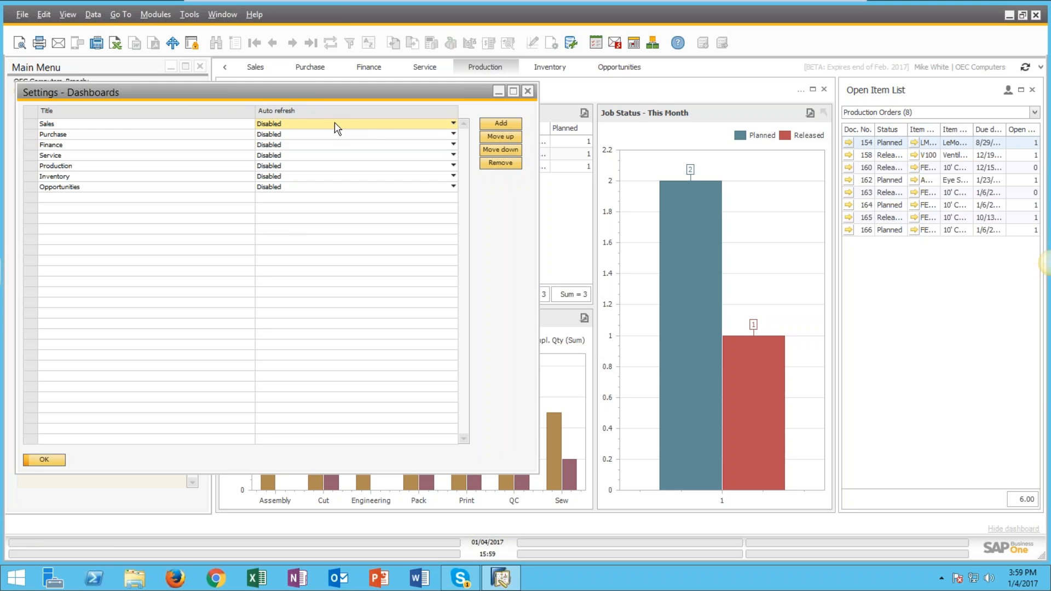
Step: Add a new dashboard named 'Home' and apply it
{"action": "left_click", "coordinate": [499, 123]}
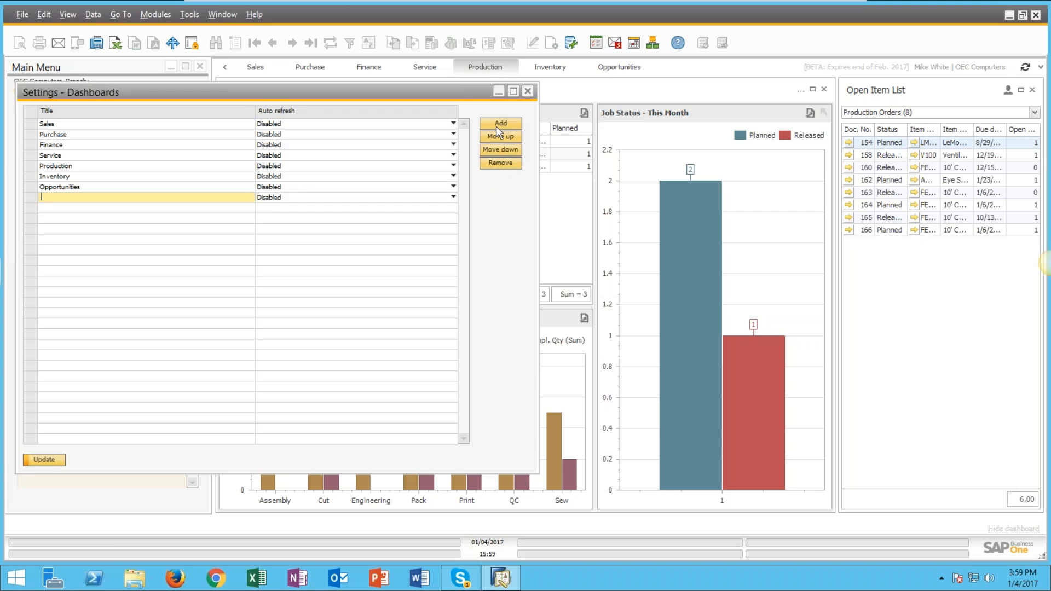
{"action": "type", "text": "Home"}
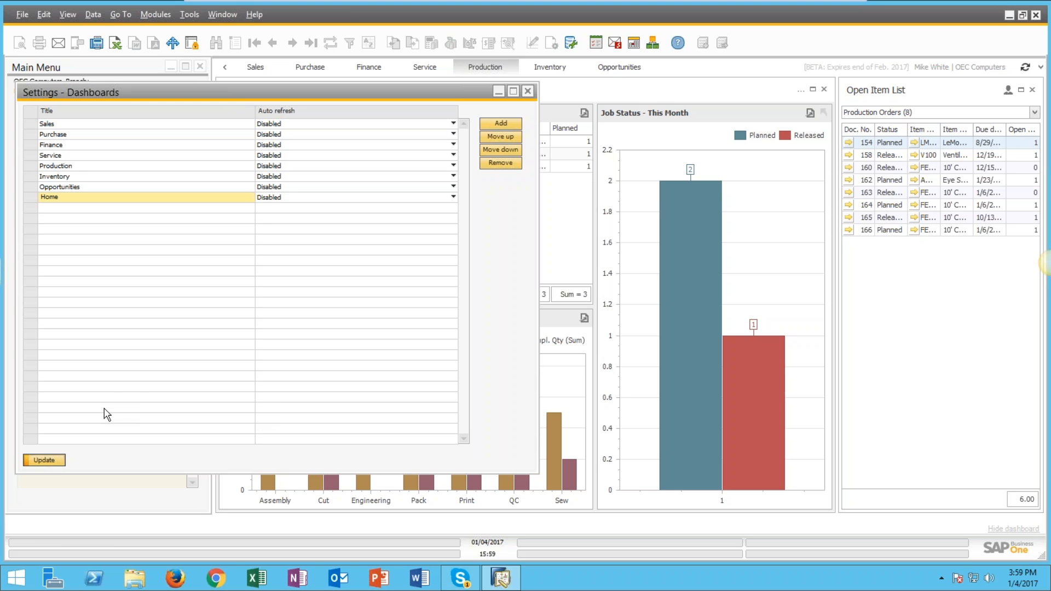
{"action": "left_click", "coordinate": [43, 460]}
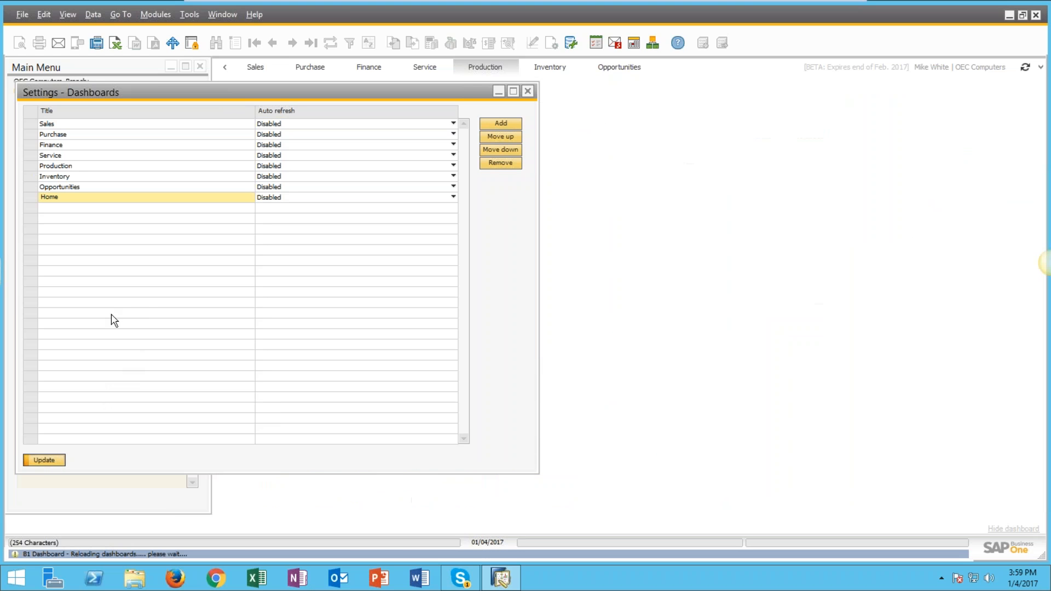
{"action": "left_click", "coordinate": [44, 460]}
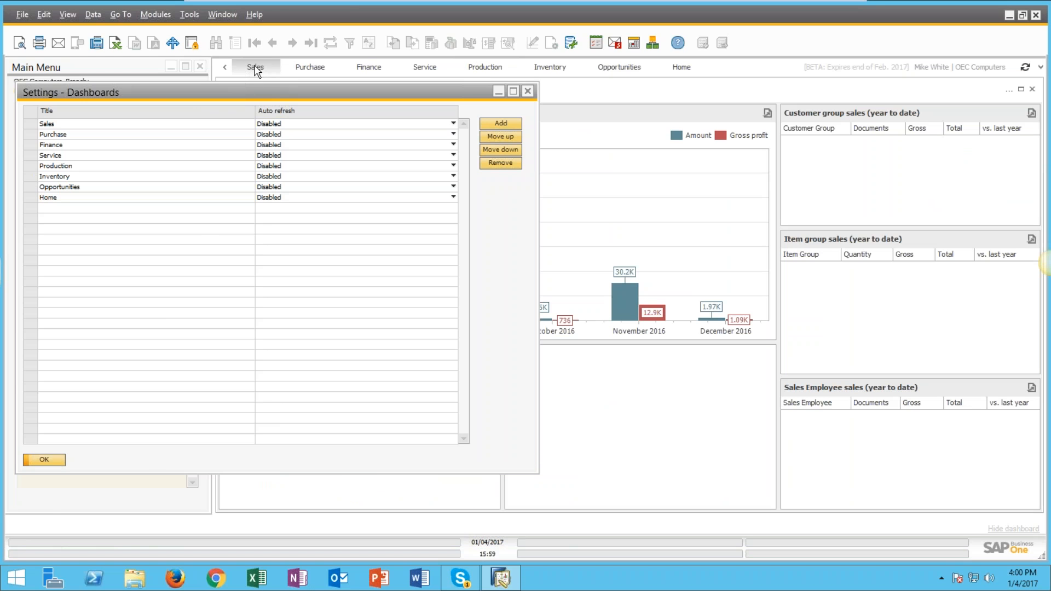
Step: Move Home to the top of the dashboard order, save, and close settings
{"action": "left_click", "coordinate": [47, 197]}
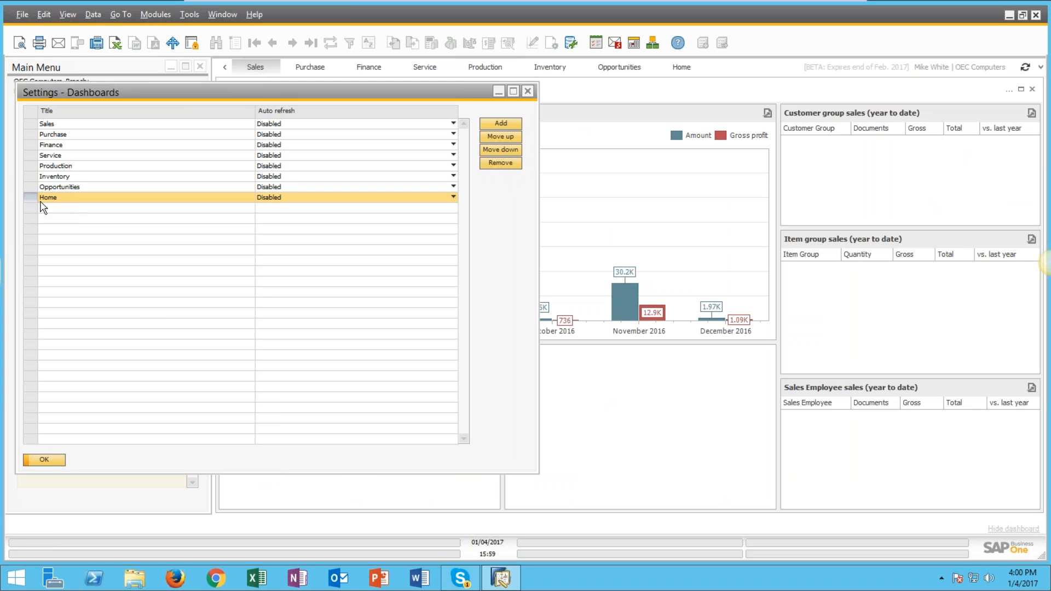
{"action": "mouse_move", "coordinate": [509, 141]}
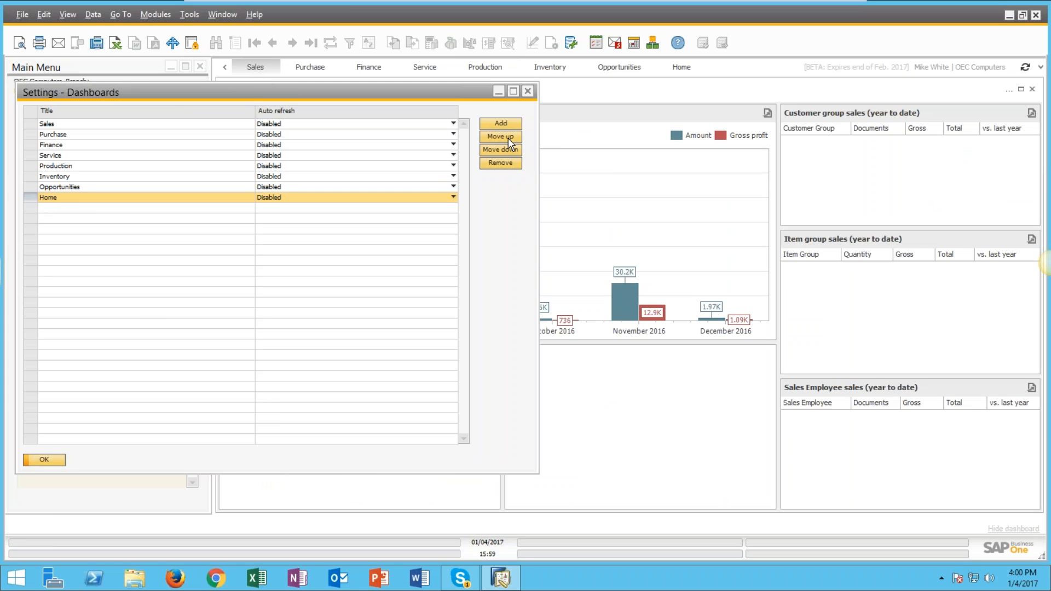
{"action": "left_click", "coordinate": [500, 137]}
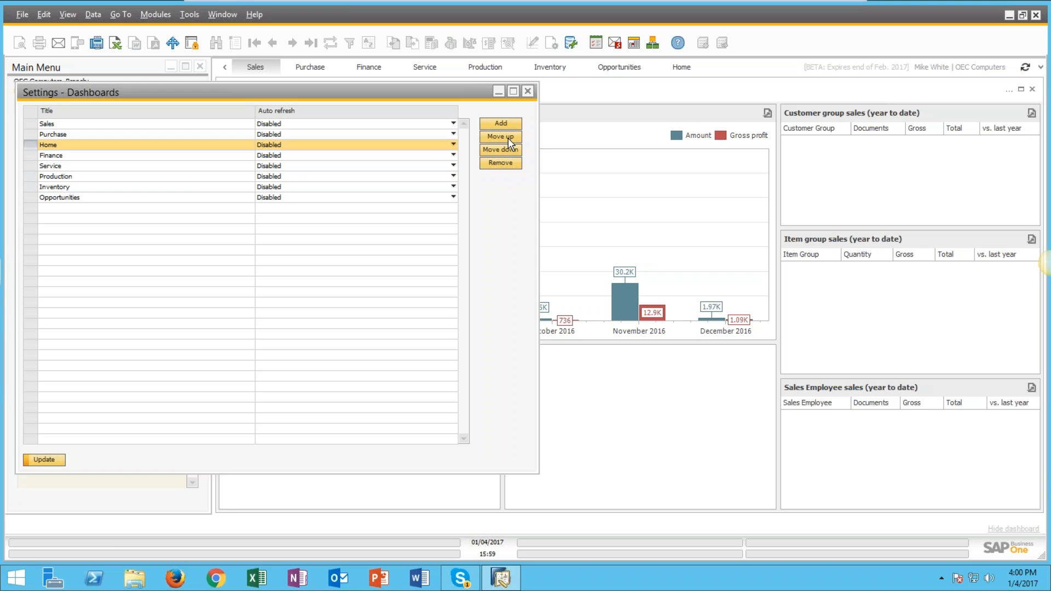
{"action": "left_click", "coordinate": [499, 137]}
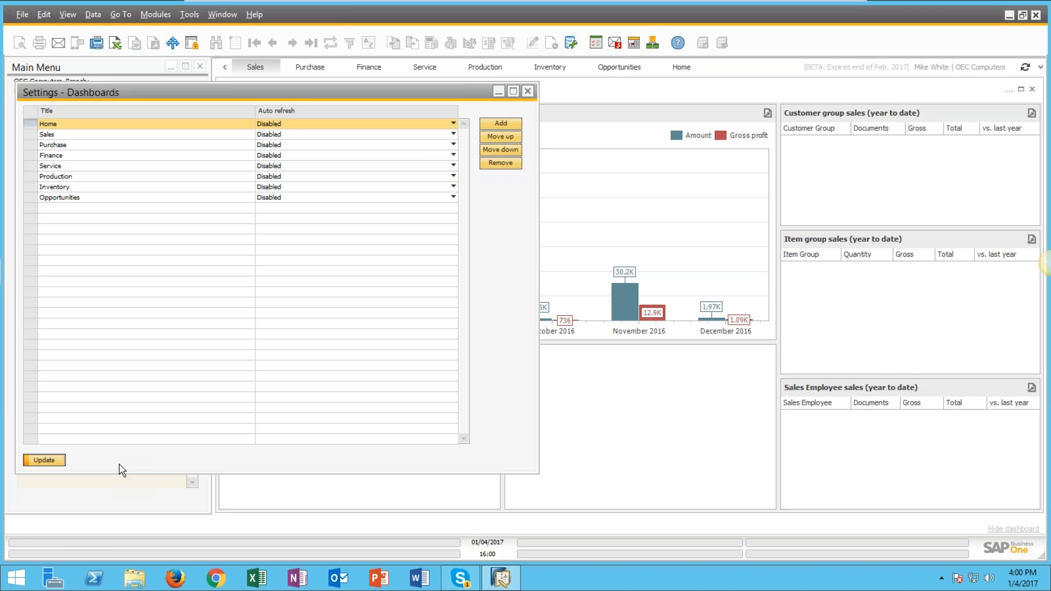
{"action": "left_click", "coordinate": [42, 460]}
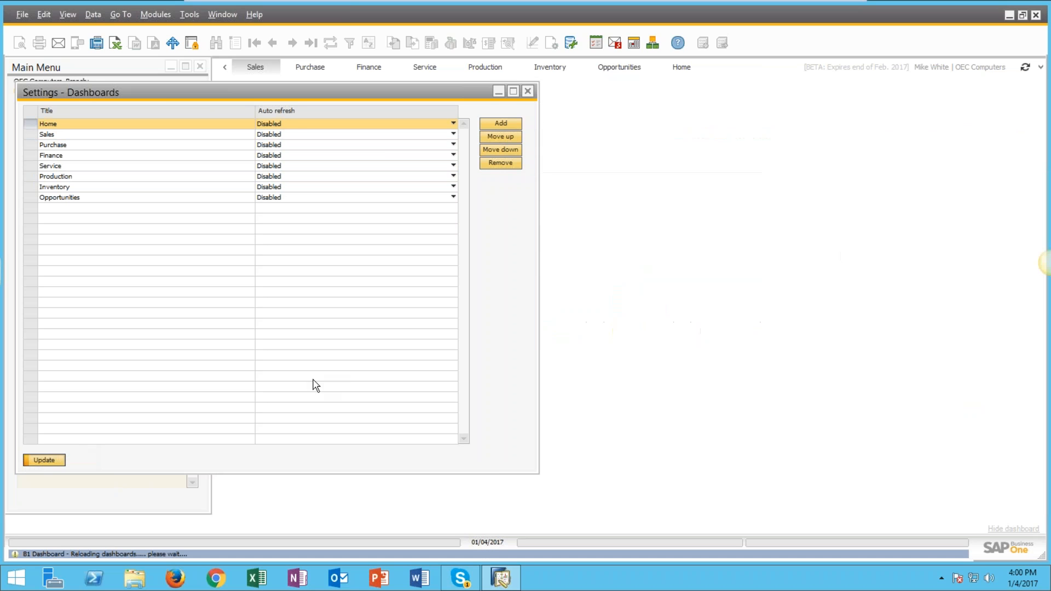
{"action": "left_click", "coordinate": [44, 460]}
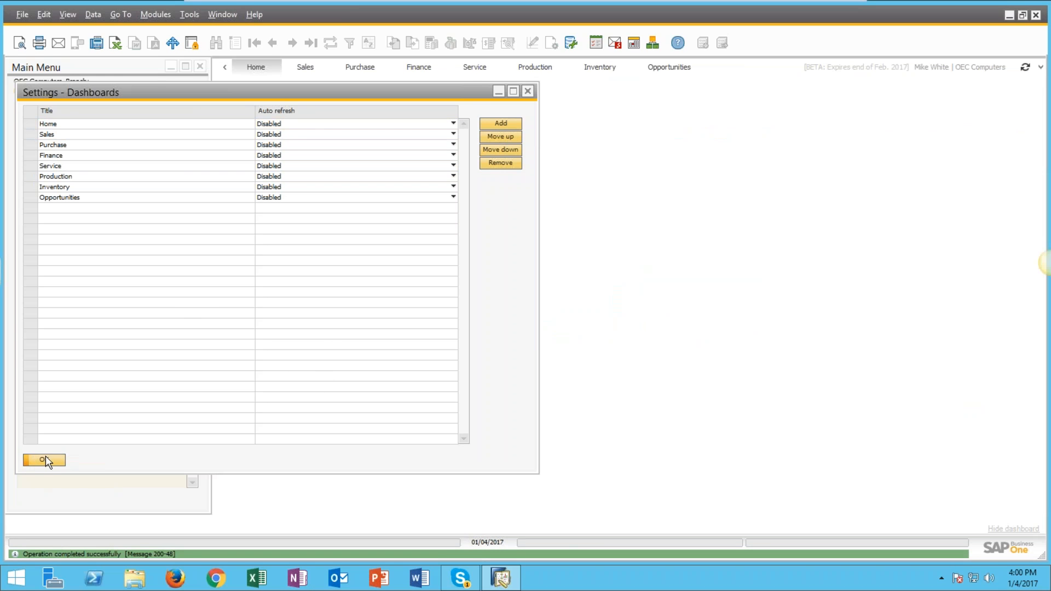
{"action": "left_click", "coordinate": [42, 460]}
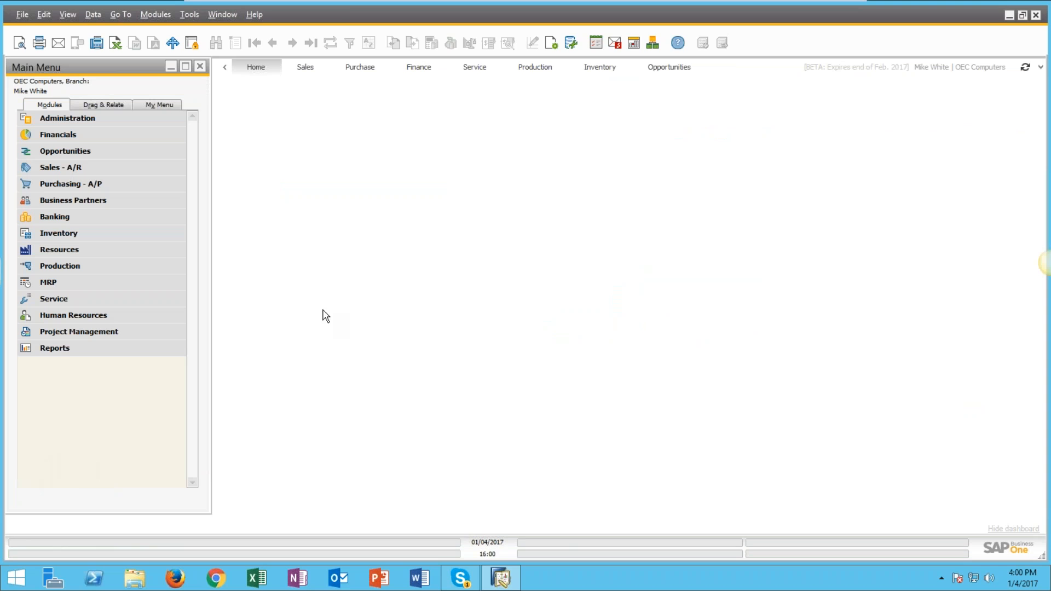
{"action": "mouse_move", "coordinate": [388, 206]}
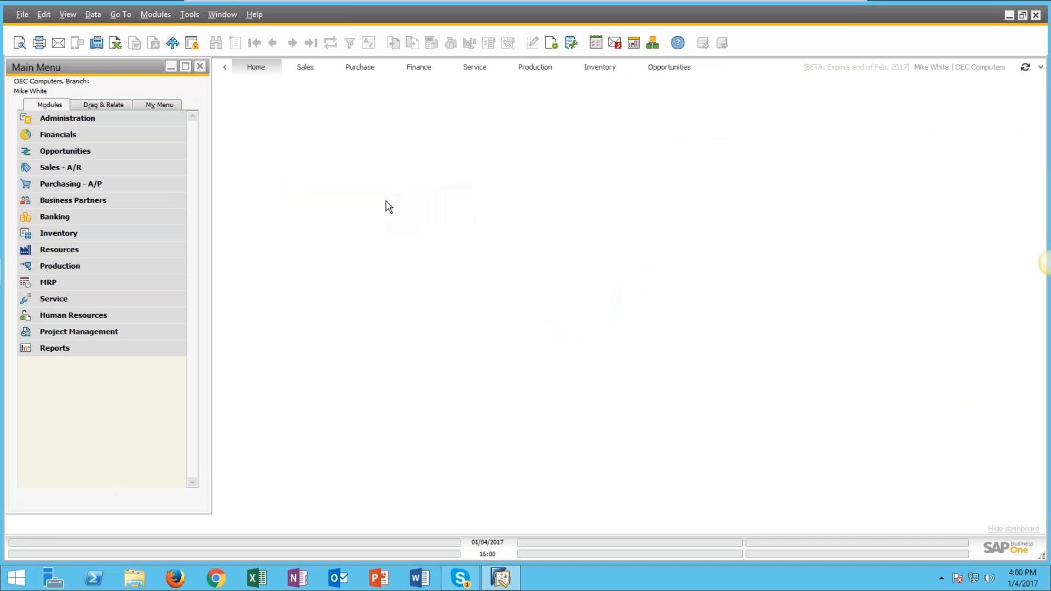
{"action": "mouse_move", "coordinate": [1042, 72]}
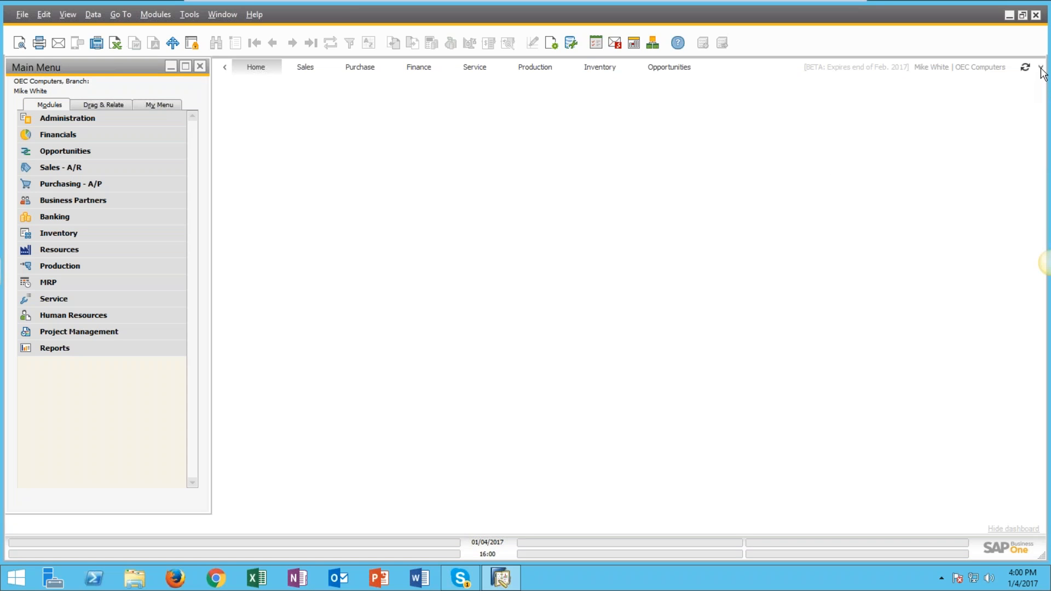
Step: Add the Open Item List widget to the Home dashboard through Add widget
{"action": "left_click", "coordinate": [1041, 66]}
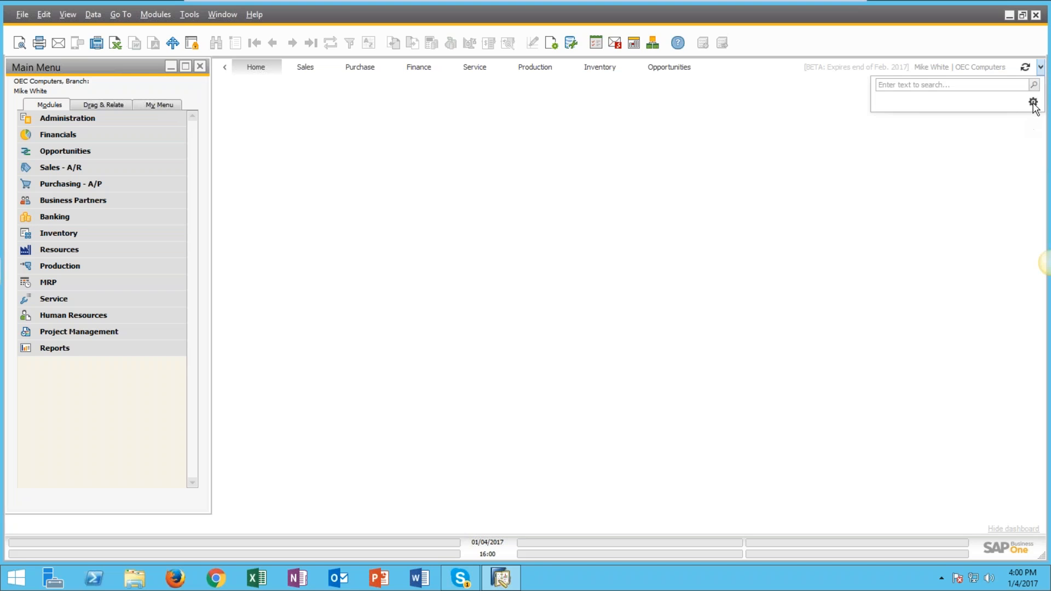
{"action": "left_click", "coordinate": [1033, 102]}
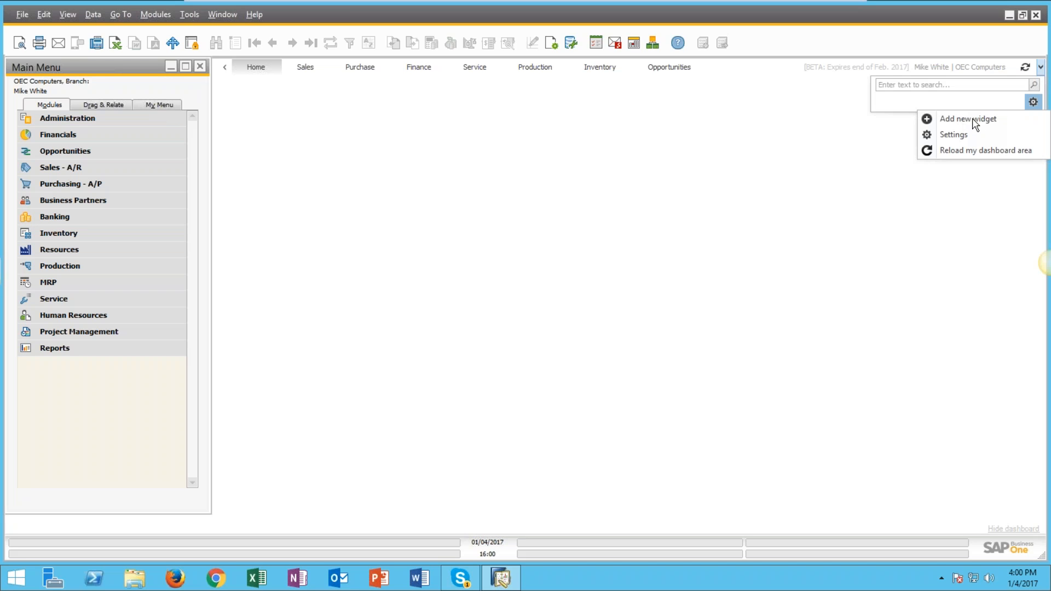
{"action": "left_click", "coordinate": [968, 118]}
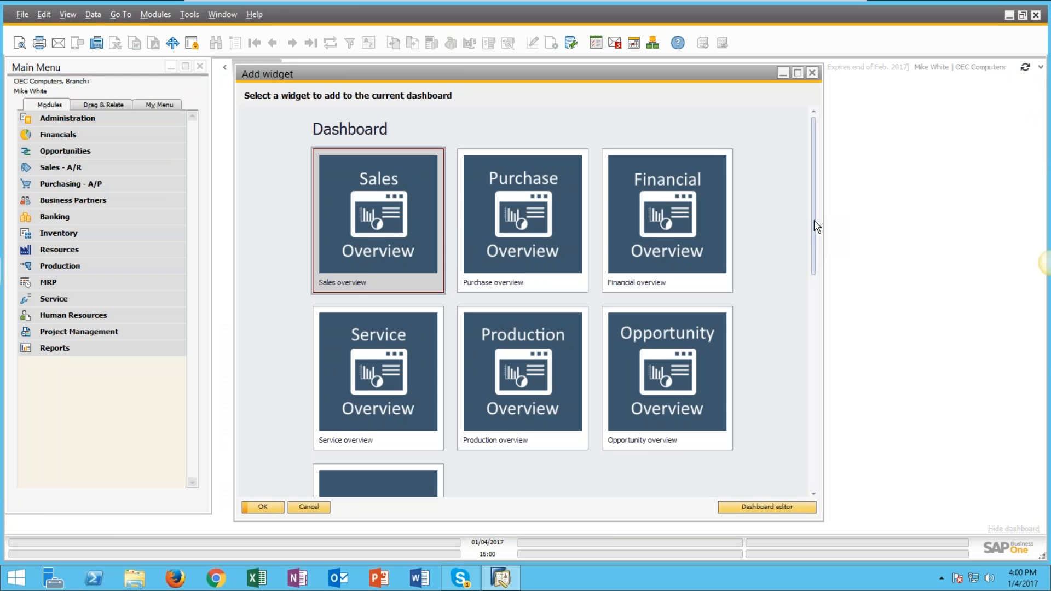
{"action": "mouse_move", "coordinate": [808, 218]}
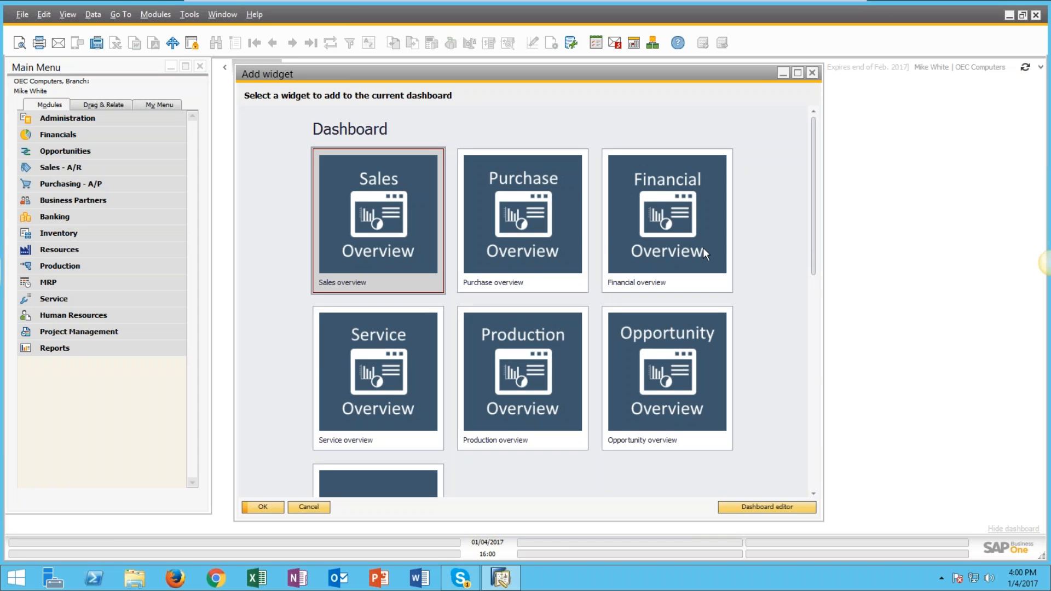
{"action": "scroll", "scroll_direction": "down", "scroll_amount": 3}
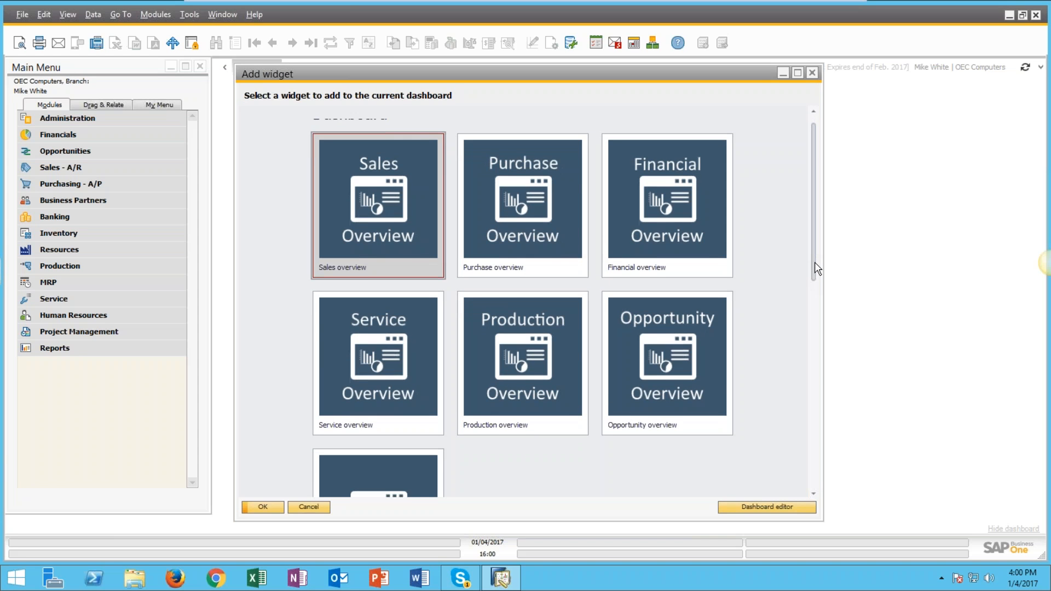
{"action": "scroll", "scroll_direction": "down", "scroll_amount": 3}
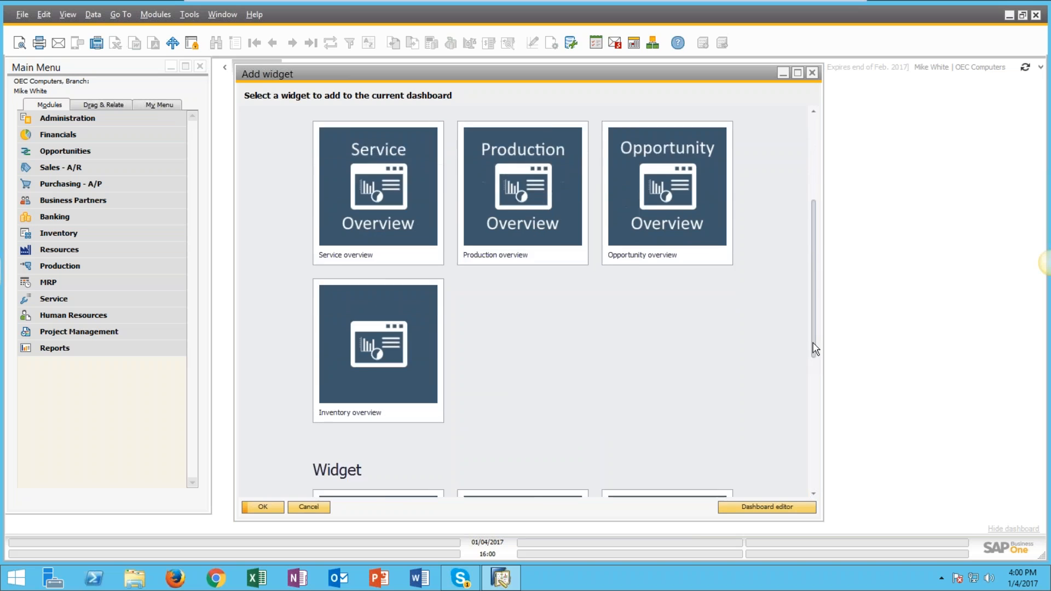
{"action": "scroll", "scroll_direction": "down", "scroll_amount": 3}
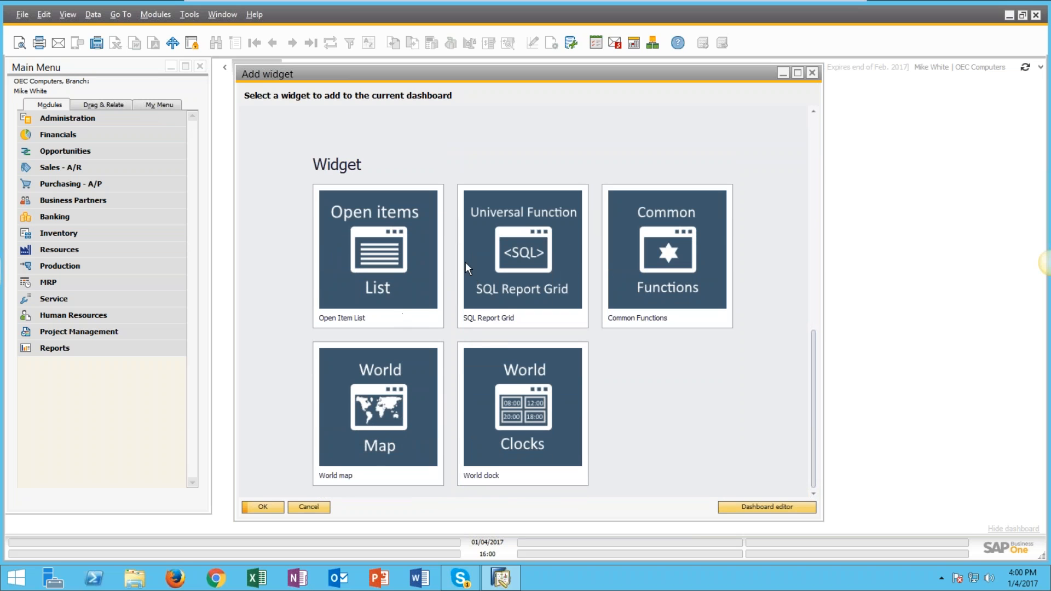
{"action": "mouse_move", "coordinate": [370, 265]}
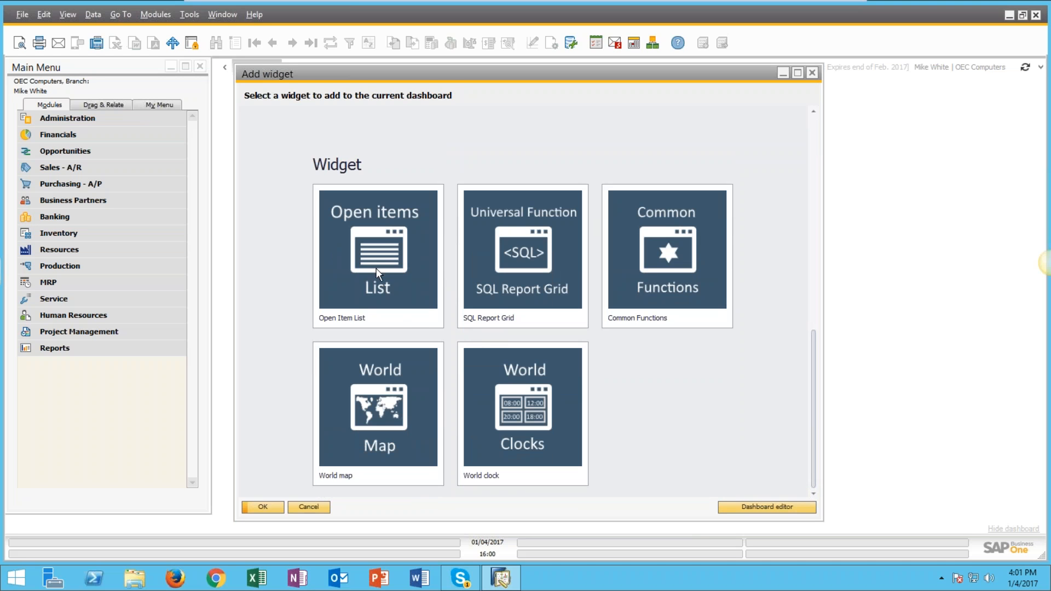
{"action": "left_click", "coordinate": [377, 254]}
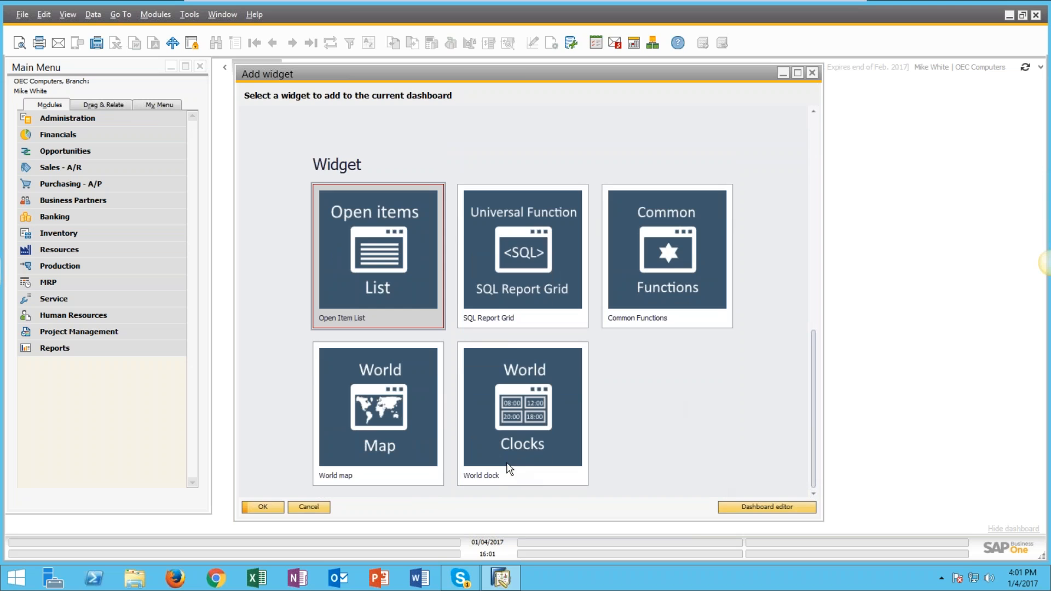
{"action": "left_click", "coordinate": [262, 507]}
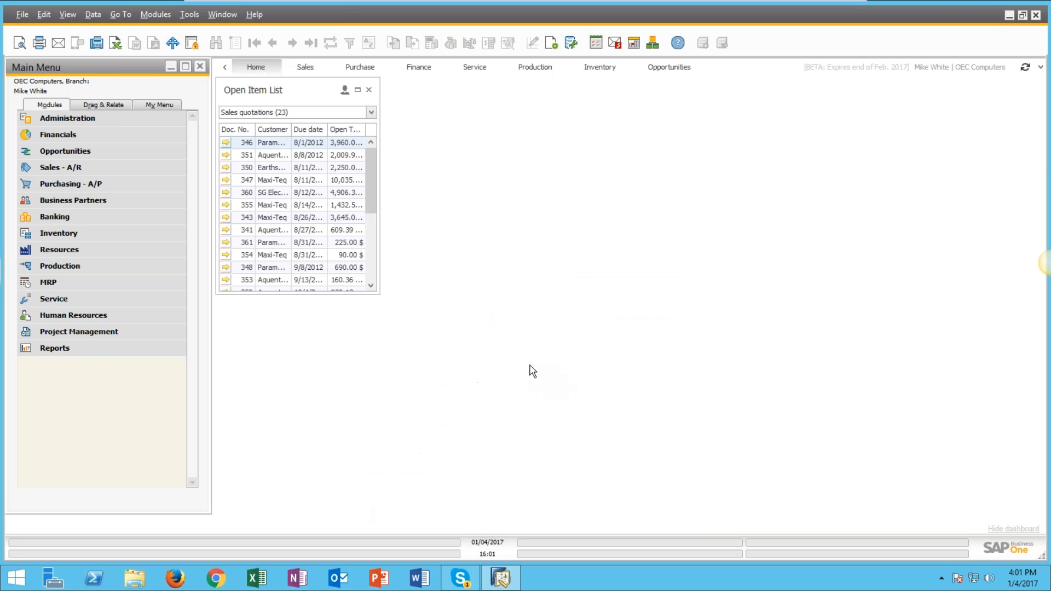
{"action": "mouse_move", "coordinate": [319, 304]}
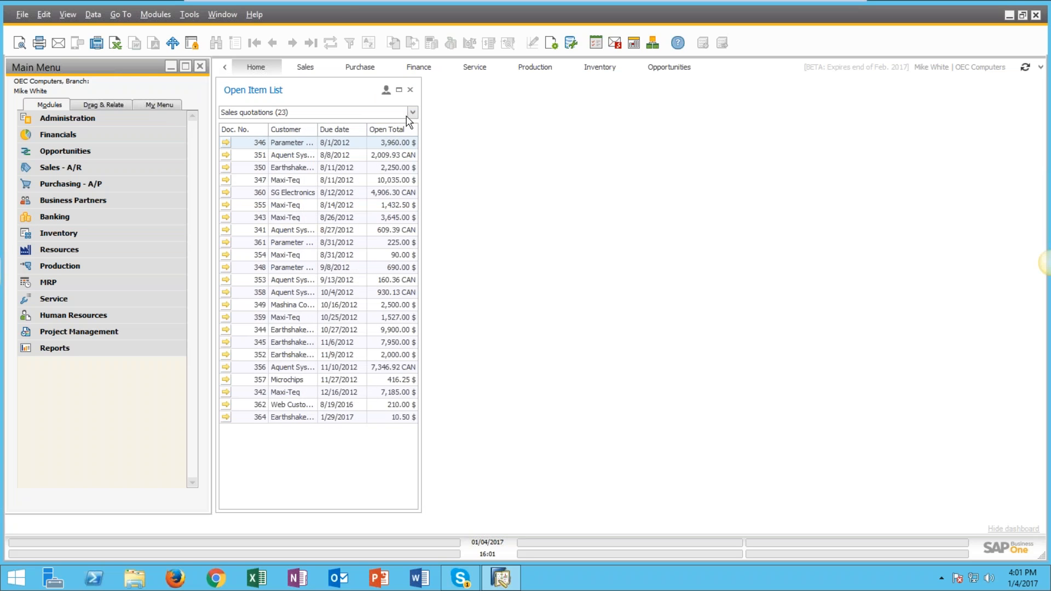
Step: Switch the Open Item List's document type to A/R Invoices (35)
{"action": "left_click", "coordinate": [411, 112]}
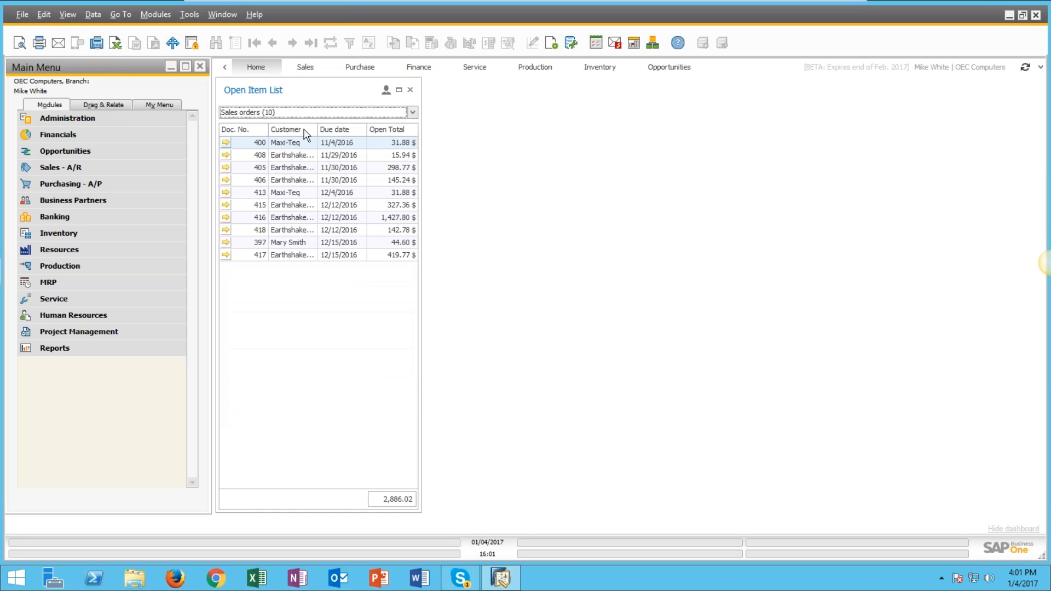
{"action": "mouse_move", "coordinate": [316, 132]}
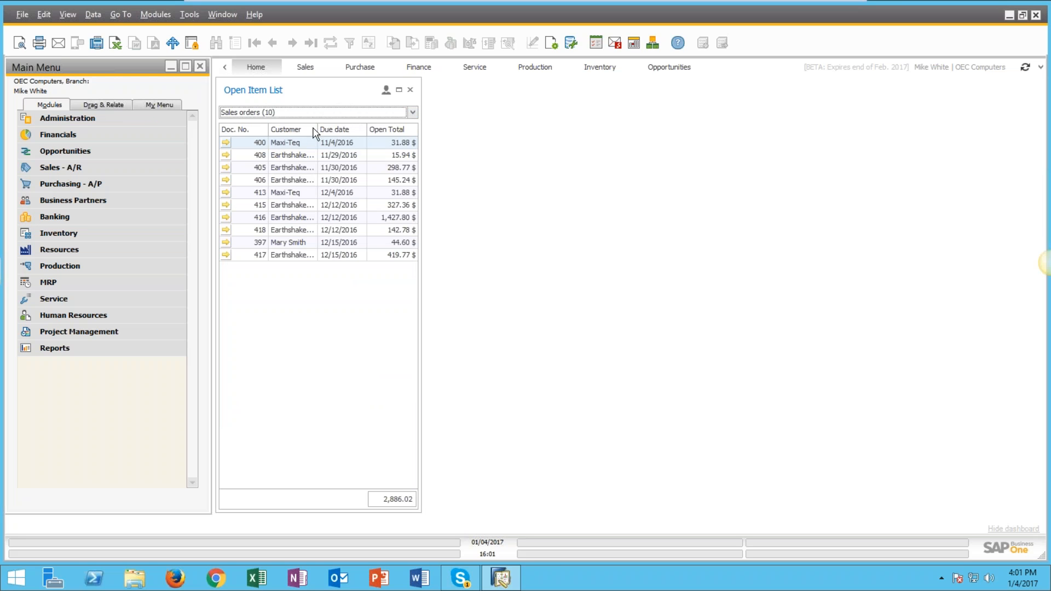
{"action": "left_click", "coordinate": [412, 111]}
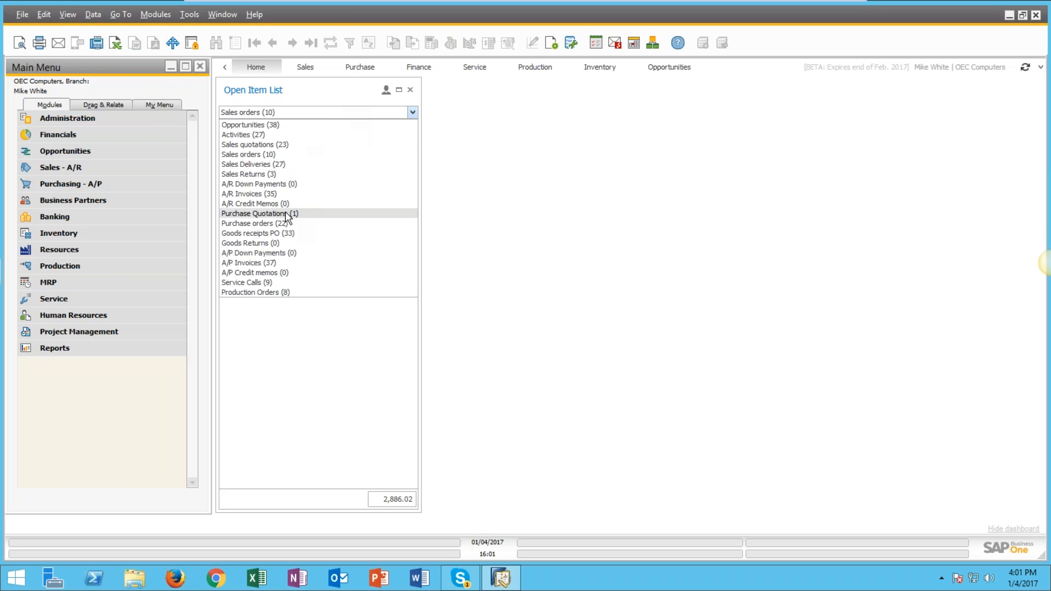
{"action": "left_click", "coordinate": [259, 213]}
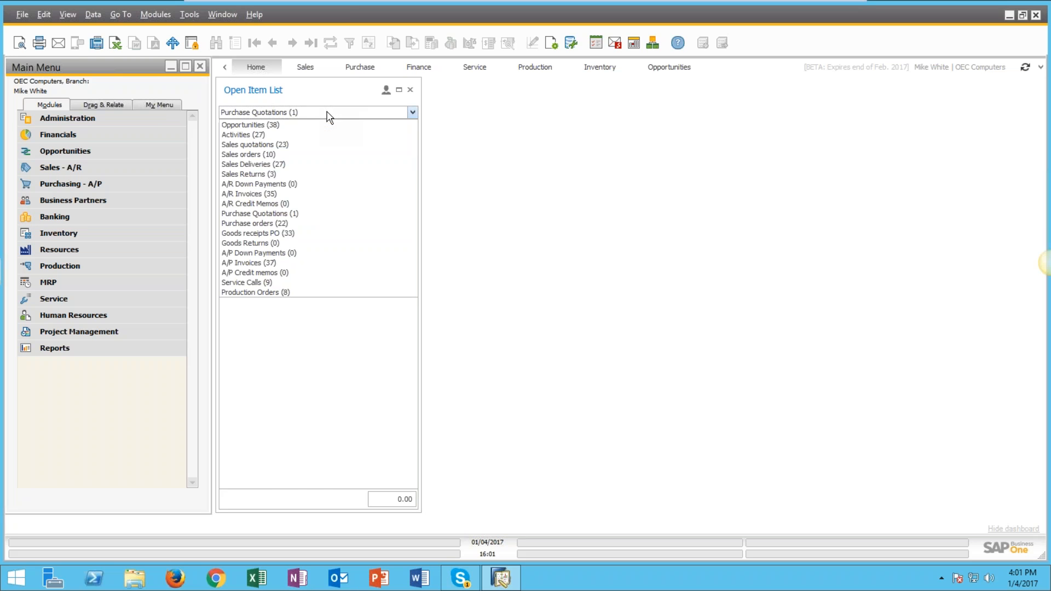
{"action": "left_click", "coordinate": [260, 193]}
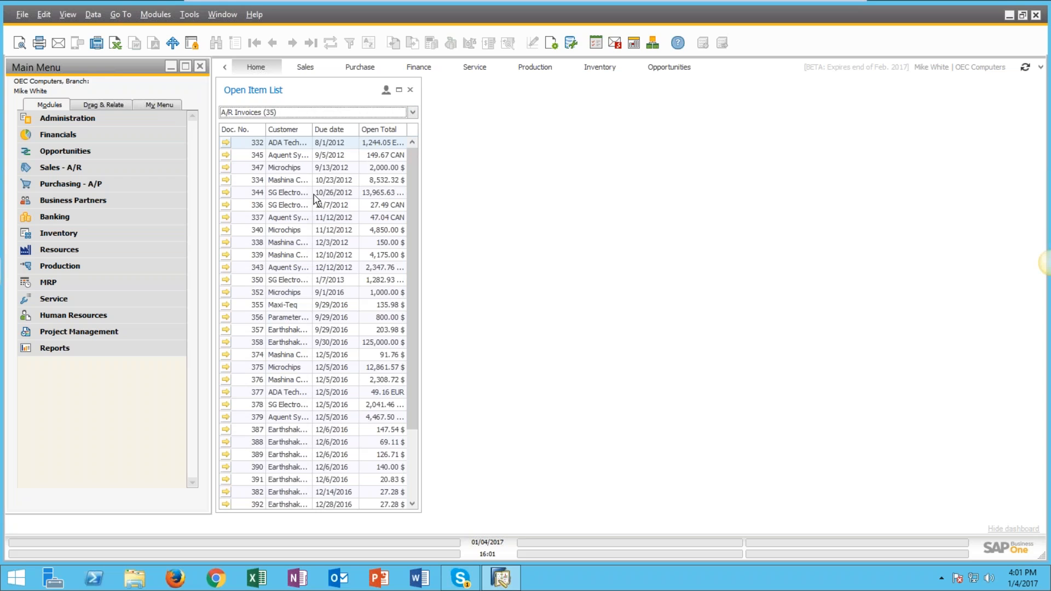
{"action": "mouse_move", "coordinate": [450, 167]}
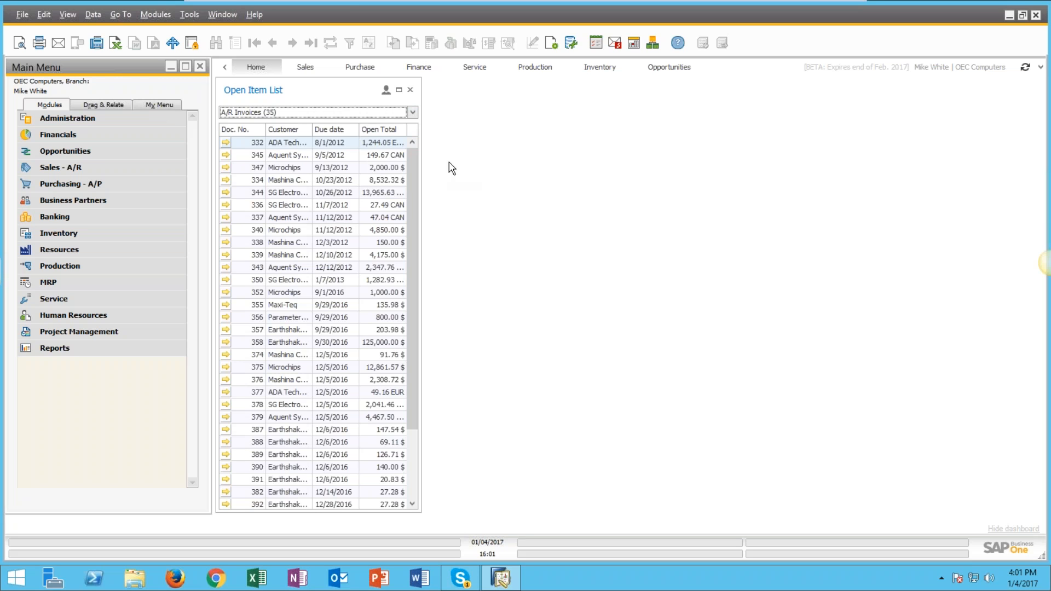
{"action": "mouse_move", "coordinate": [673, 171]}
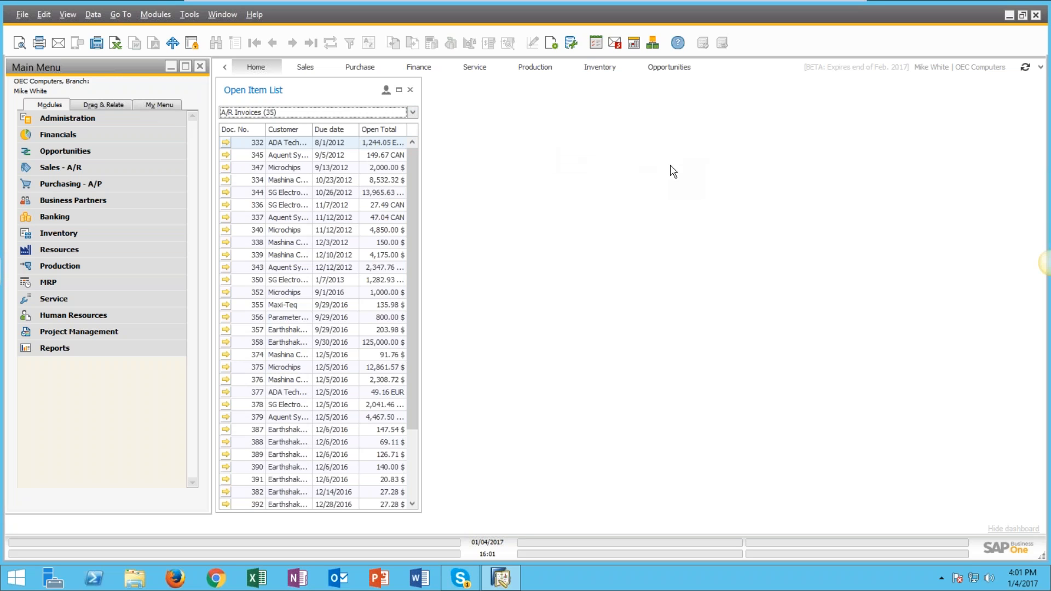
{"action": "left_click", "coordinate": [1038, 67]}
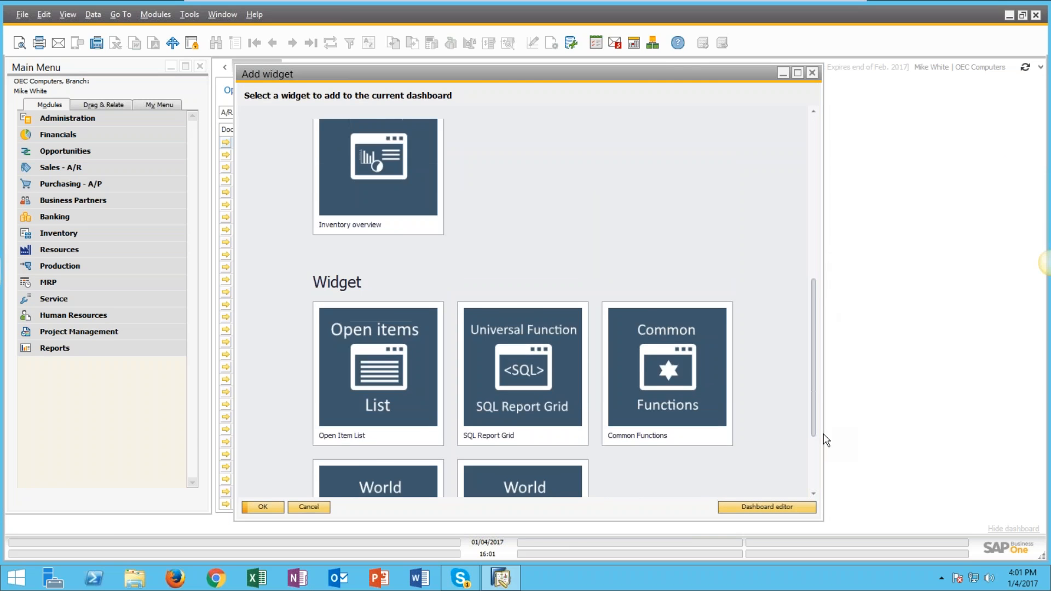
Step: Add the World Clocks widget from the Widget section
{"action": "scroll", "scroll_direction": "down", "scroll_amount": 3}
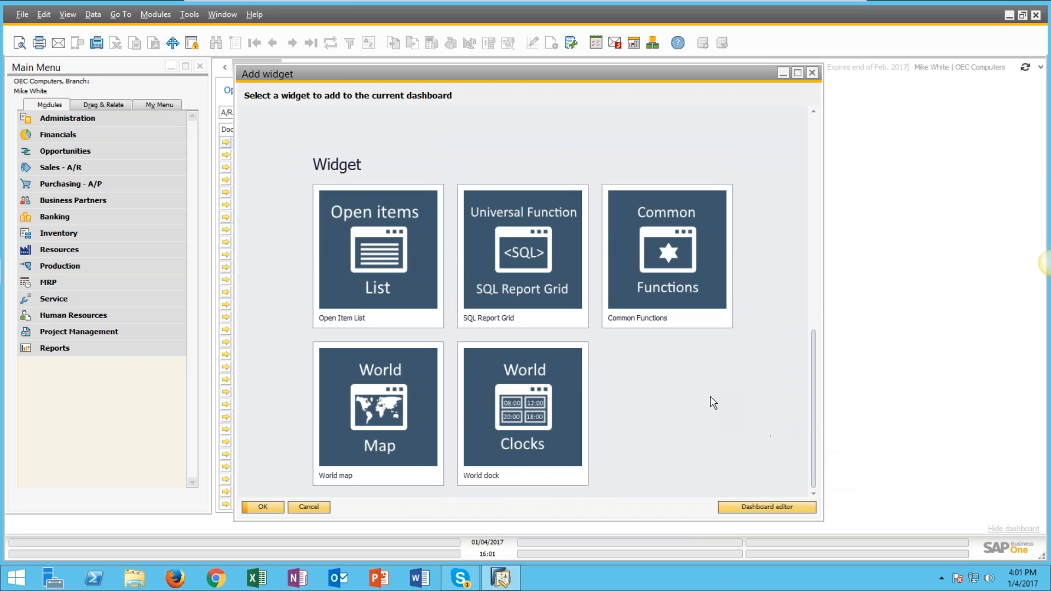
{"action": "mouse_move", "coordinate": [516, 409]}
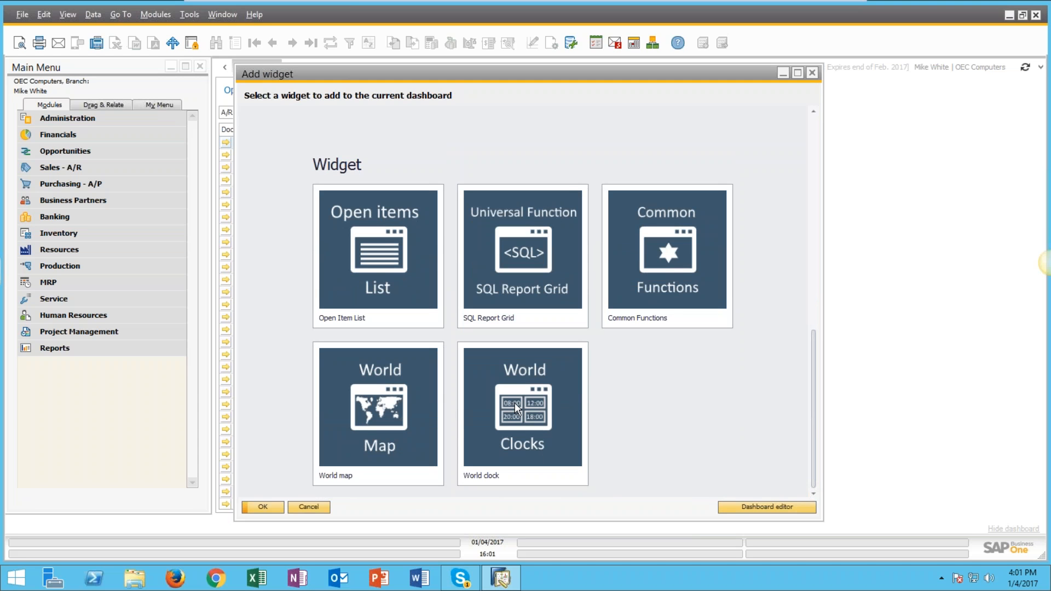
{"action": "left_click", "coordinate": [378, 406]}
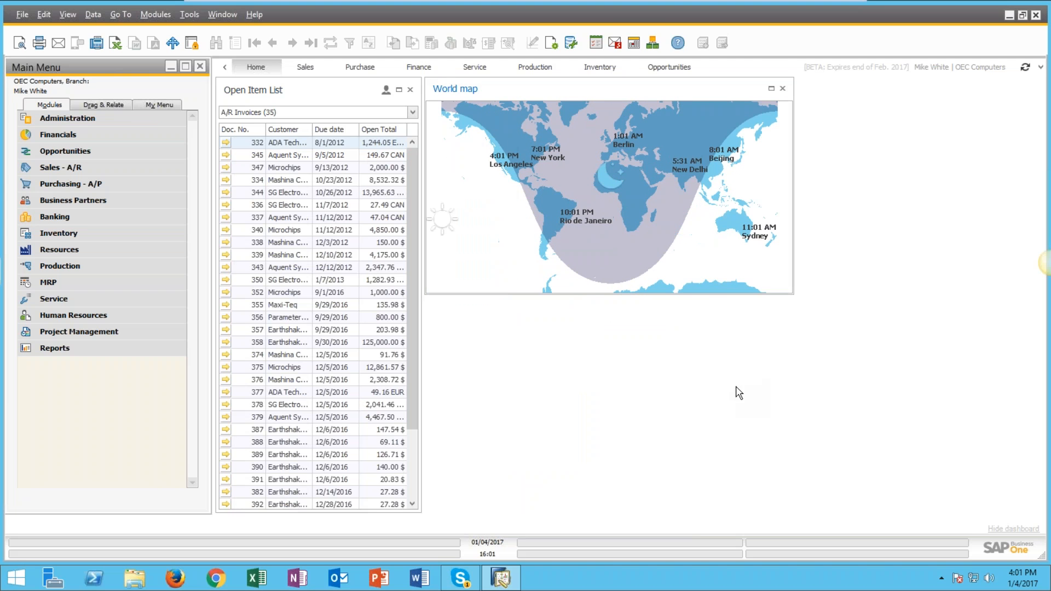
{"action": "mouse_move", "coordinate": [735, 391]}
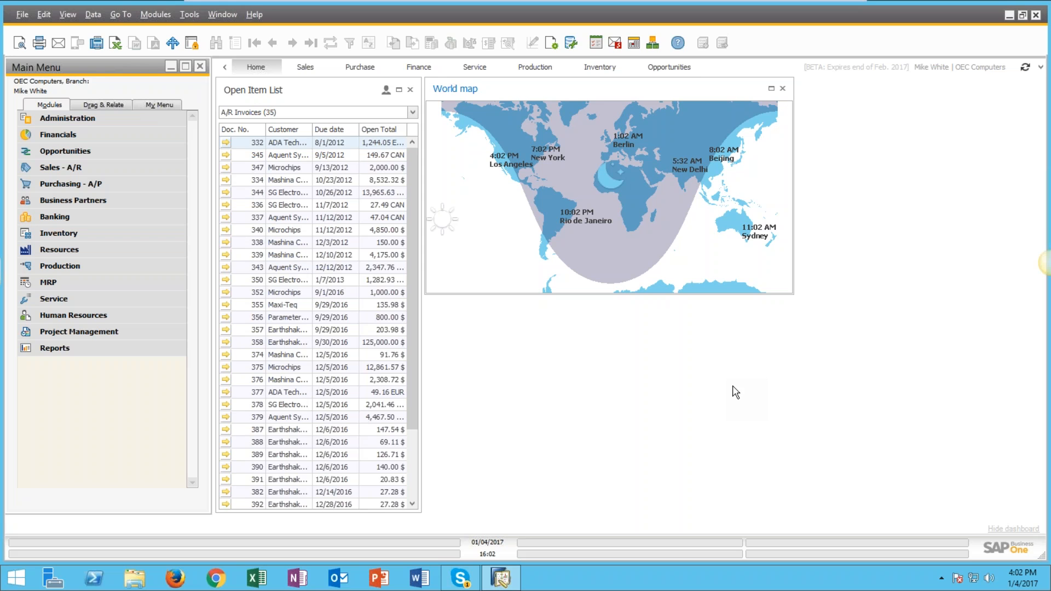
{"action": "mouse_move", "coordinate": [773, 179]}
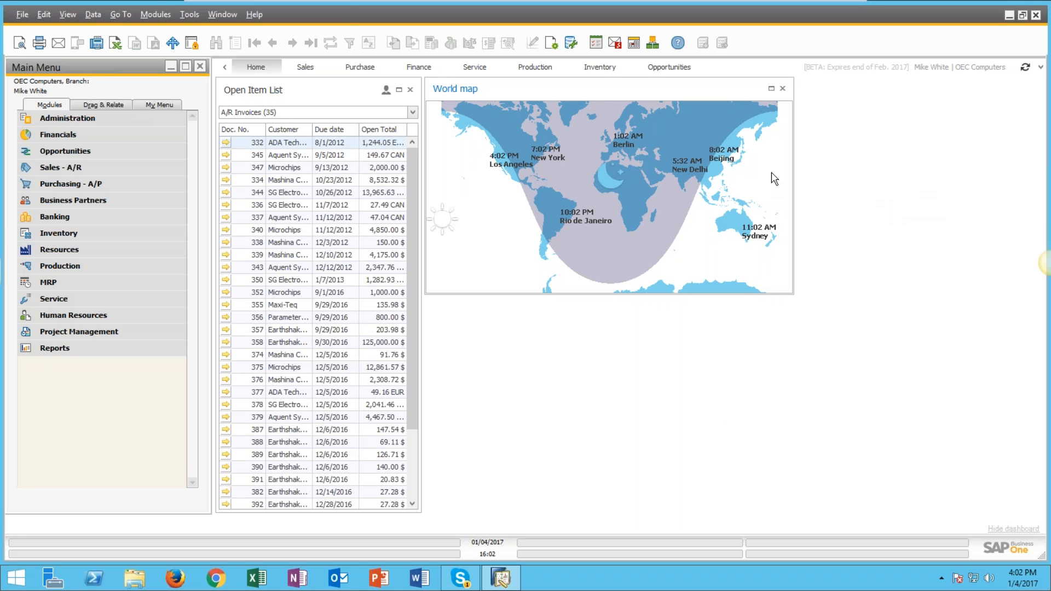
{"action": "mouse_move", "coordinate": [892, 153]}
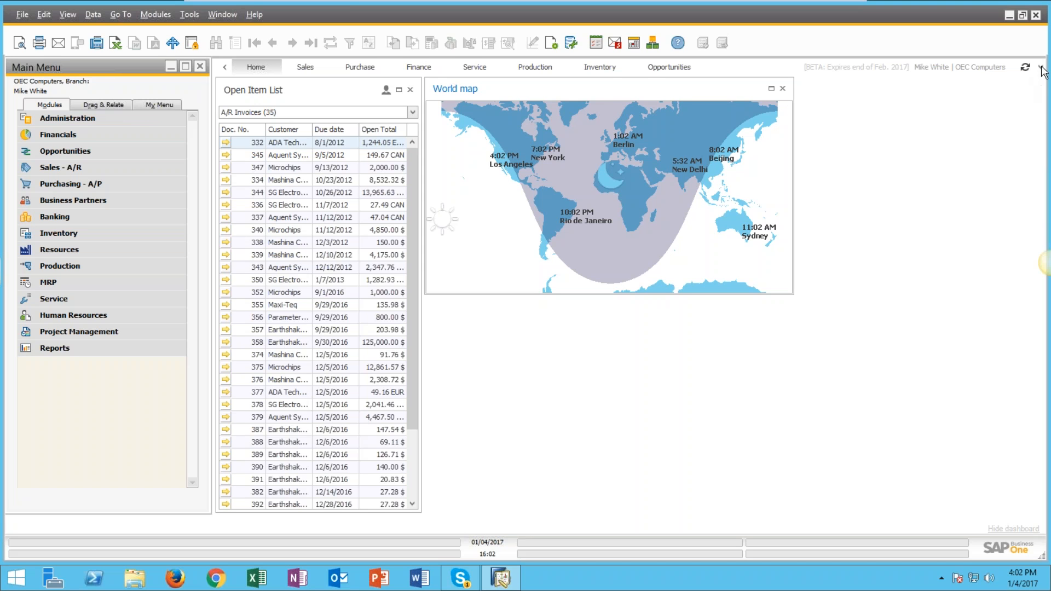
Step: Add a SQL Report Grid widget to the Home dashboard
{"action": "left_click", "coordinate": [1040, 67]}
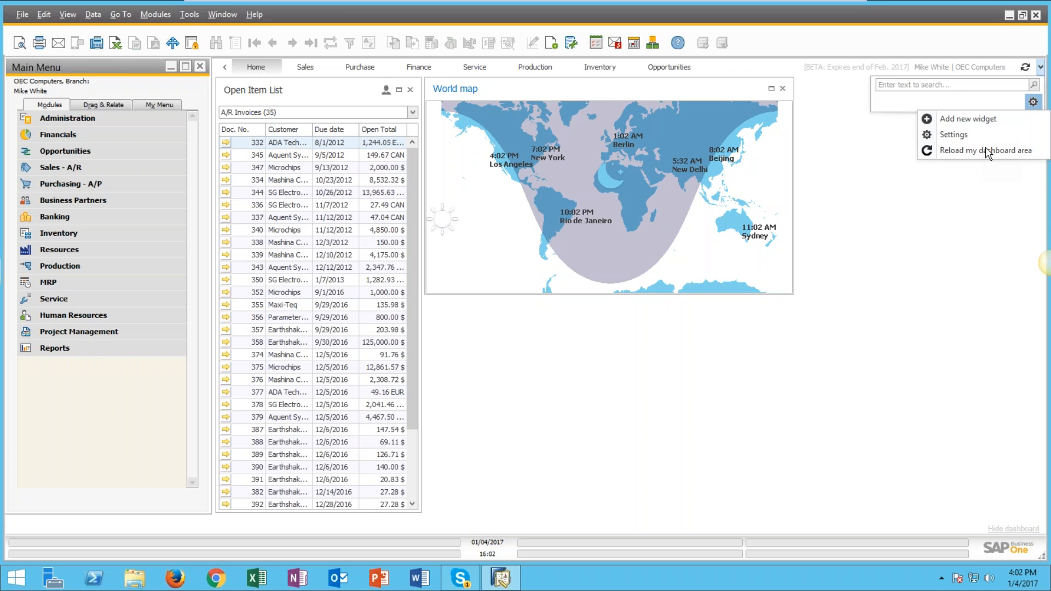
{"action": "left_click", "coordinate": [953, 134]}
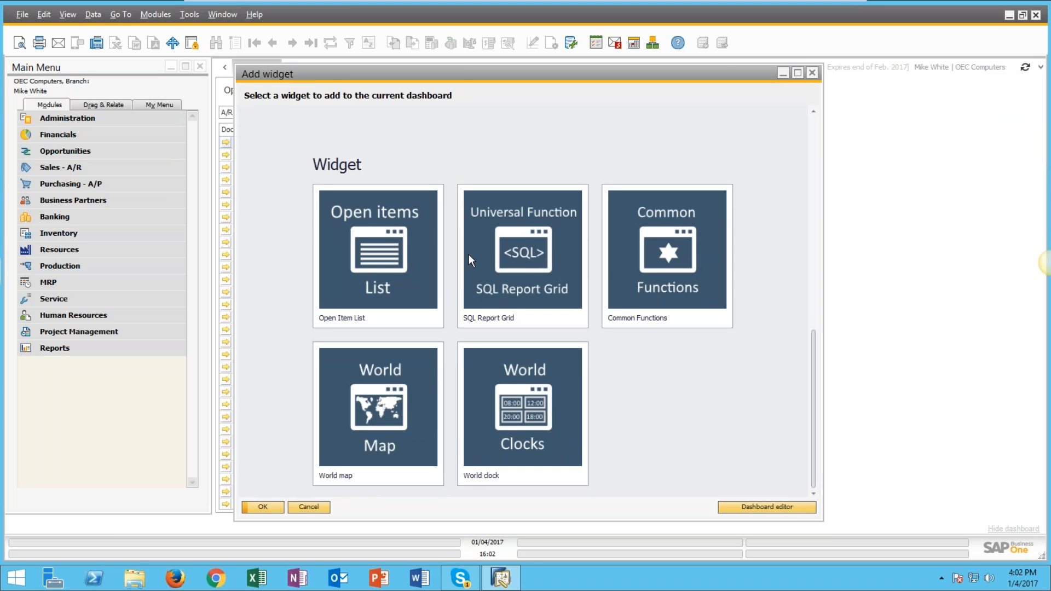
{"action": "left_click", "coordinate": [522, 251]}
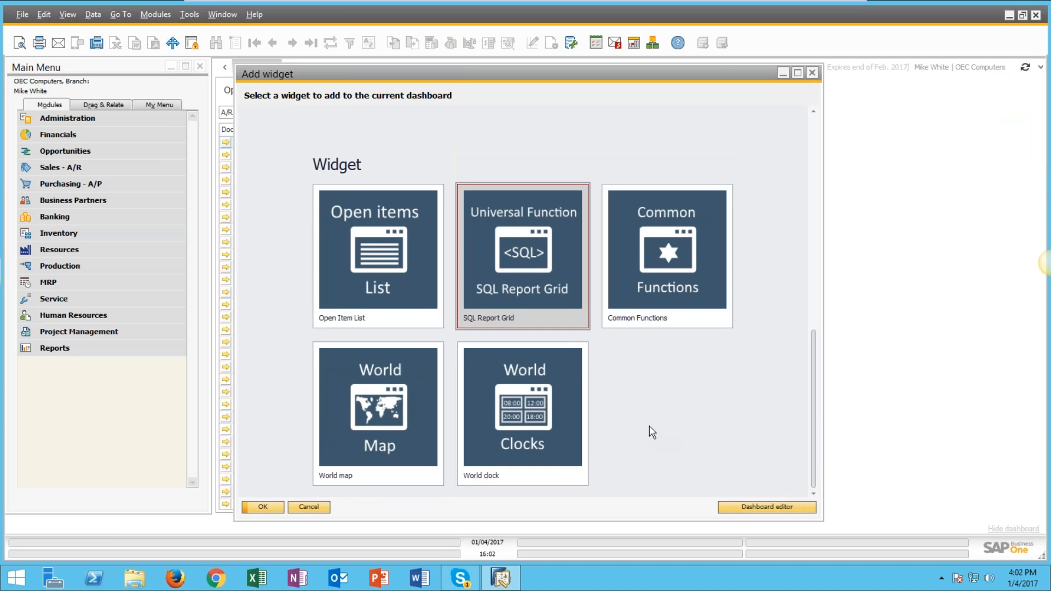
{"action": "left_click", "coordinate": [308, 507]}
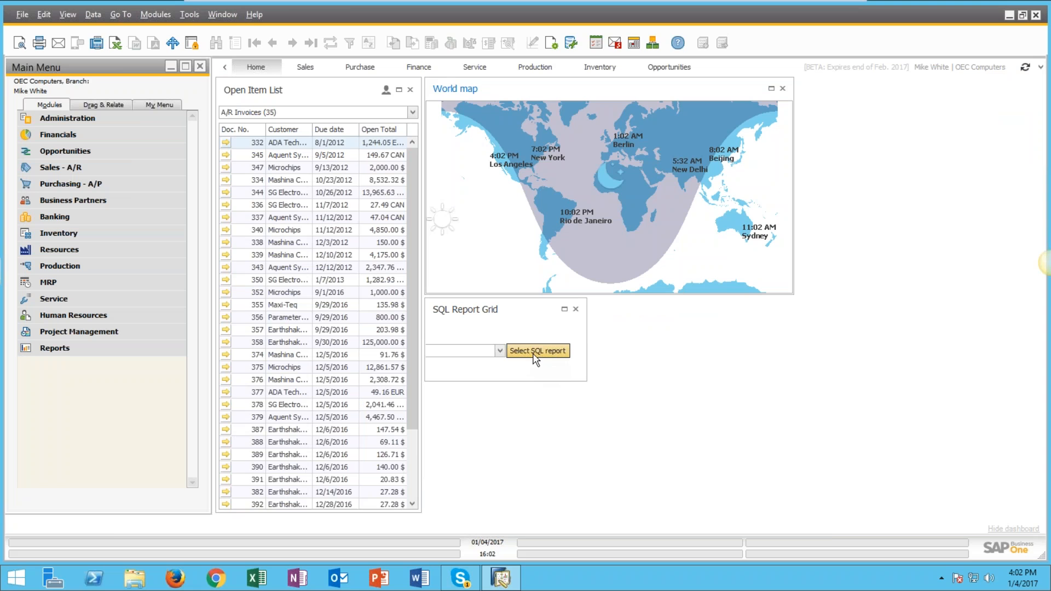
Step: Load the UF-068: My Contacts report into the SQL Report Grid
{"action": "left_click", "coordinate": [498, 351]}
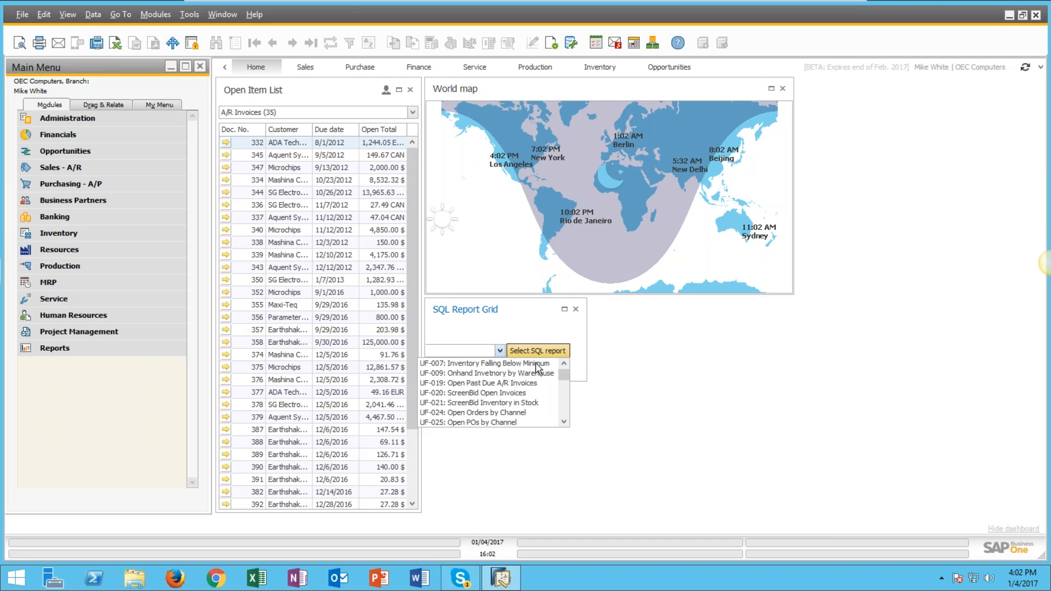
{"action": "scroll", "scroll_direction": "down", "scroll_amount": 3}
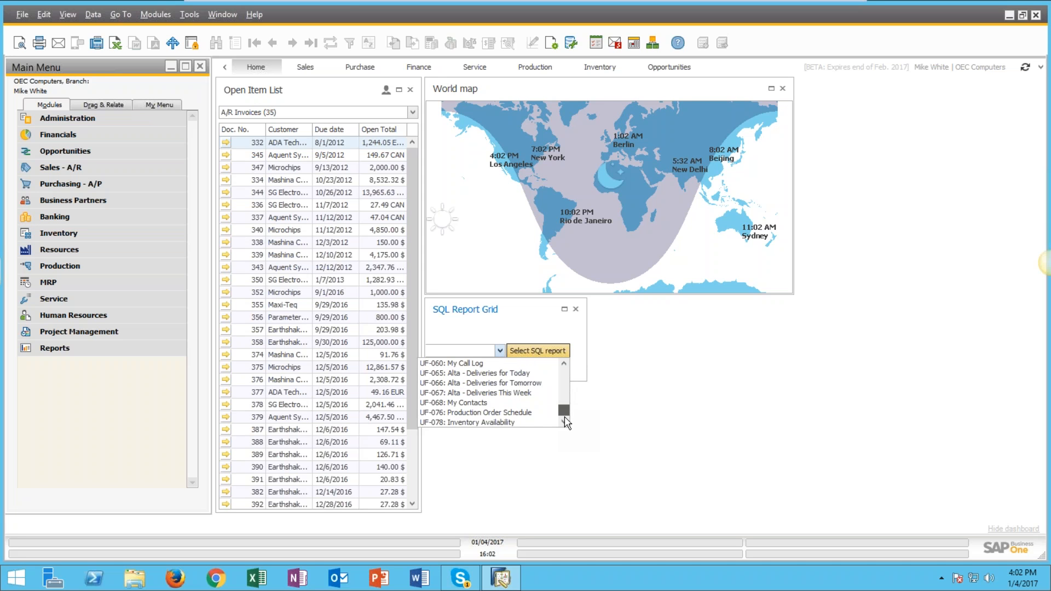
{"action": "left_click", "coordinate": [453, 403]}
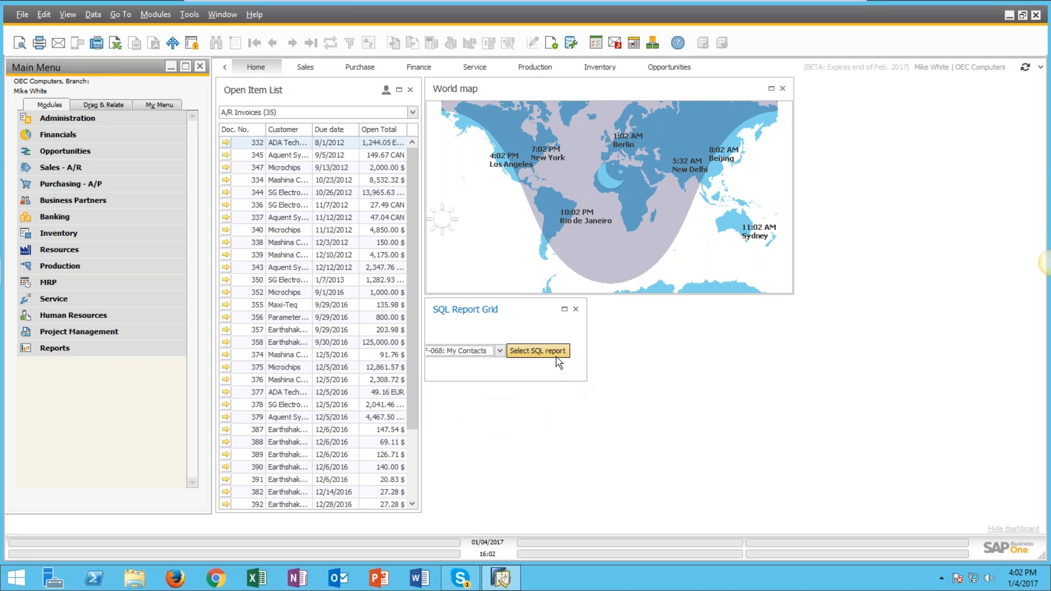
{"action": "left_click", "coordinate": [537, 350]}
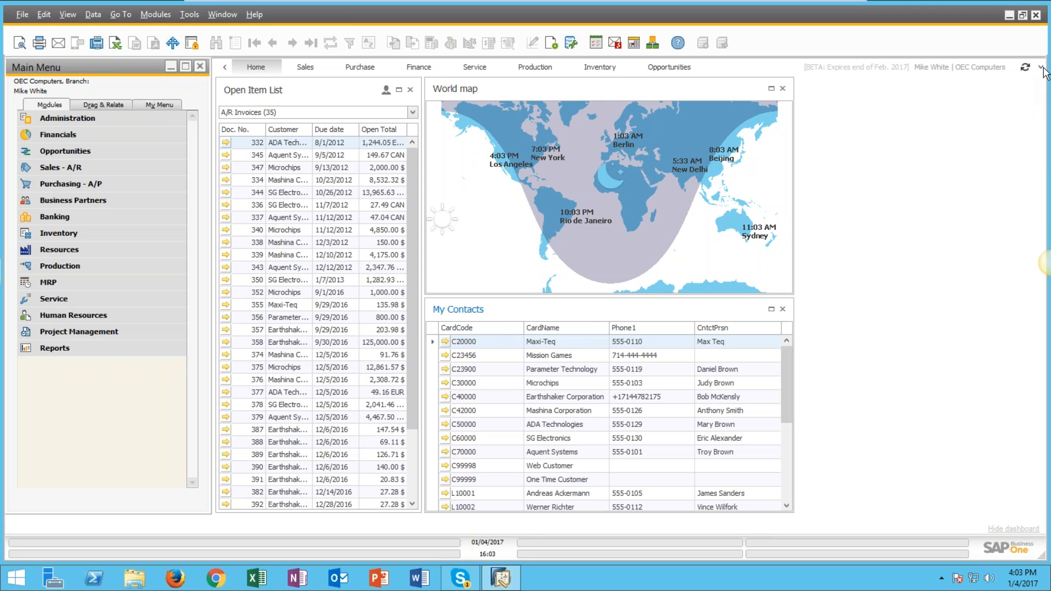
{"action": "left_click", "coordinate": [1039, 67]}
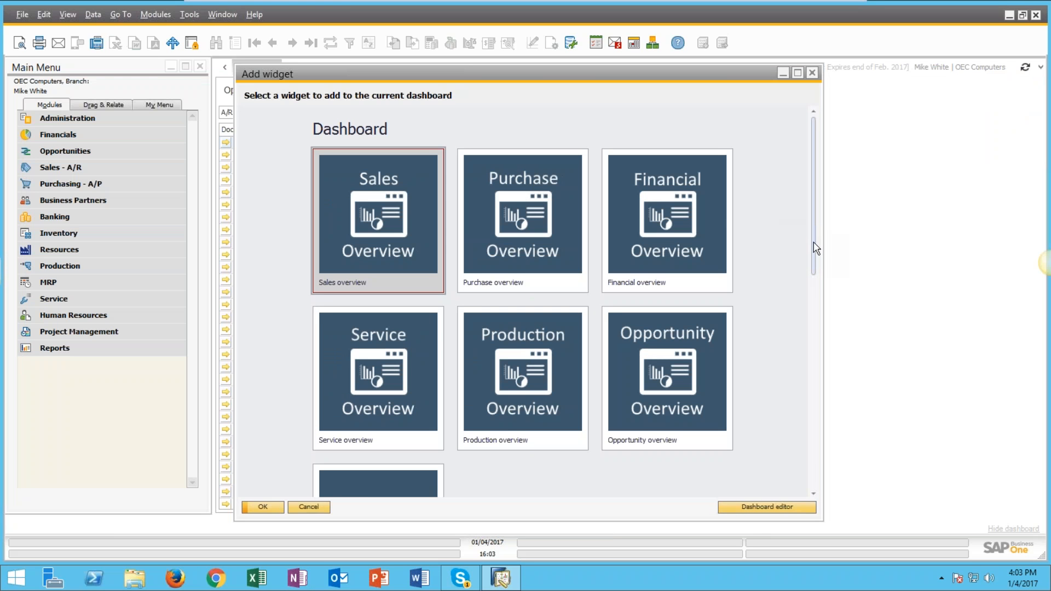
Step: Add the Common Functions widget to the Home dashboard, beside the World map
{"action": "scroll", "scroll_direction": "down", "scroll_amount": 3}
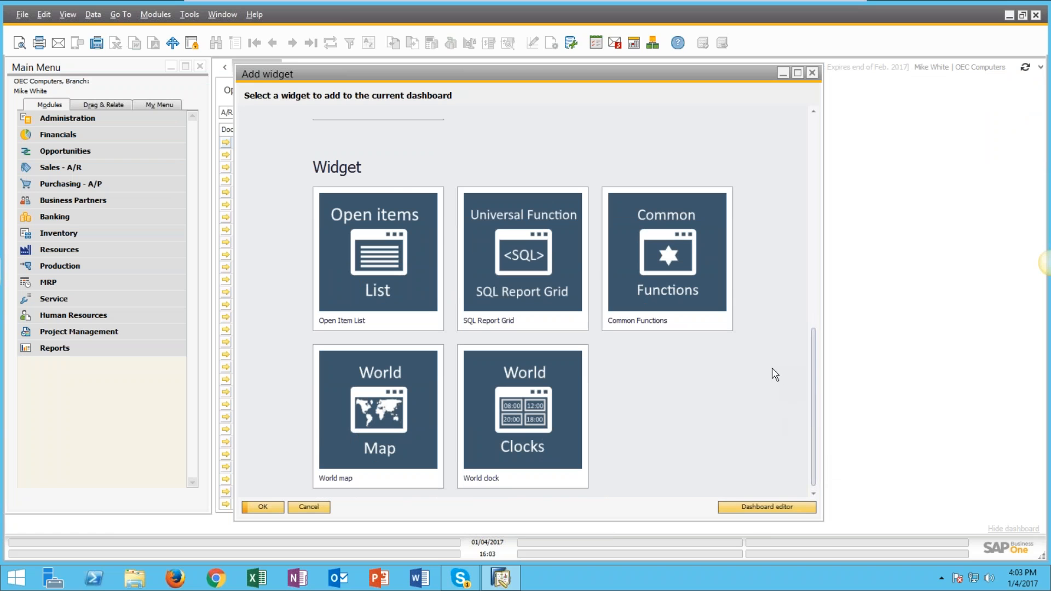
{"action": "left_click", "coordinate": [666, 258]}
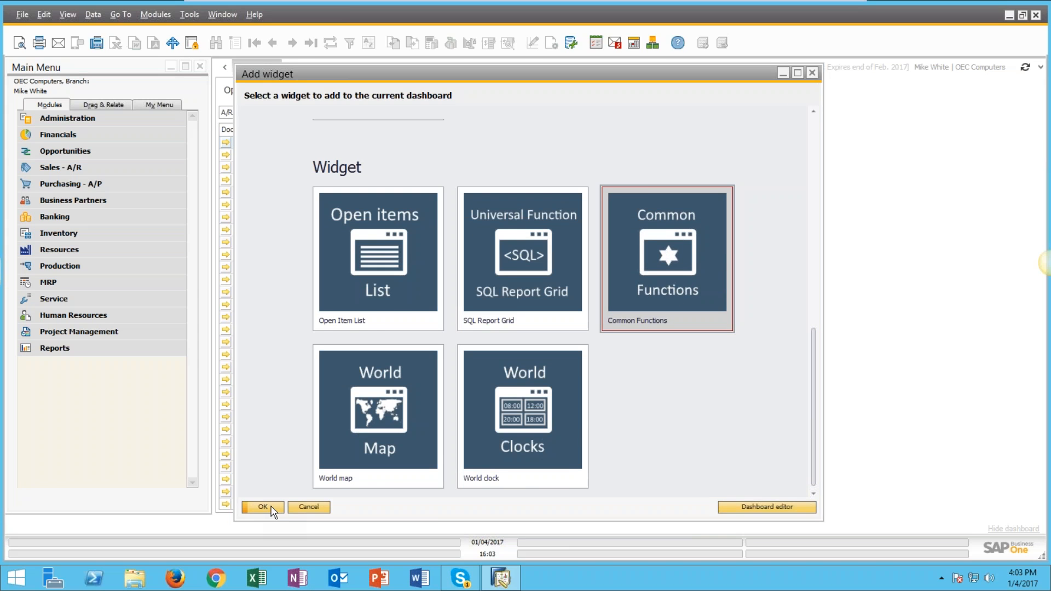
{"action": "left_click", "coordinate": [262, 506]}
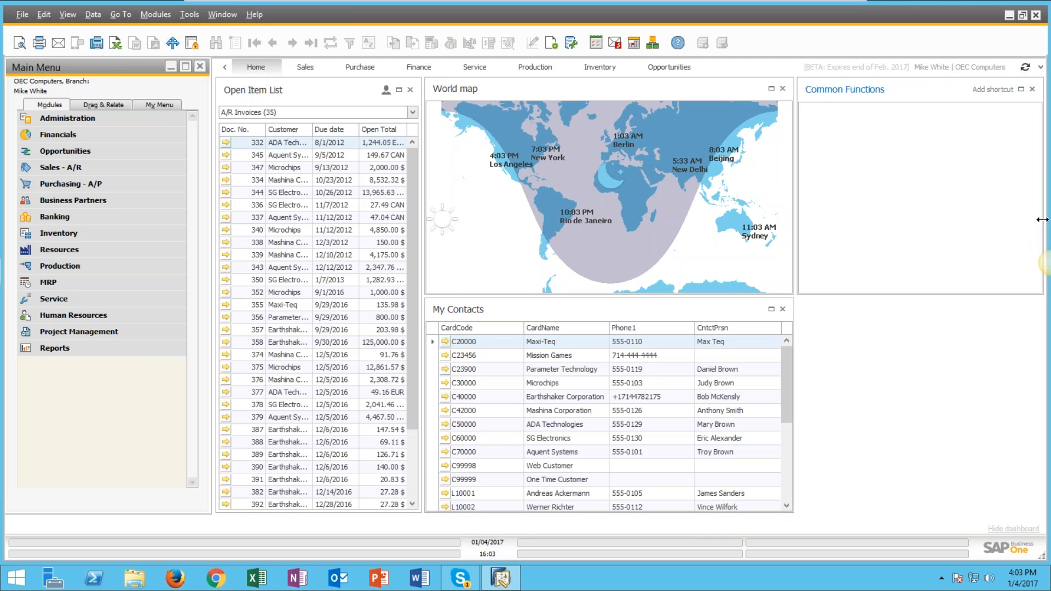
{"action": "mouse_move", "coordinate": [946, 338]}
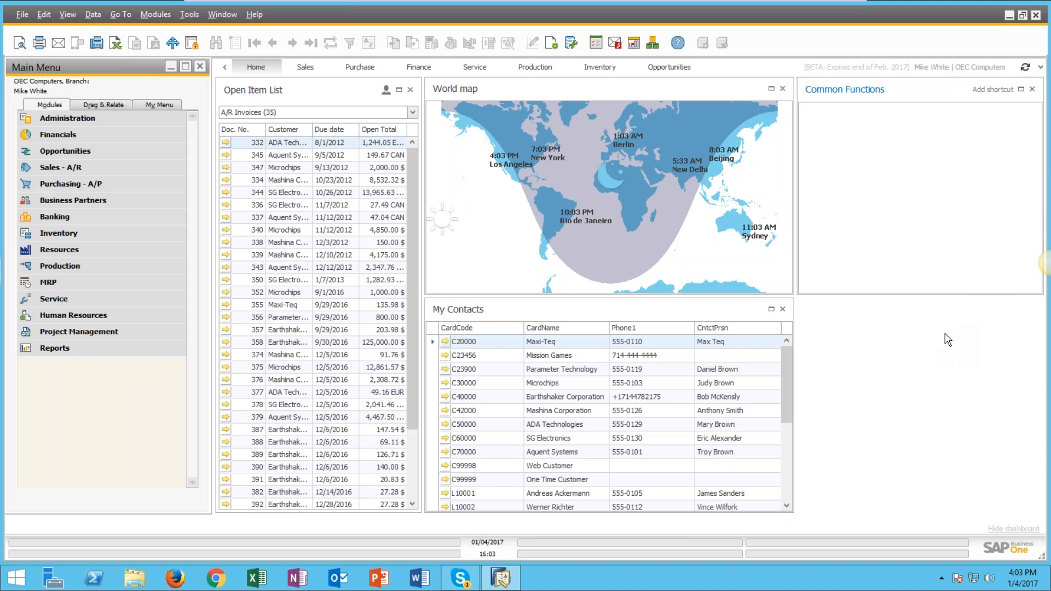
{"action": "mouse_move", "coordinate": [993, 90]}
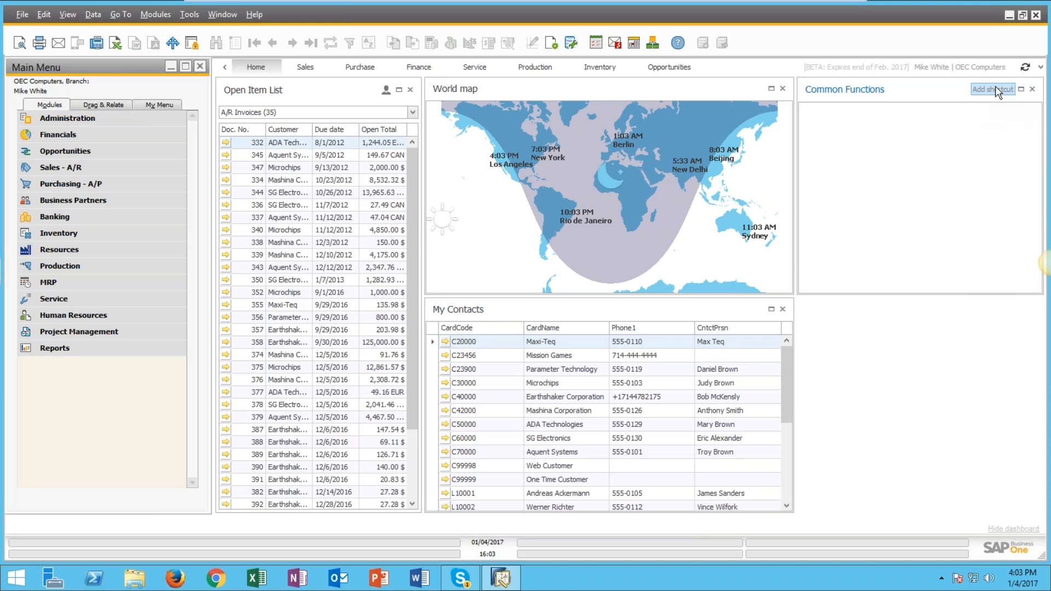
Step: Create a Common Functions shortcut targeting Business Partners > Activity, with an icon
{"action": "left_click", "coordinate": [992, 89]}
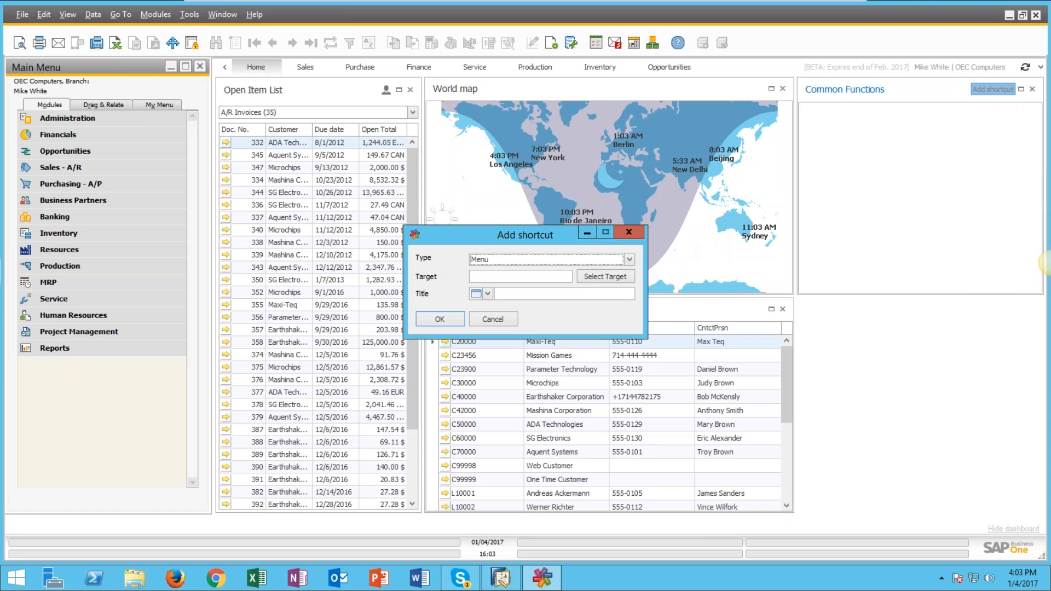
{"action": "left_click", "coordinate": [603, 275]}
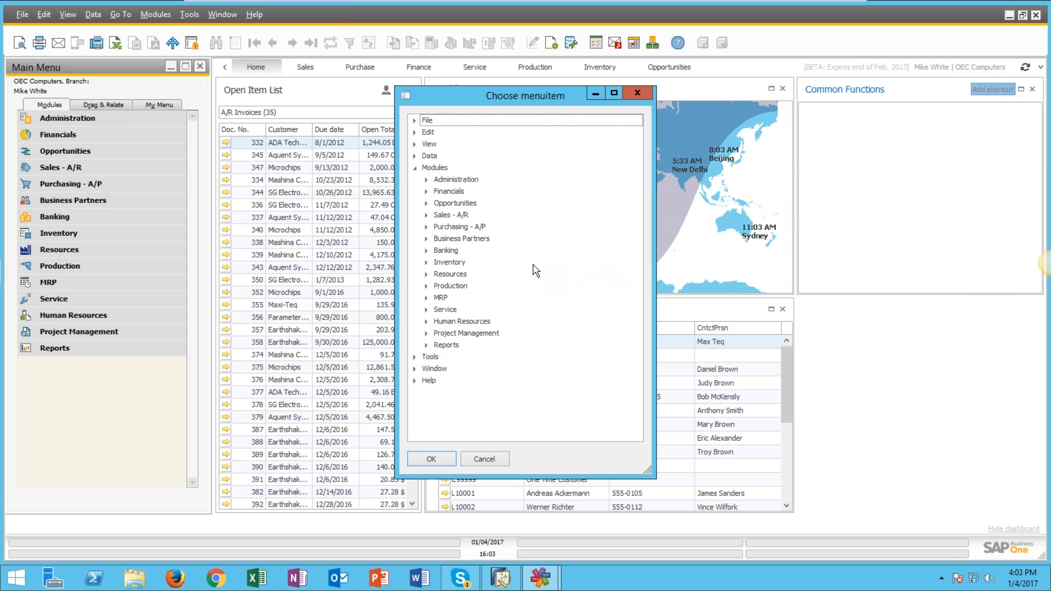
{"action": "mouse_move", "coordinate": [456, 202]}
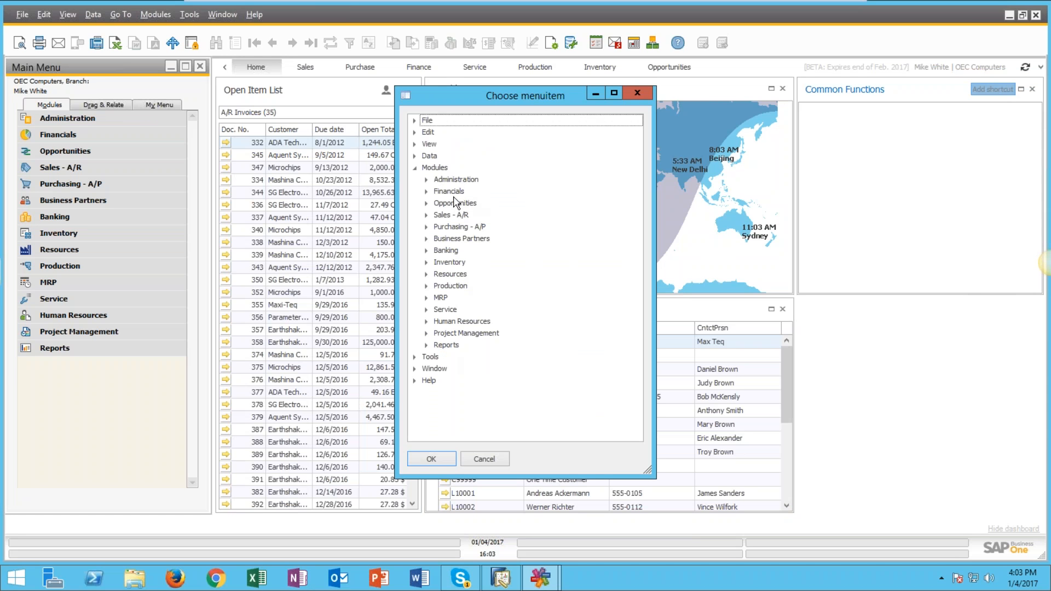
{"action": "mouse_move", "coordinate": [460, 198]}
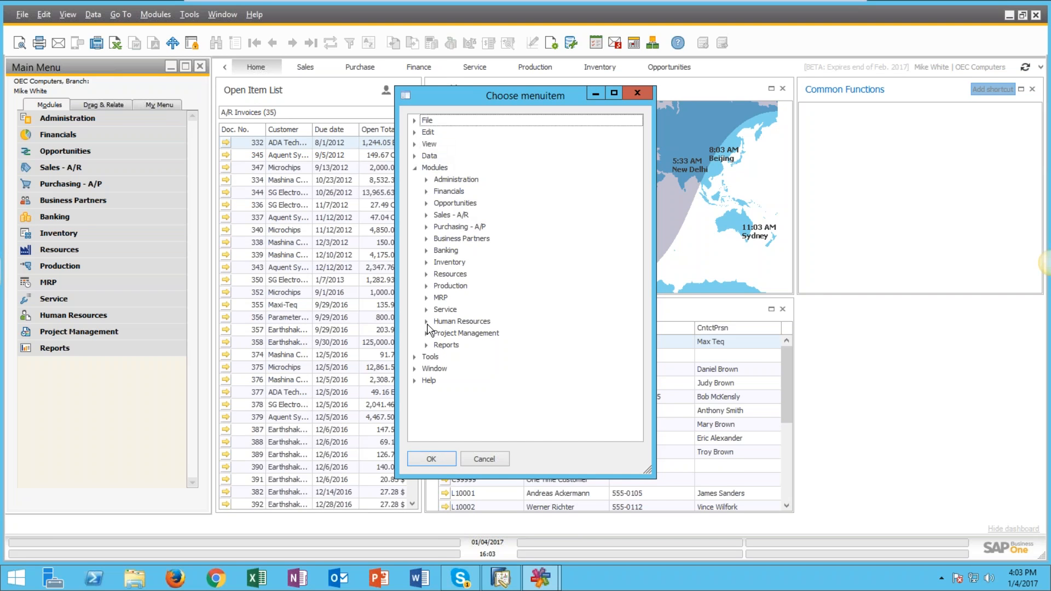
{"action": "left_click", "coordinate": [415, 356]}
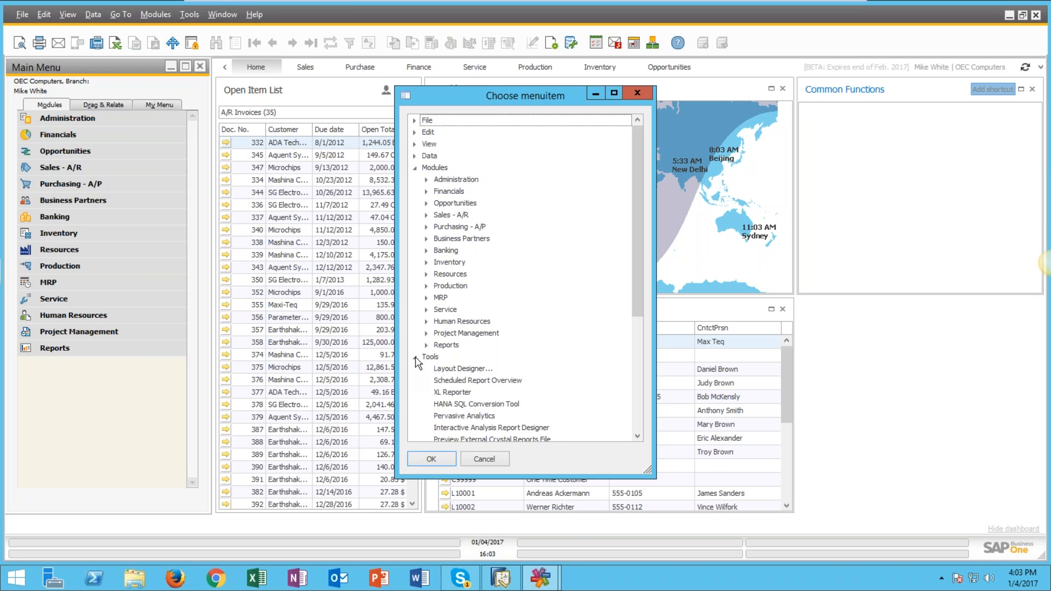
{"action": "left_click", "coordinate": [415, 356]}
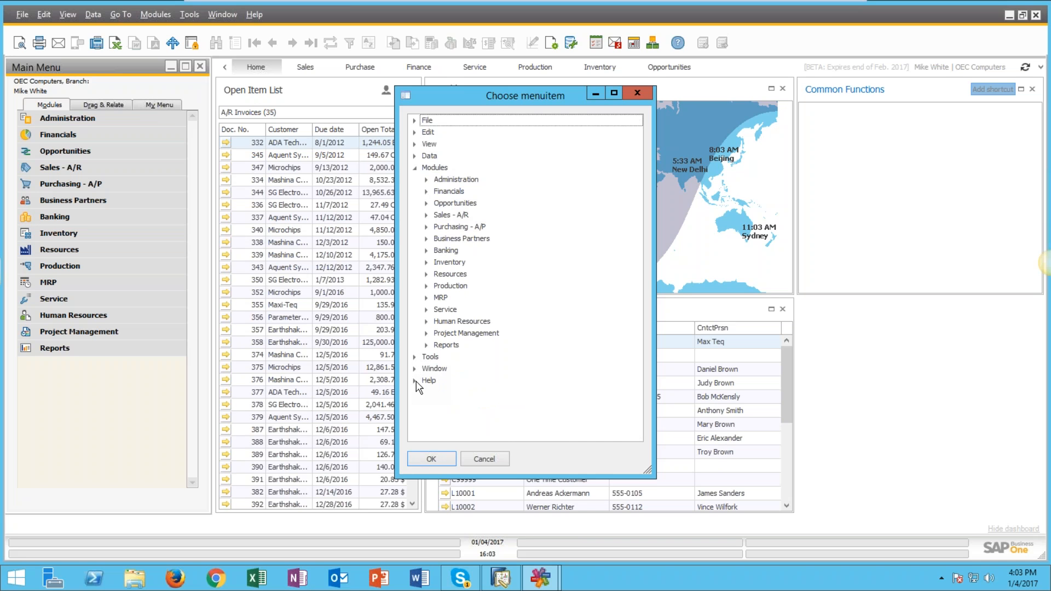
{"action": "mouse_move", "coordinate": [485, 247]}
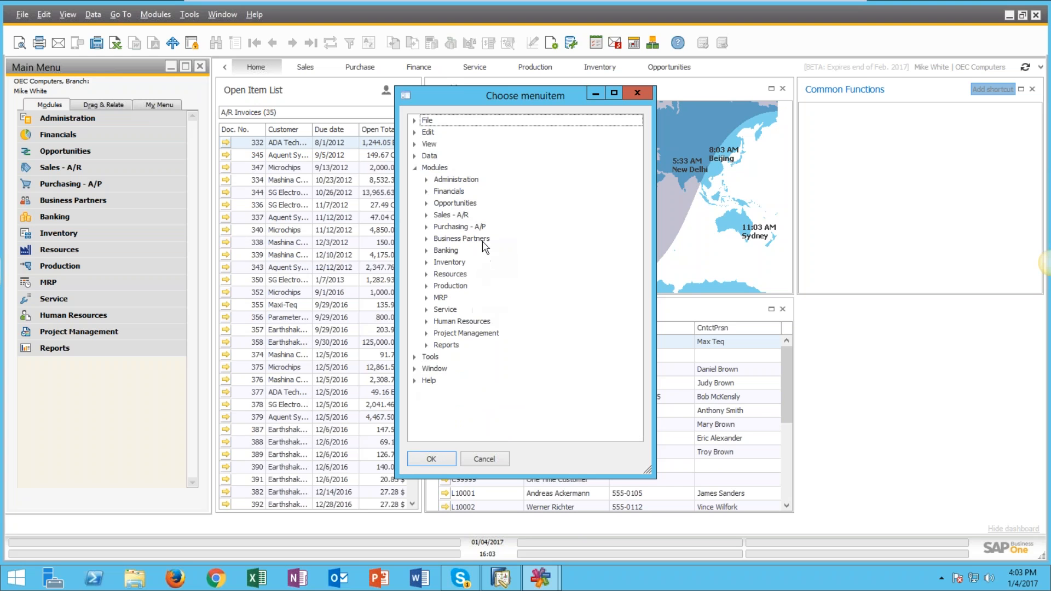
{"action": "mouse_move", "coordinate": [448, 247]}
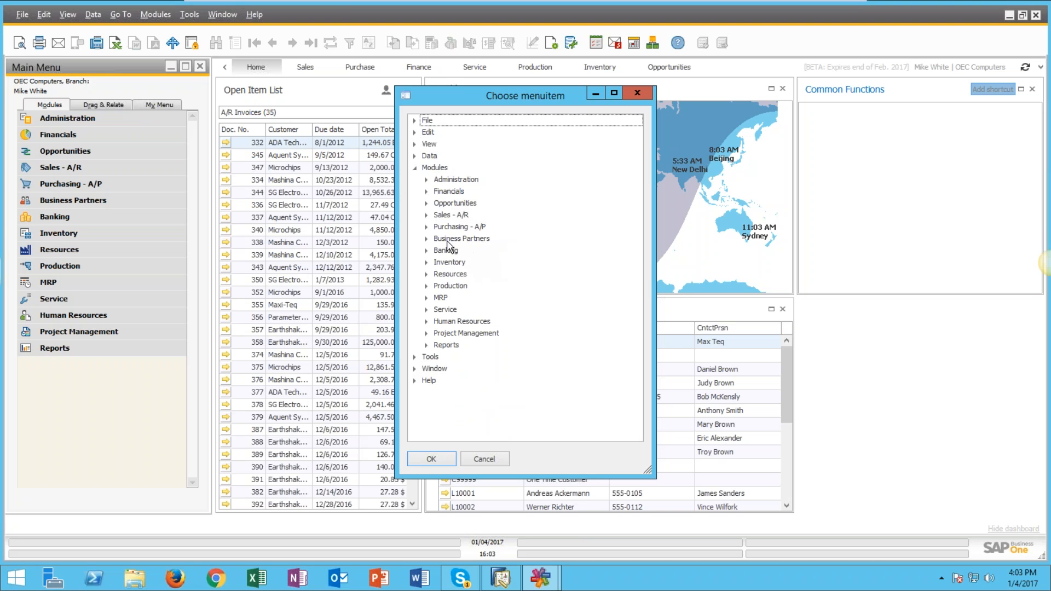
{"action": "left_click", "coordinate": [427, 238]}
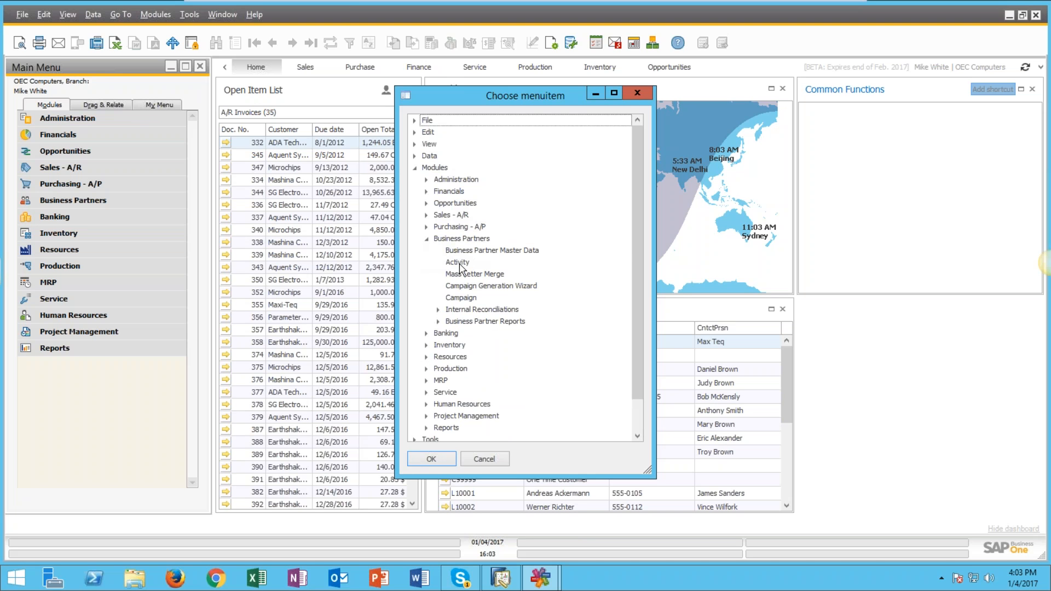
{"action": "left_click", "coordinate": [430, 458]}
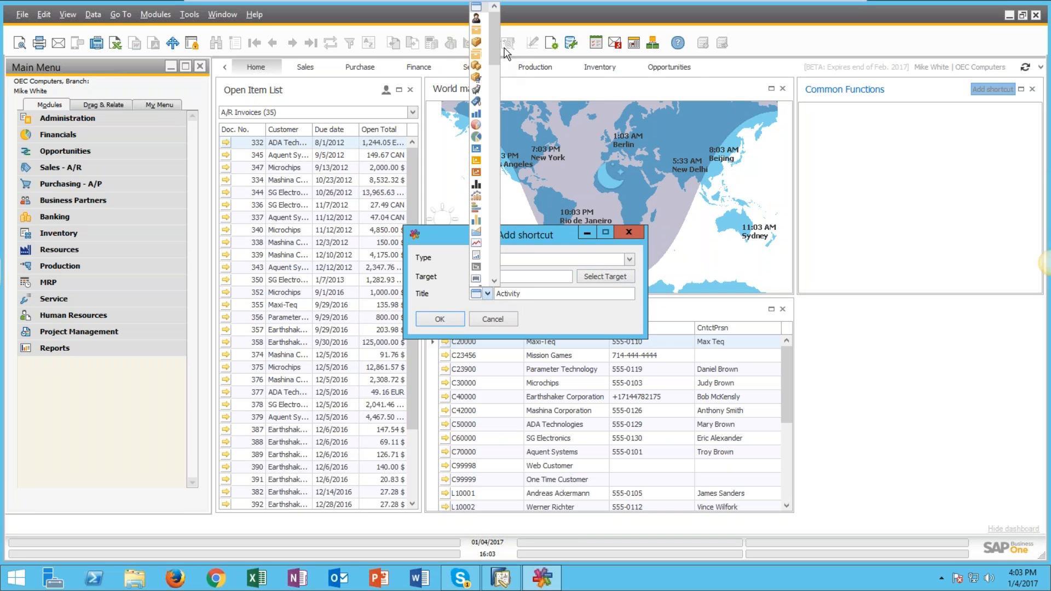
{"action": "scroll", "scroll_direction": "down", "scroll_amount": 3}
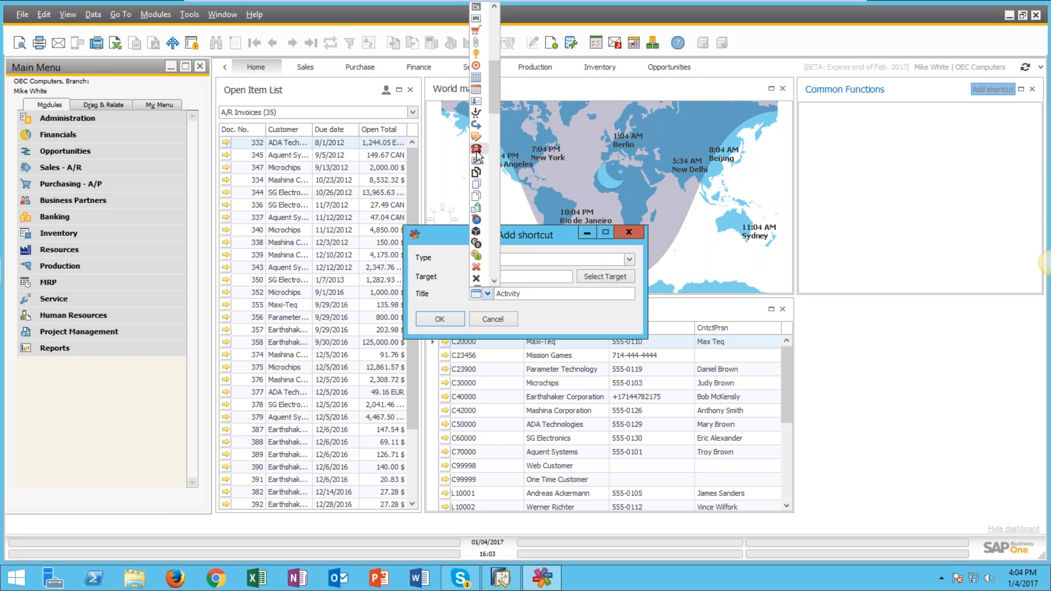
{"action": "left_click", "coordinate": [439, 319]}
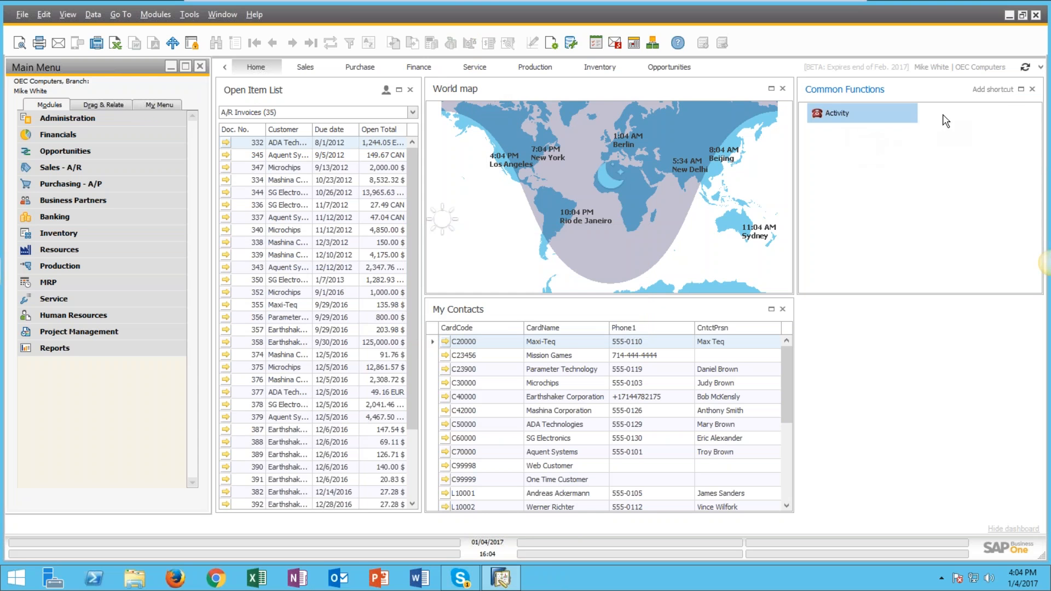
Step: Add a Sales - A/R > Sales Quotation shortcut with an icon from Title
{"action": "left_click", "coordinate": [991, 89]}
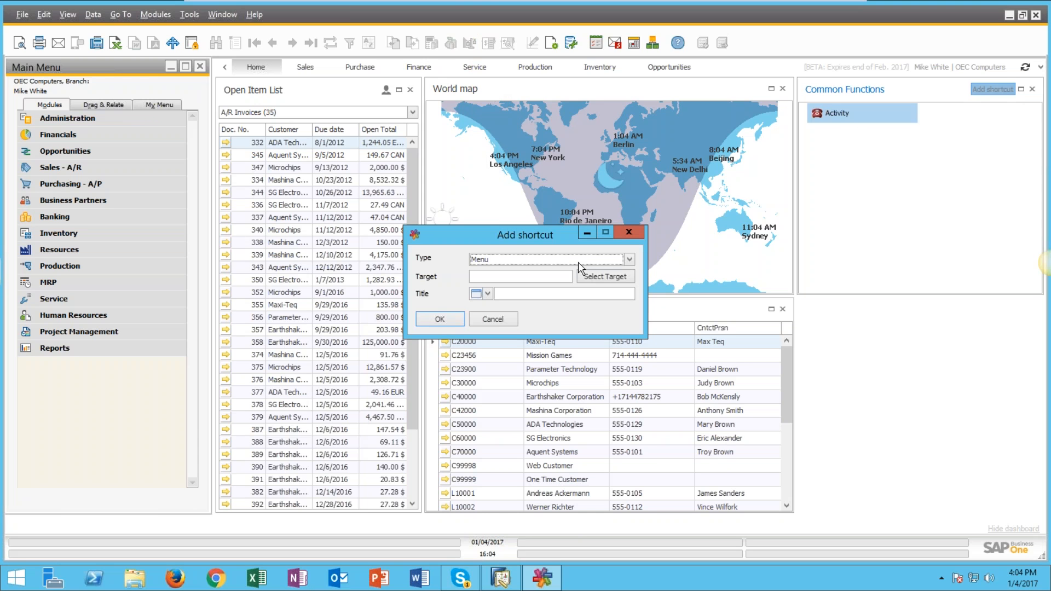
{"action": "left_click", "coordinate": [603, 276]}
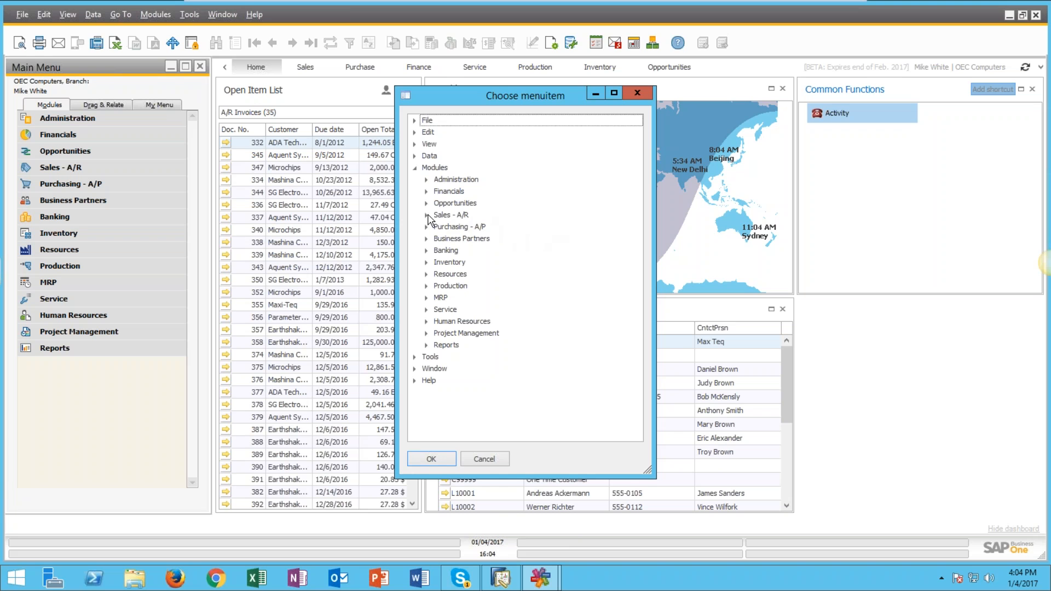
{"action": "left_click", "coordinate": [426, 215]}
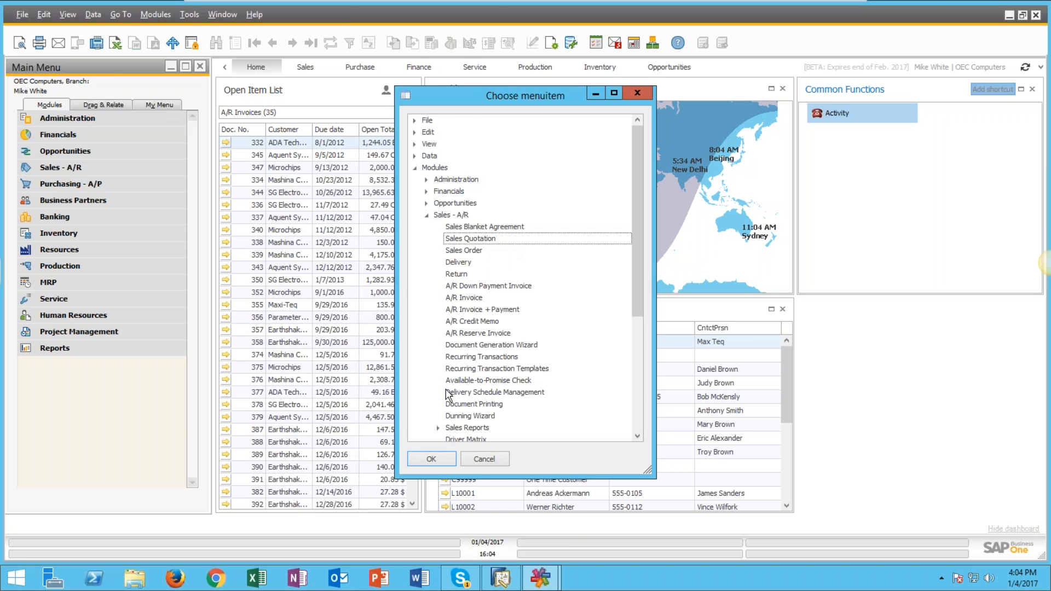
{"action": "left_click", "coordinate": [430, 459]}
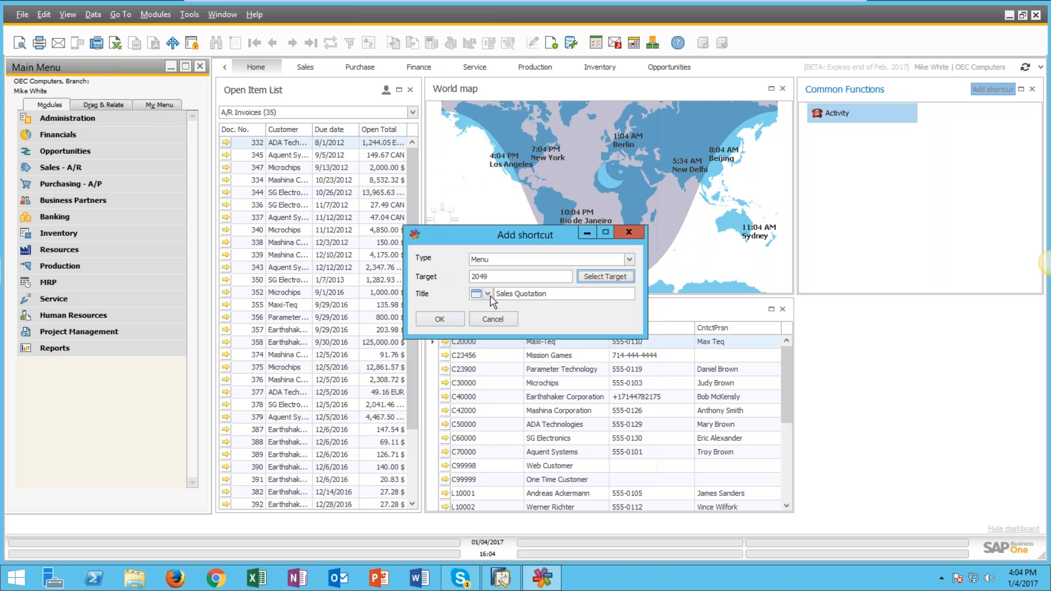
{"action": "left_click", "coordinate": [488, 293]}
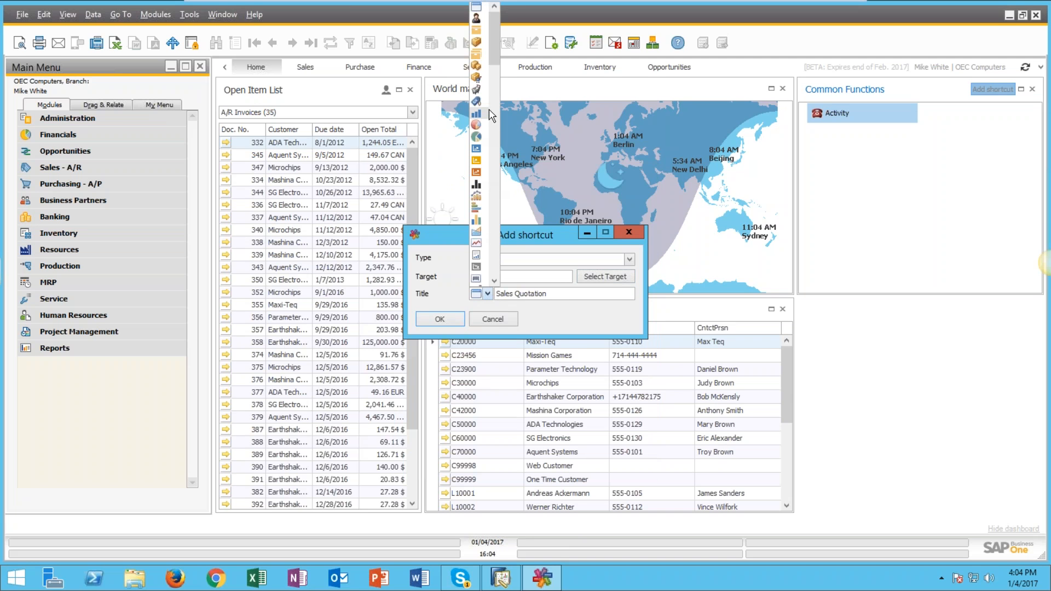
{"action": "left_click", "coordinate": [439, 318]}
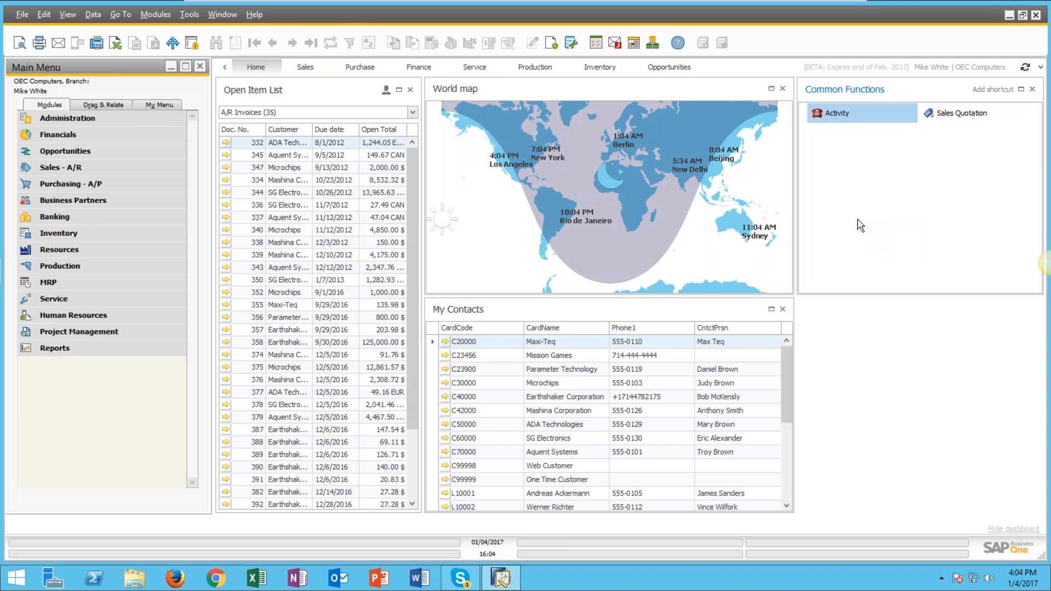
{"action": "mouse_move", "coordinate": [928, 190]}
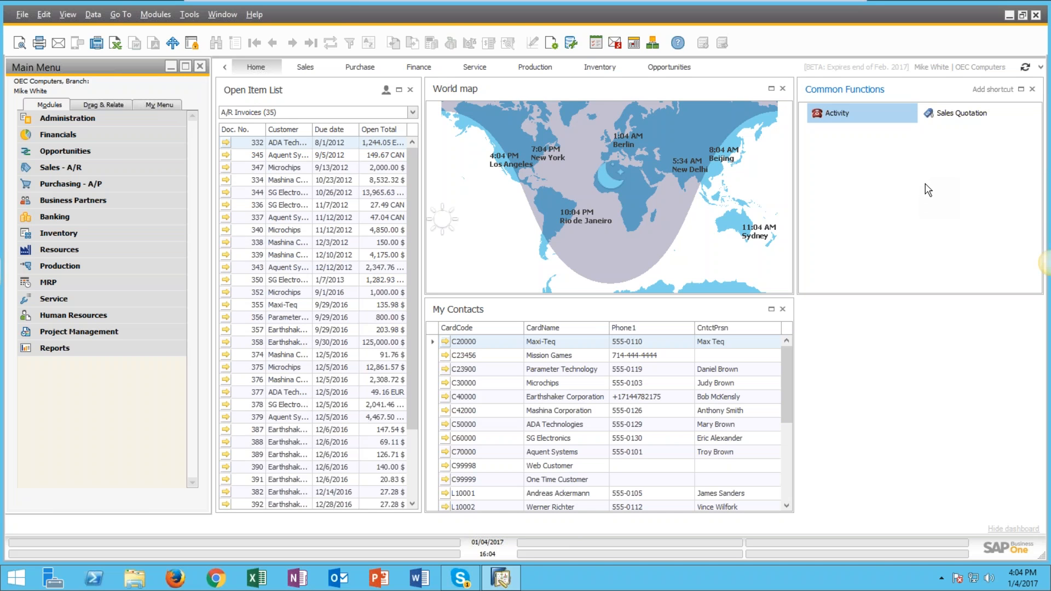
{"action": "mouse_move", "coordinate": [945, 173]}
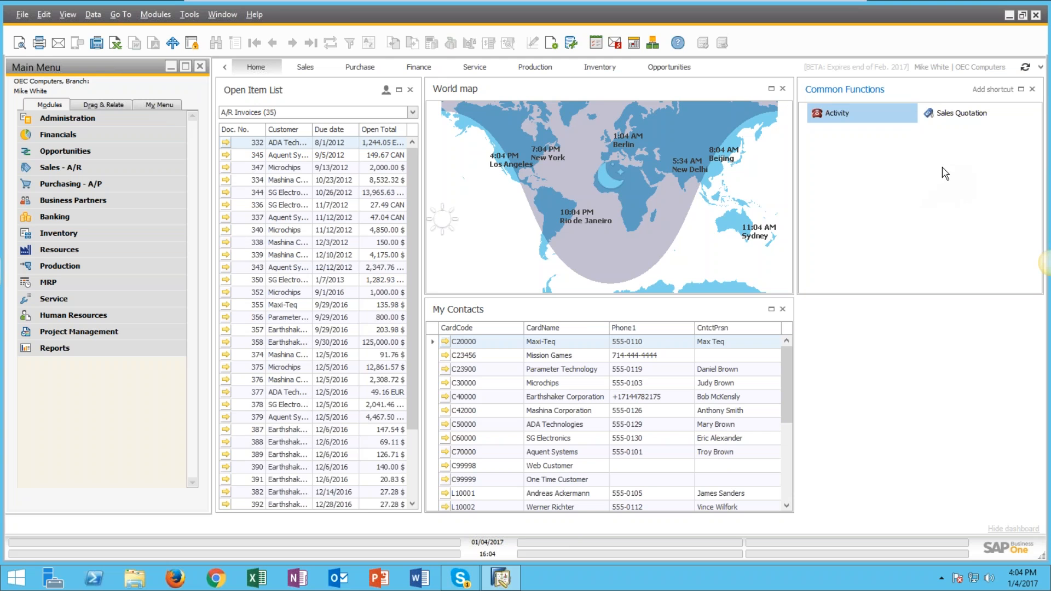
{"action": "mouse_move", "coordinate": [600, 74]}
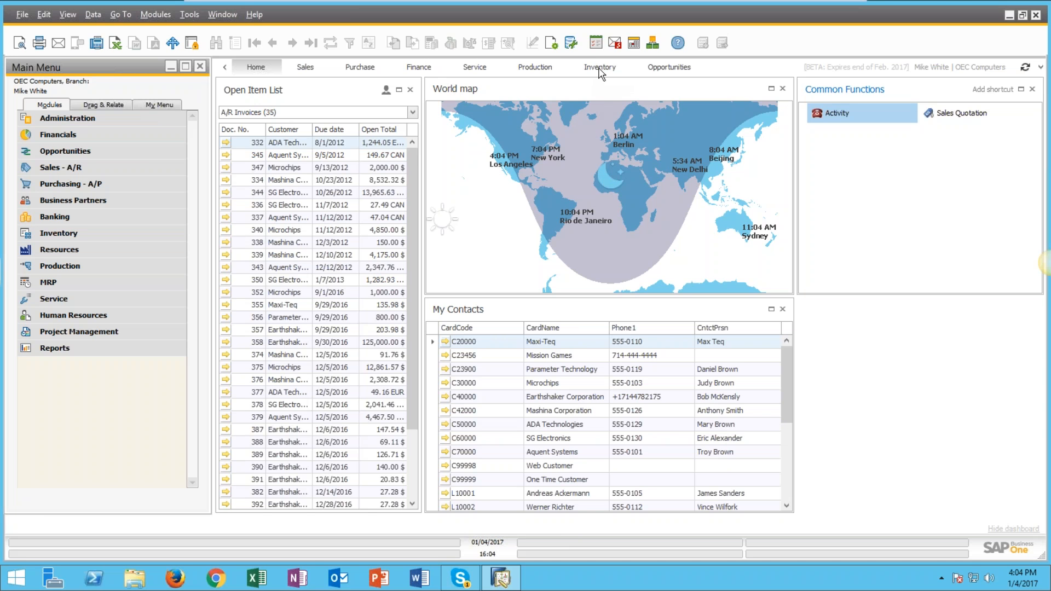
Step: Switch to the Inventory cockpit and open its Add widget window
{"action": "left_click", "coordinate": [599, 67]}
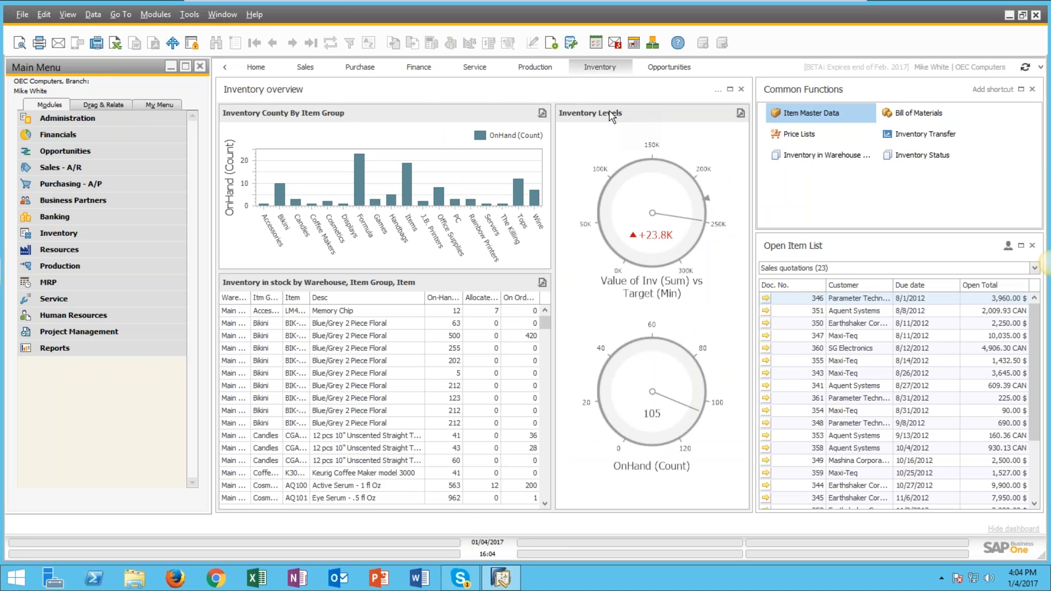
{"action": "mouse_move", "coordinate": [281, 98]}
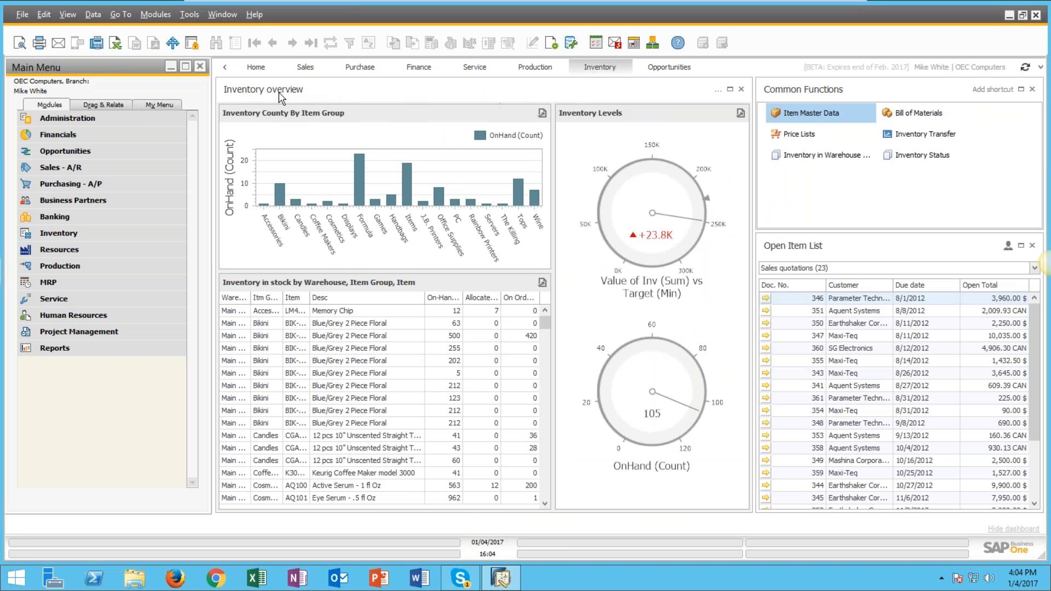
{"action": "mouse_move", "coordinate": [581, 209]}
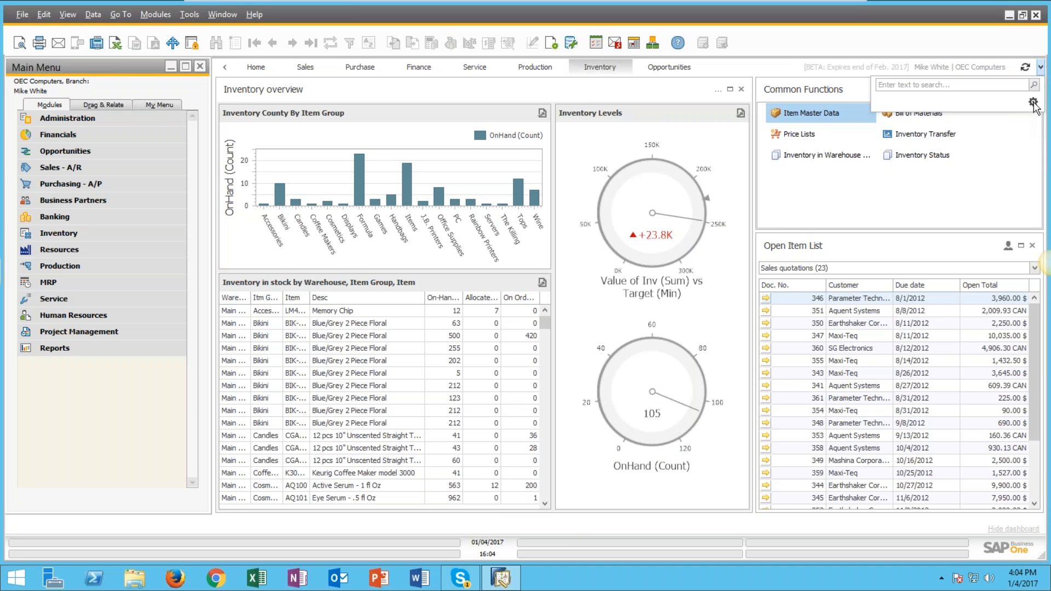
{"action": "left_click", "coordinate": [1033, 102]}
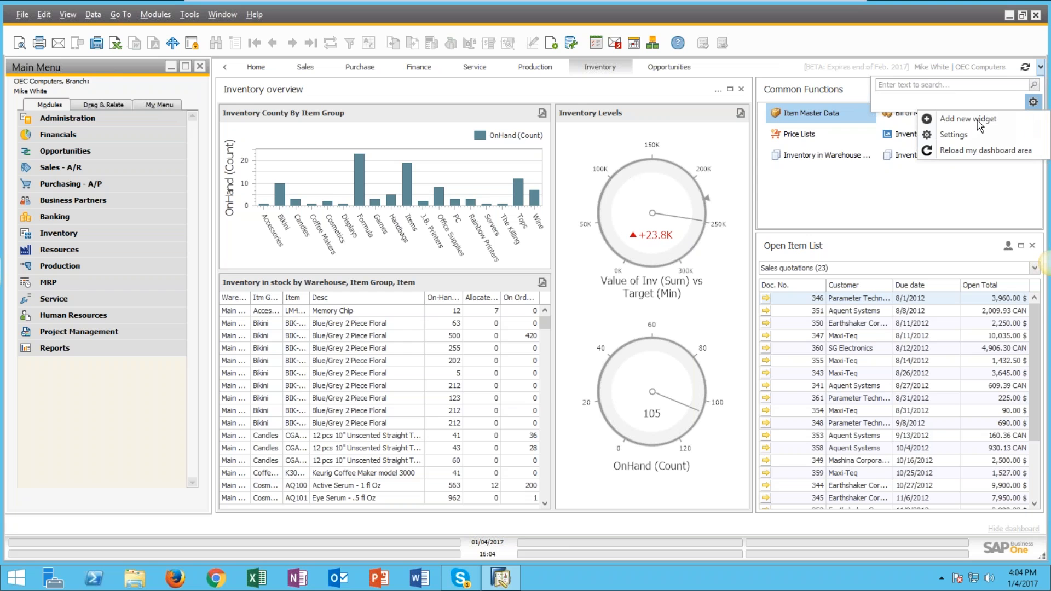
{"action": "left_click", "coordinate": [967, 119]}
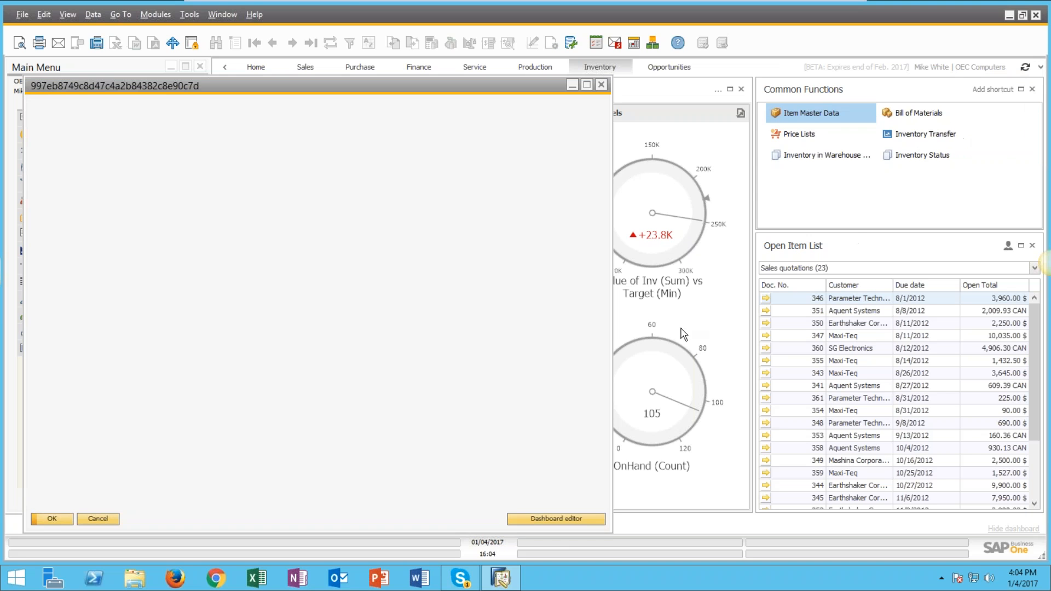
{"action": "mouse_move", "coordinate": [532, 343]}
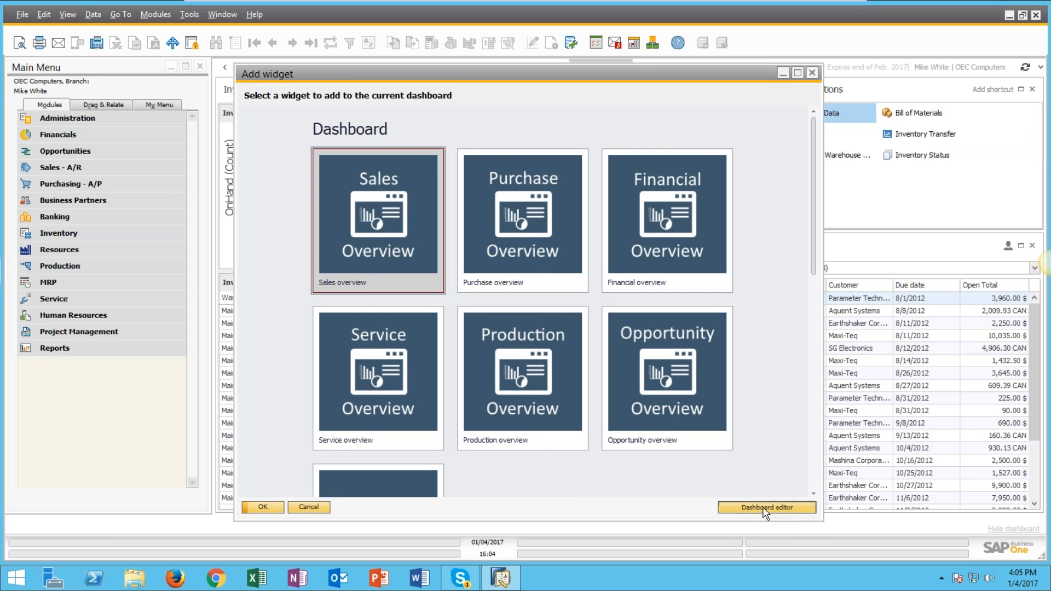
Step: From the Dashboard editor list, load Inventory overview into the designer
{"action": "left_click", "coordinate": [766, 506]}
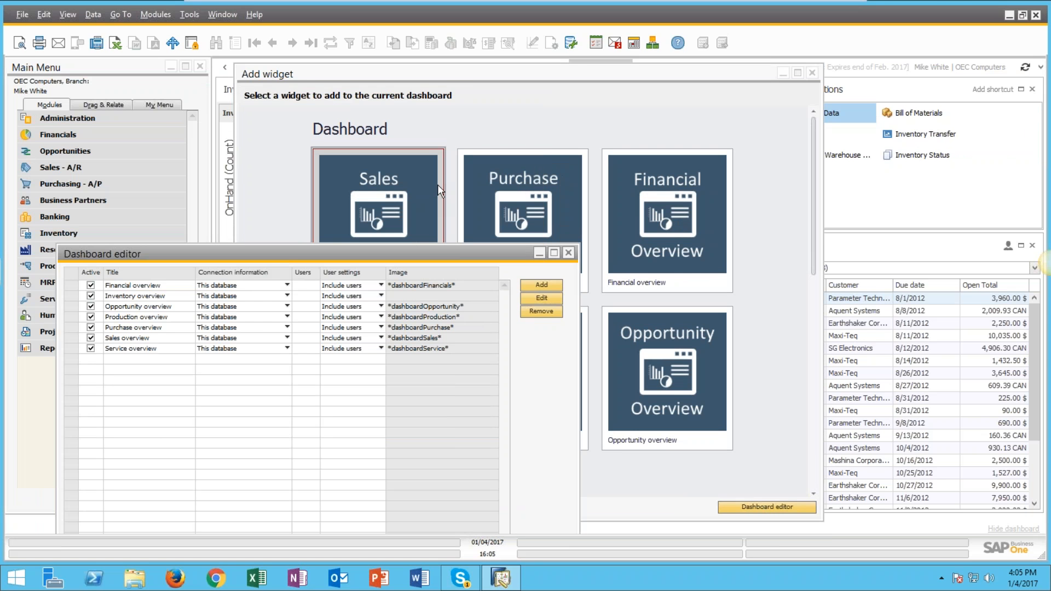
{"action": "mouse_move", "coordinate": [624, 221]}
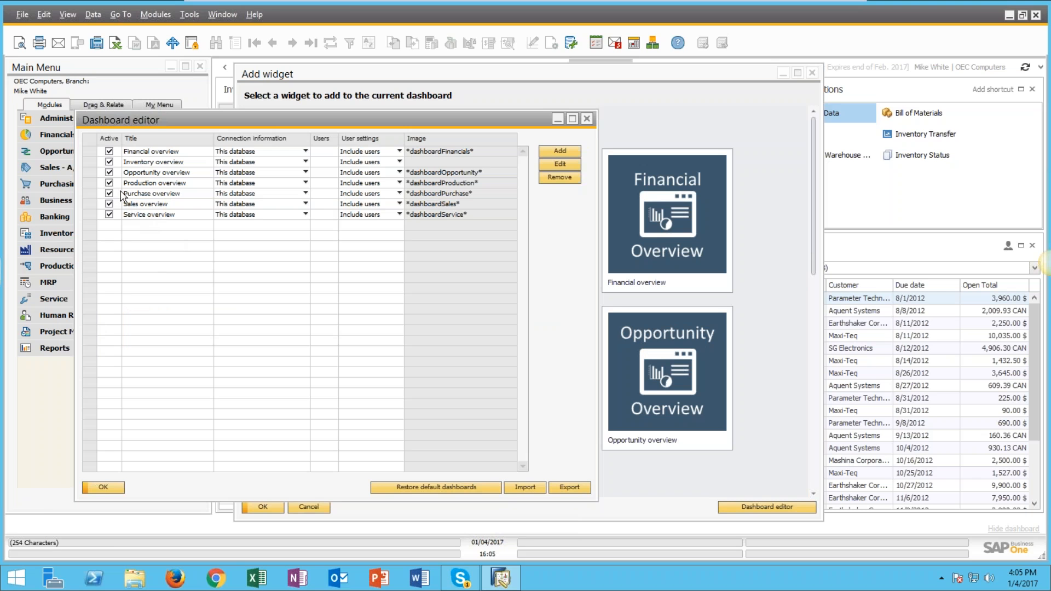
{"action": "mouse_move", "coordinate": [93, 204]}
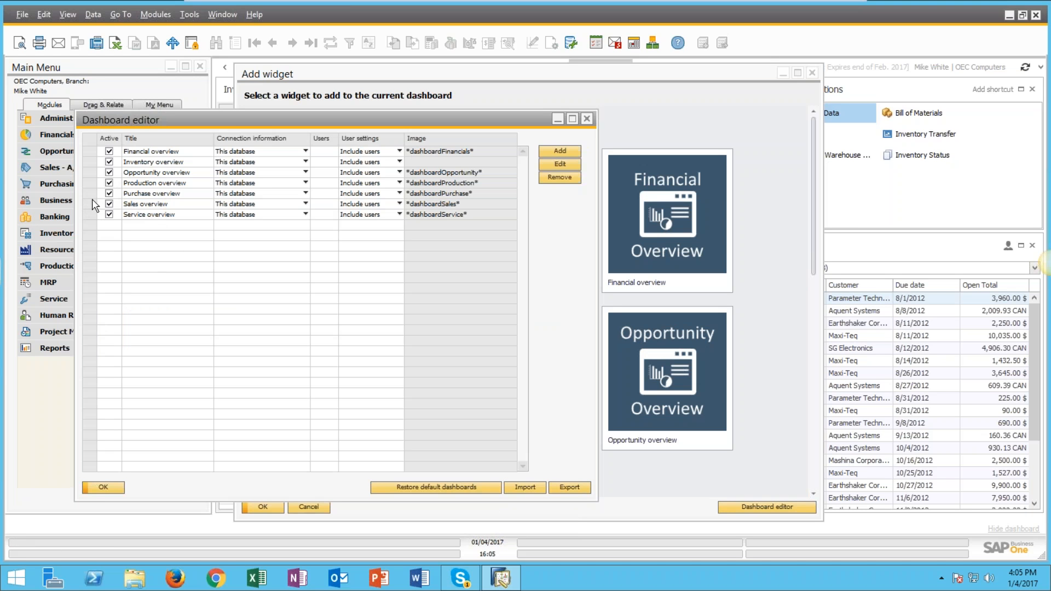
{"action": "left_click", "coordinate": [154, 161]}
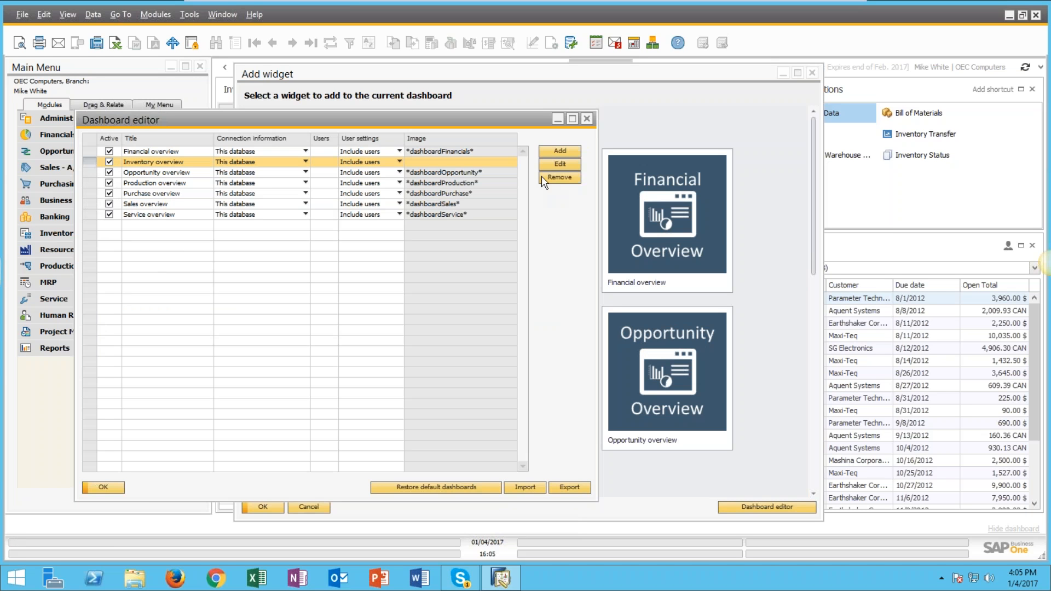
{"action": "left_click", "coordinate": [559, 164]}
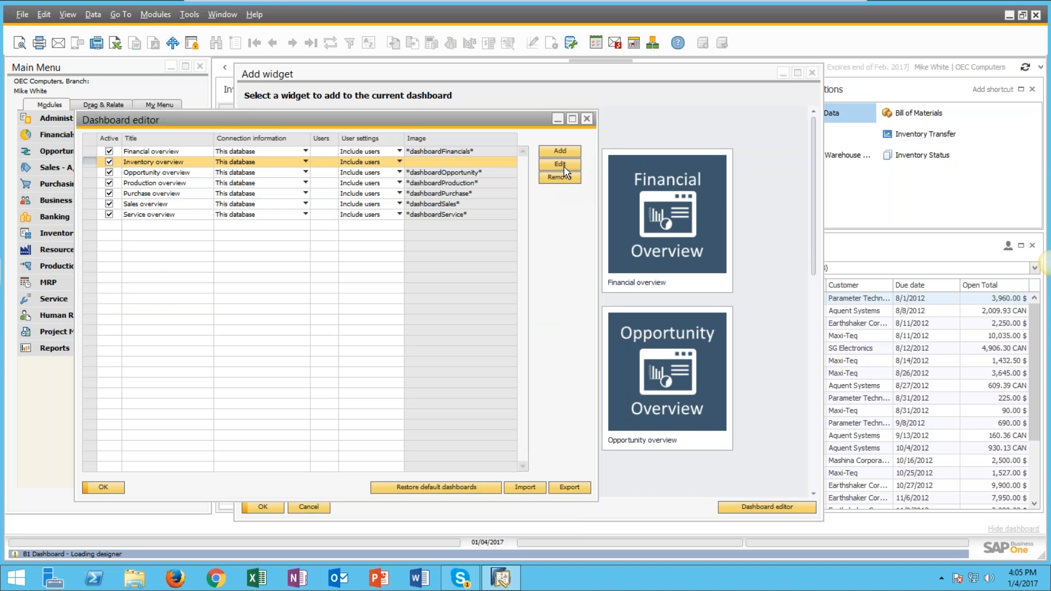
{"action": "mouse_move", "coordinate": [571, 260]}
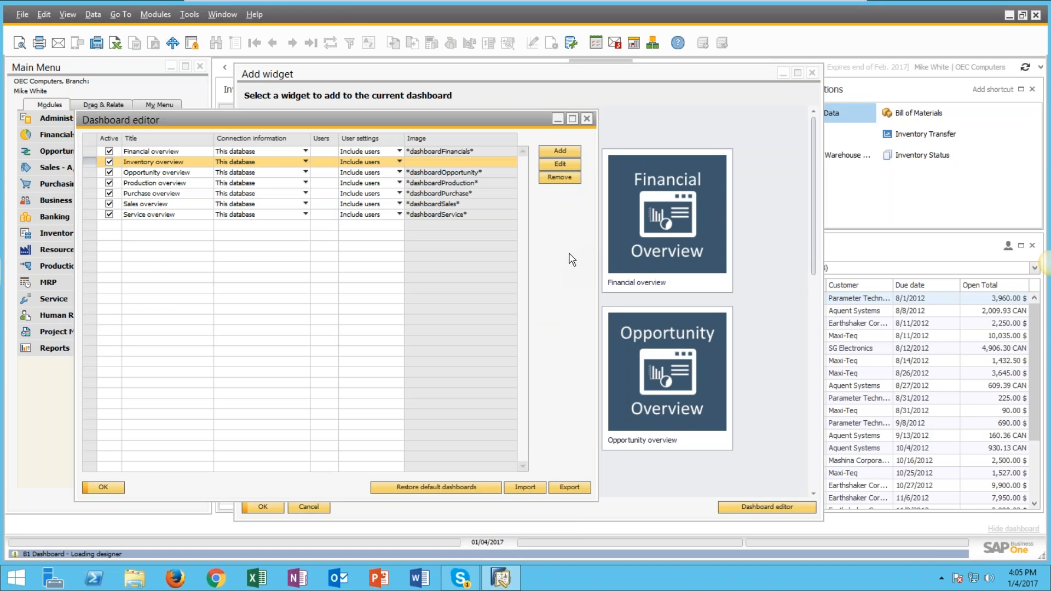
{"action": "mouse_move", "coordinate": [547, 379]}
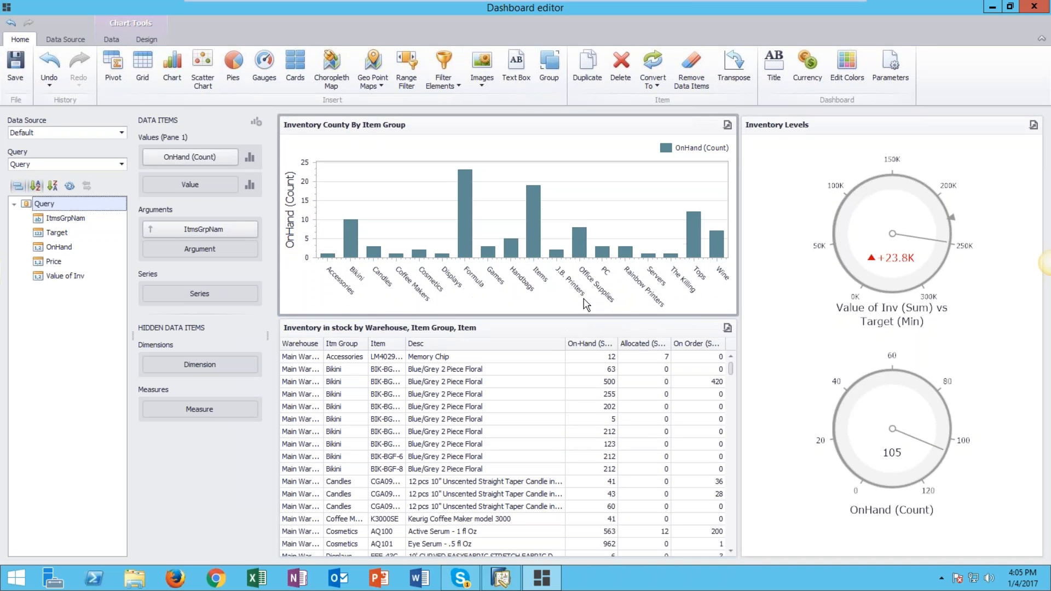
{"action": "mouse_move", "coordinate": [566, 278]}
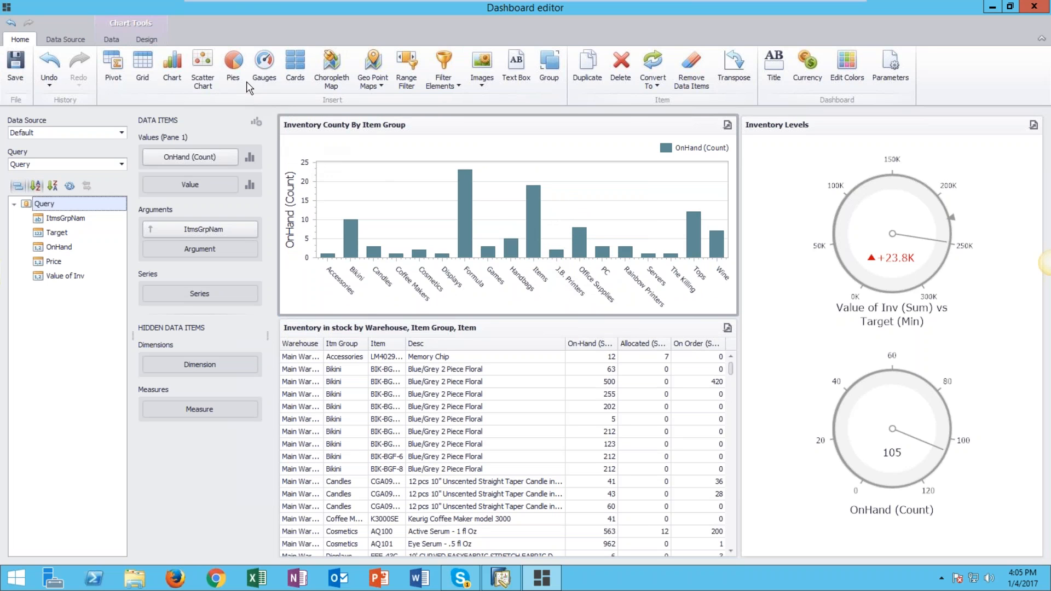
{"action": "mouse_move", "coordinate": [232, 63]}
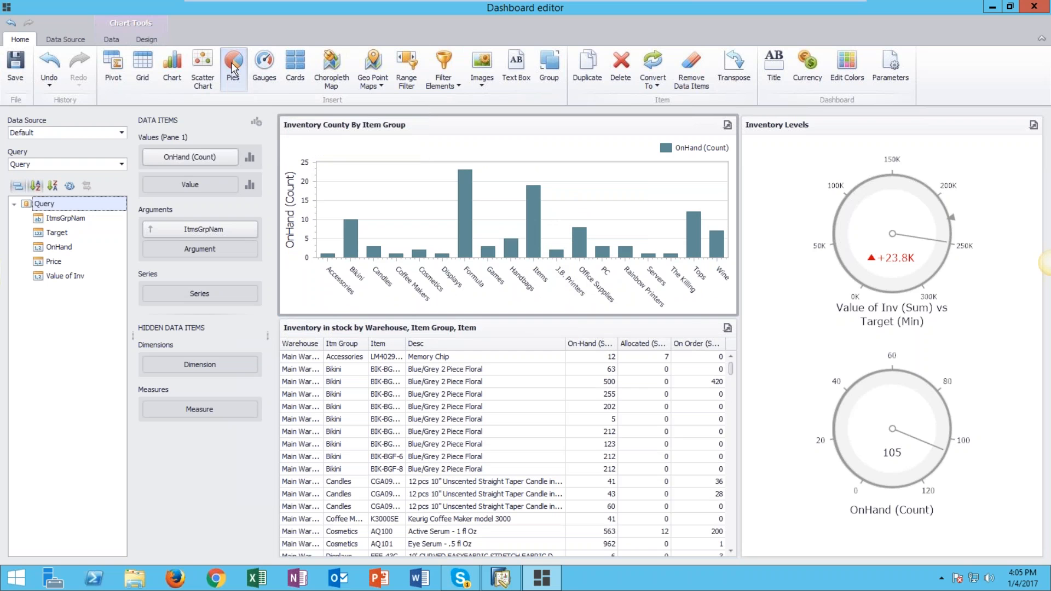
Step: Insert the Pies 1 pie chart and review its Data and Data Source settings
{"action": "left_click", "coordinate": [233, 63]}
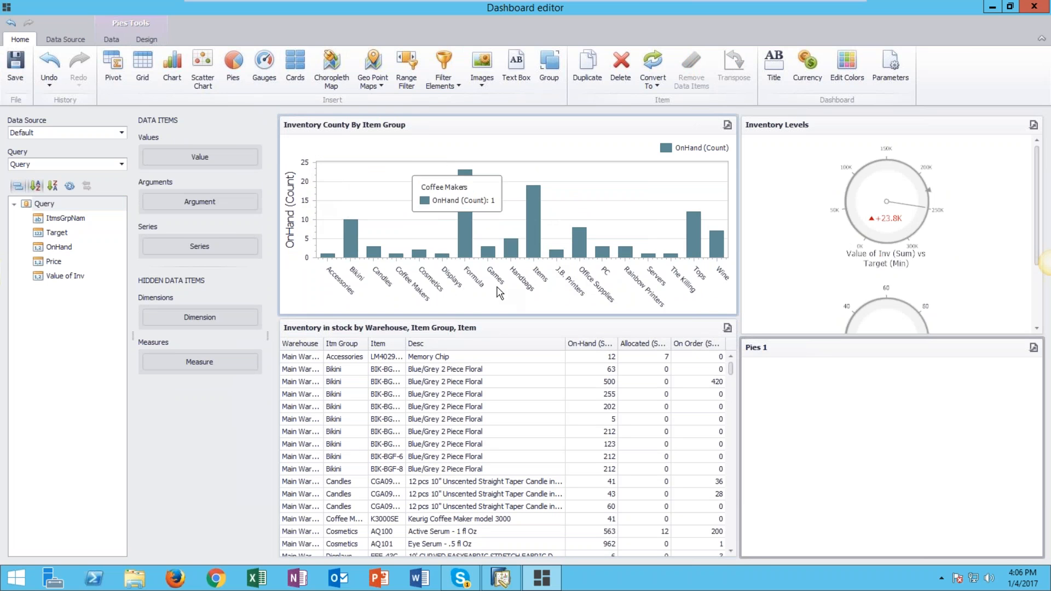
{"action": "mouse_move", "coordinate": [188, 45]}
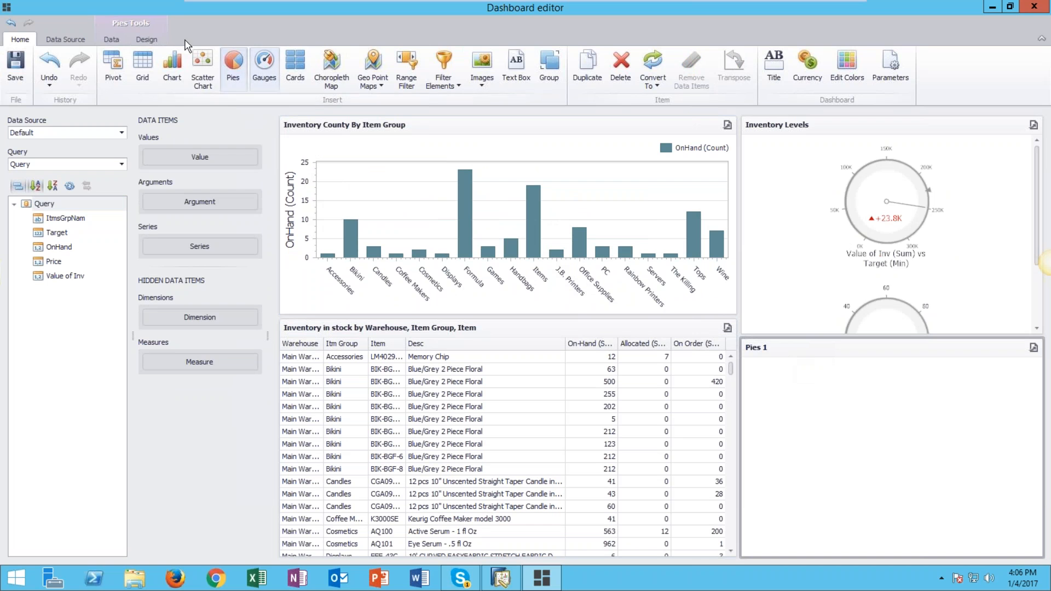
{"action": "left_click", "coordinate": [111, 39]}
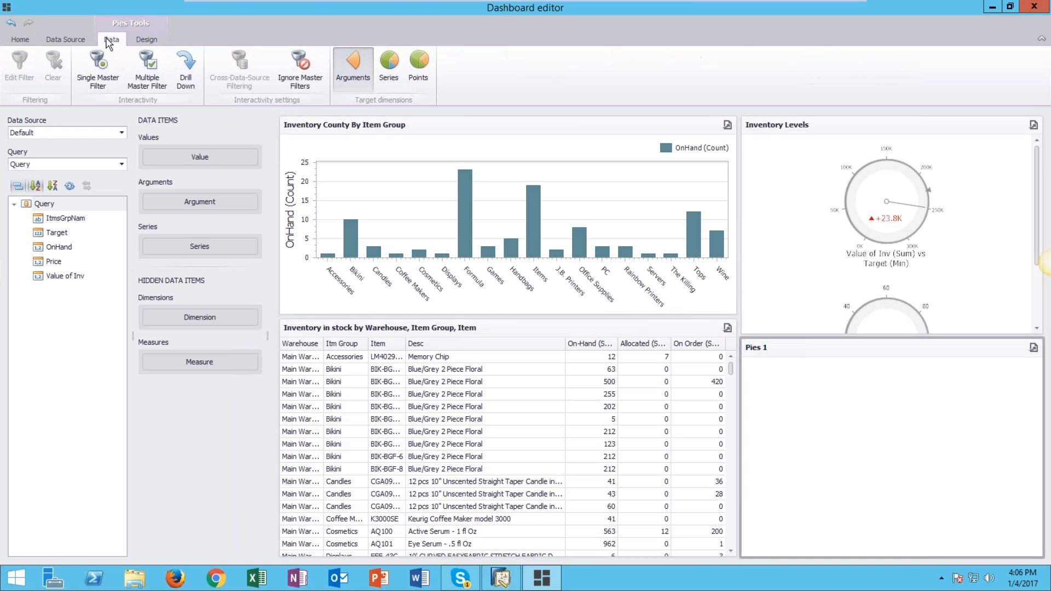
{"action": "left_click", "coordinate": [65, 39]}
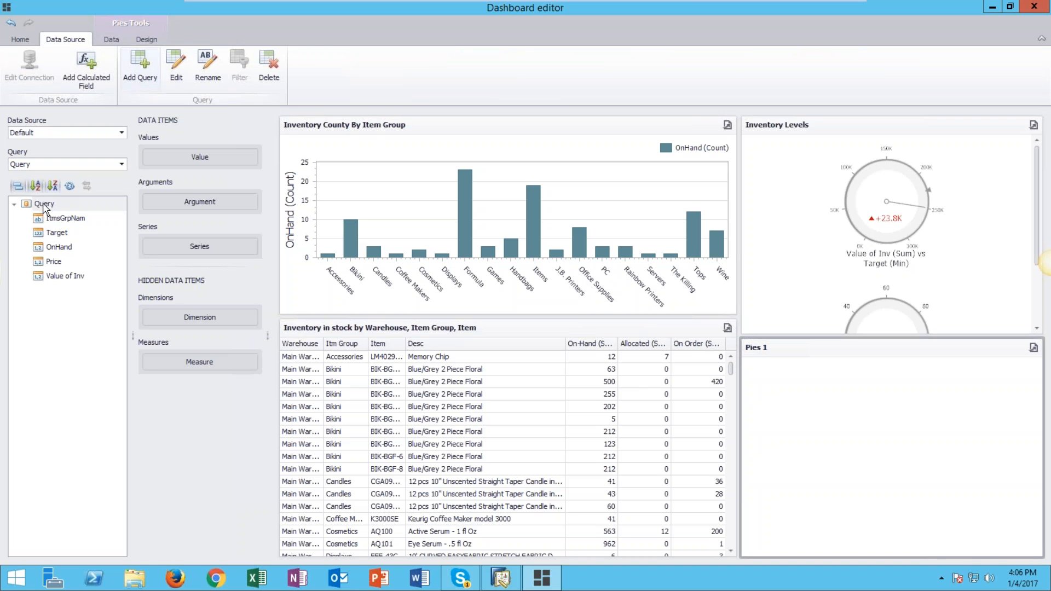
{"action": "mouse_move", "coordinate": [63, 227]}
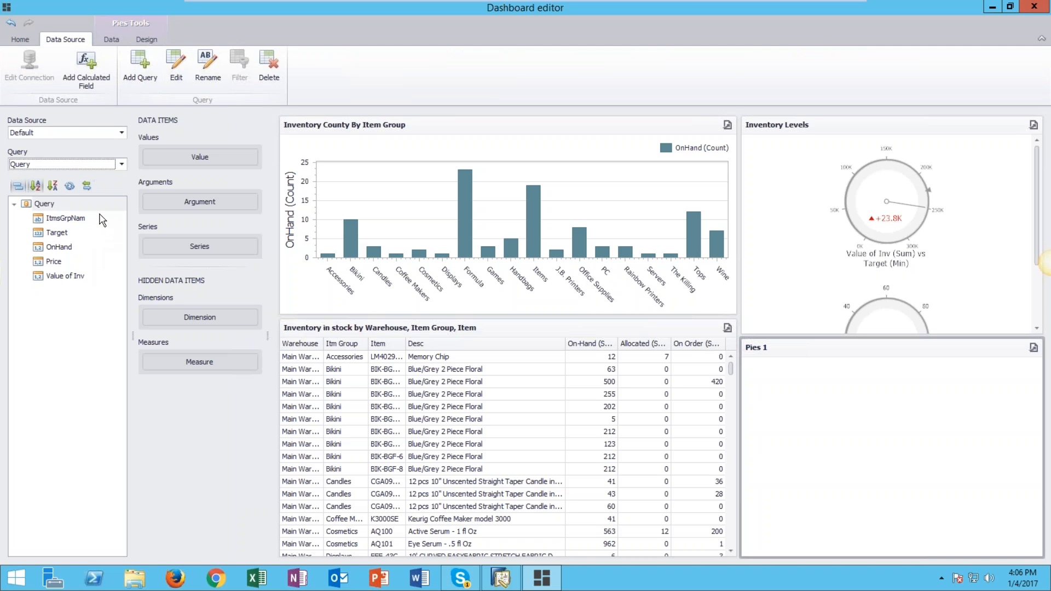
{"action": "mouse_move", "coordinate": [102, 227]}
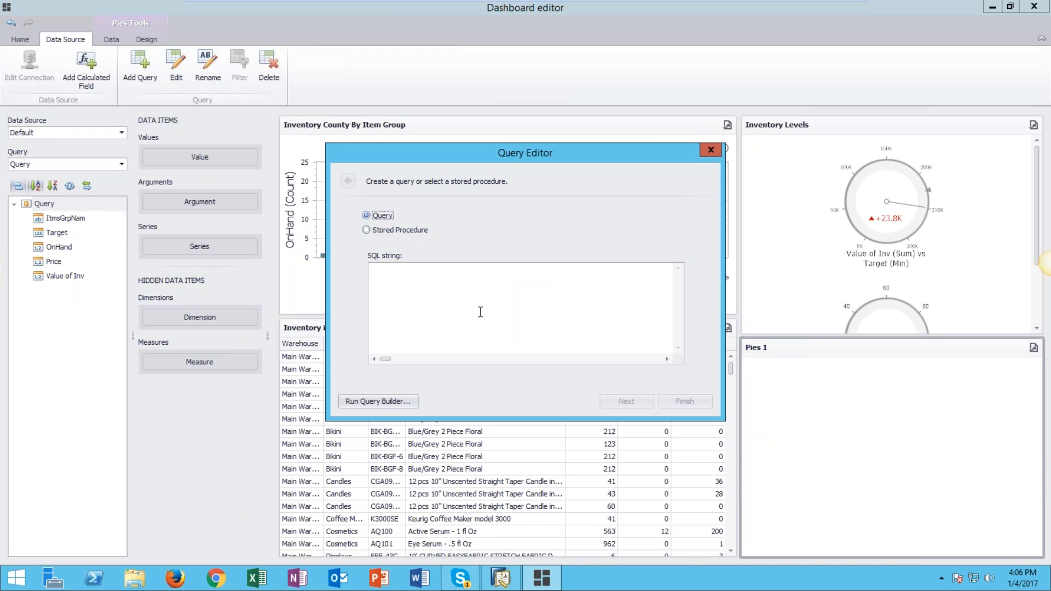
Step: Browse table CRD2 in Query Builder, then close the Query Editor without a query
{"action": "left_click", "coordinate": [377, 400]}
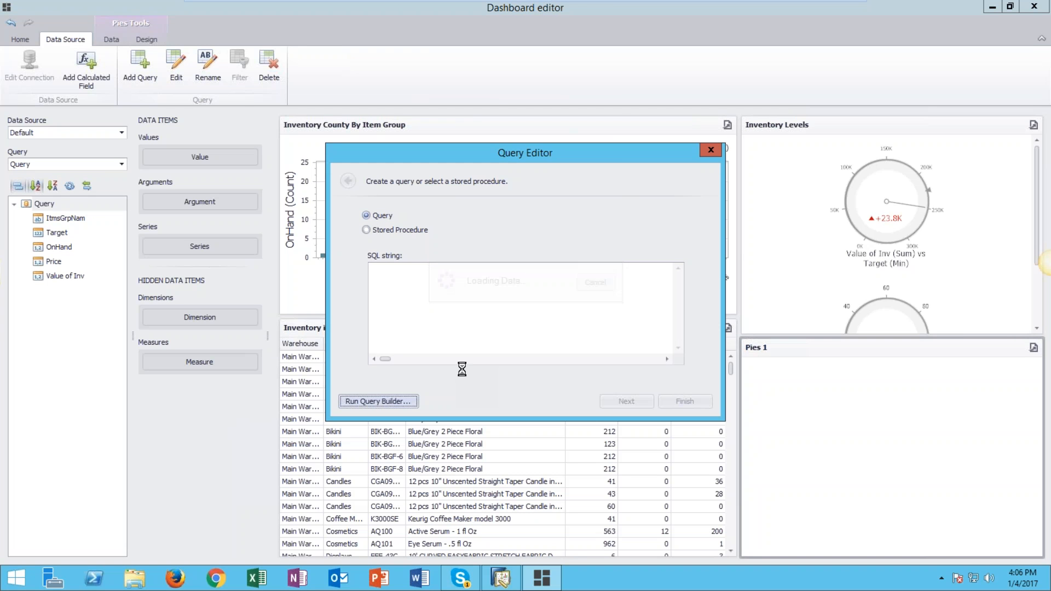
{"action": "left_click", "coordinate": [377, 400]}
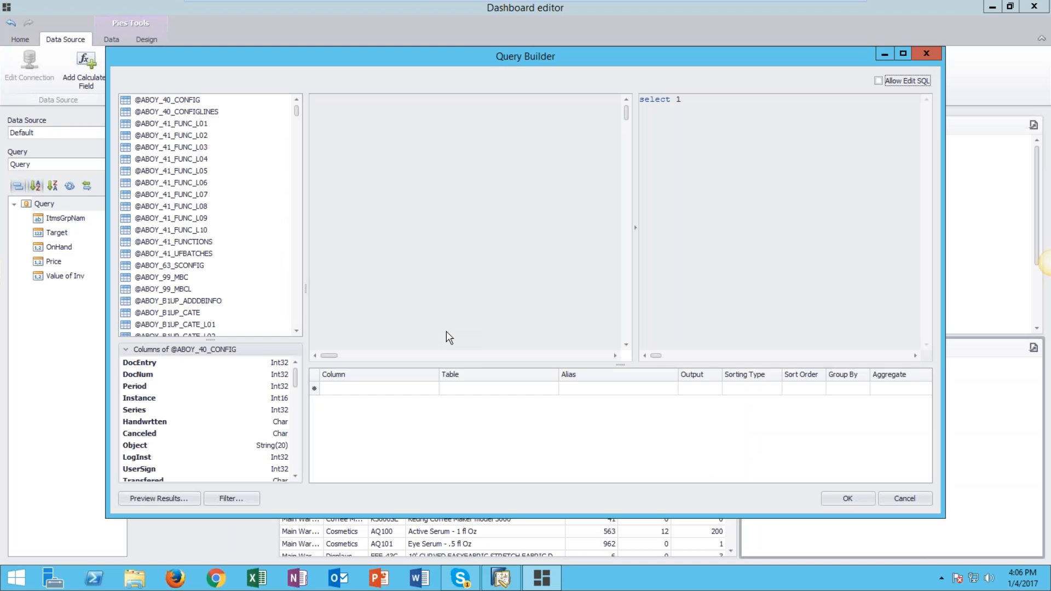
{"action": "mouse_move", "coordinate": [407, 308]}
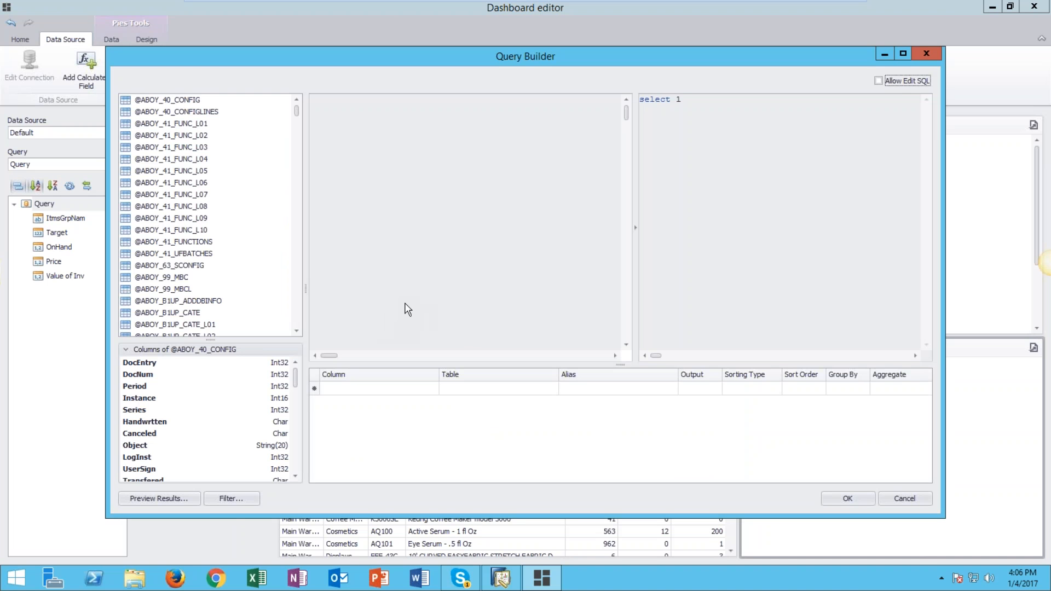
{"action": "mouse_move", "coordinate": [298, 114]}
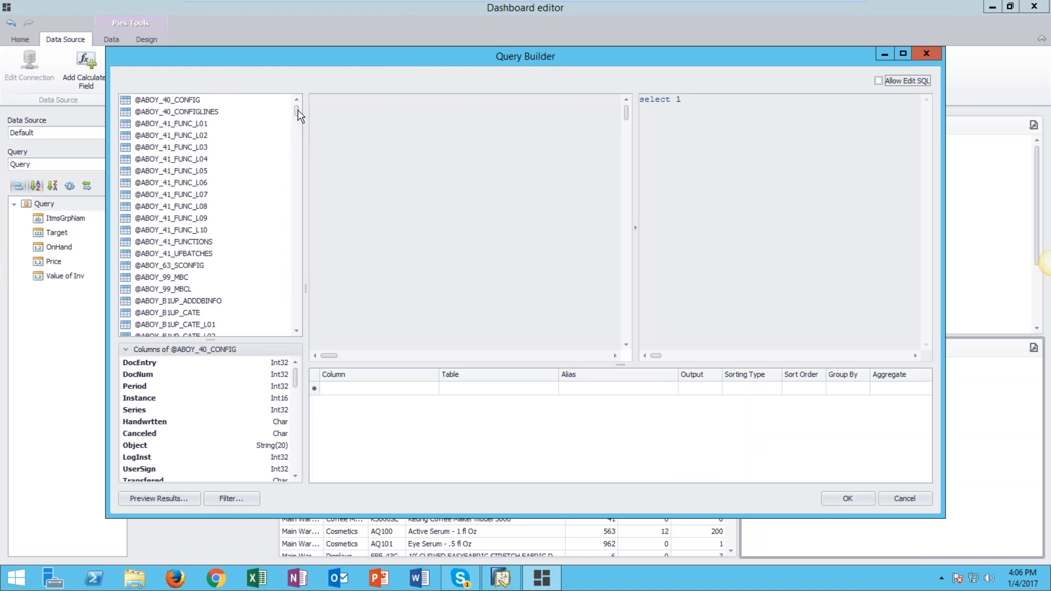
{"action": "scroll", "scroll_direction": "down", "scroll_amount": 3}
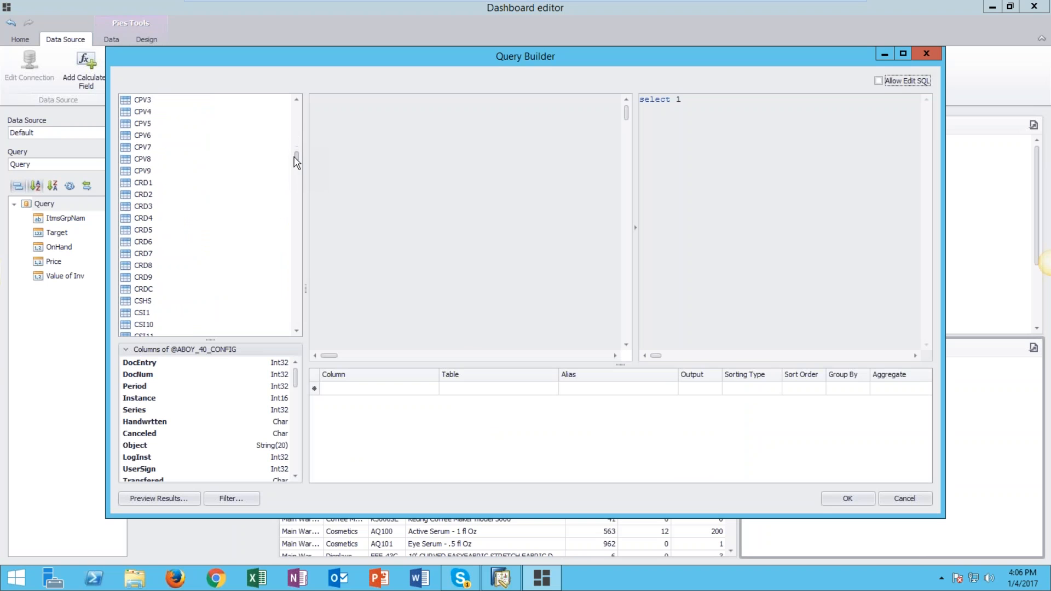
{"action": "left_click", "coordinate": [143, 194]}
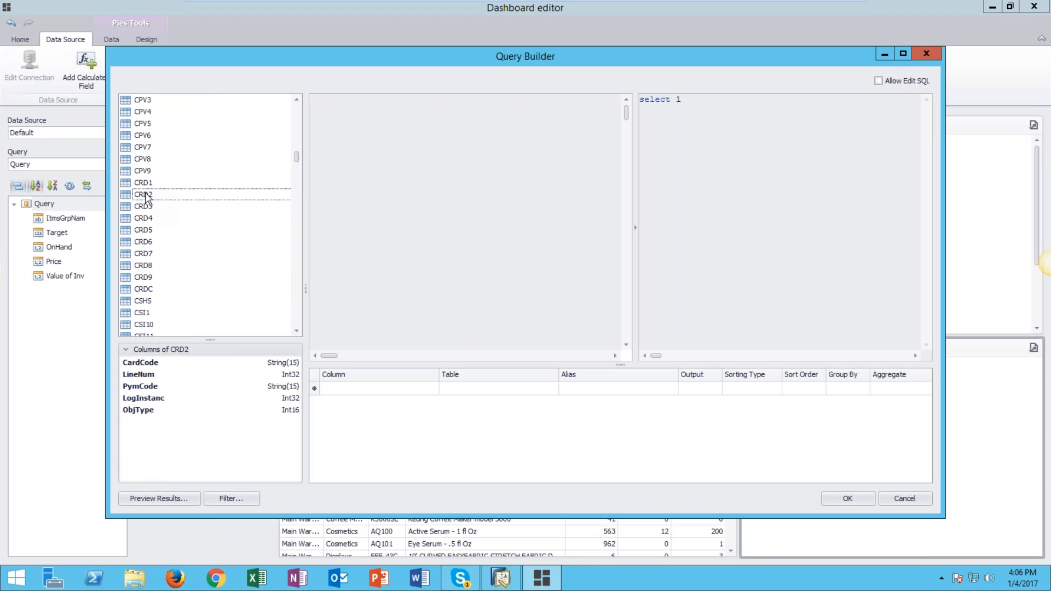
{"action": "double_click", "coordinate": [143, 195]}
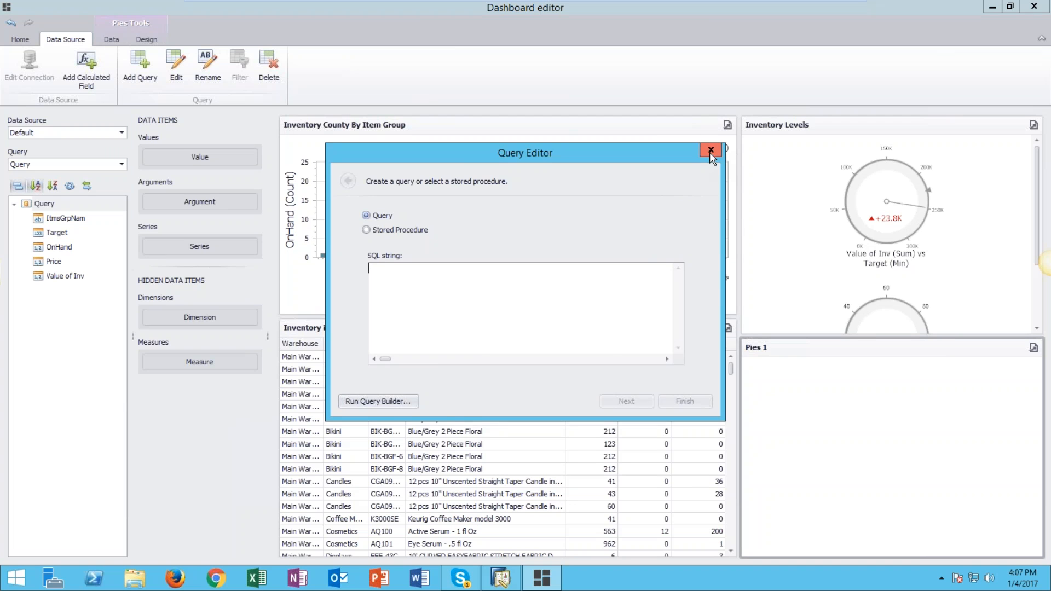
{"action": "left_click", "coordinate": [709, 150]}
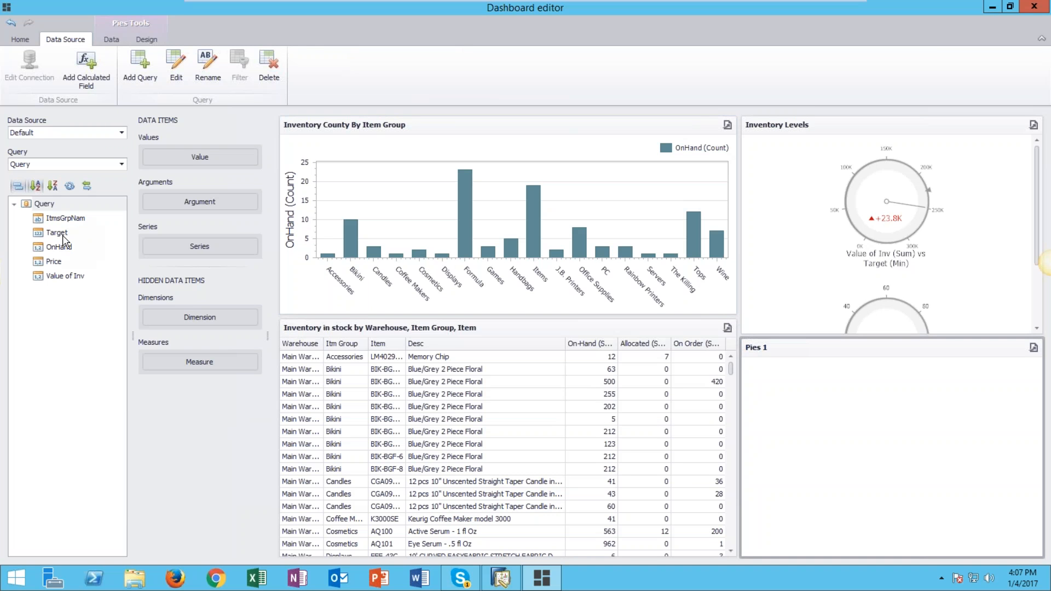
Step: Pick the Pies 1 query field, drag the splitter to shrink the pie panel, and close the designer
{"action": "left_click", "coordinate": [59, 247]}
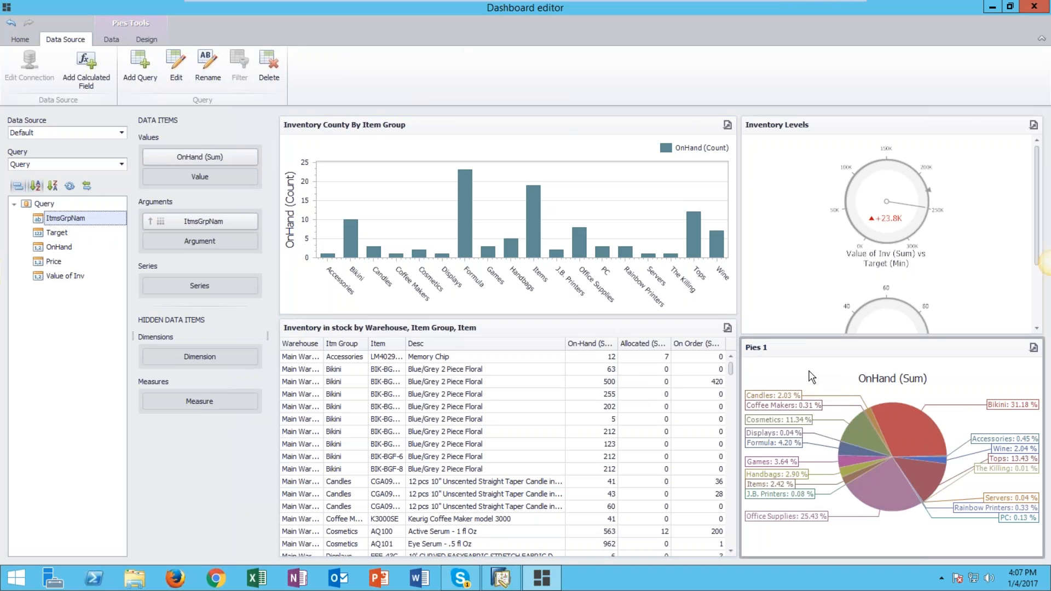
{"action": "mouse_move", "coordinate": [834, 409]}
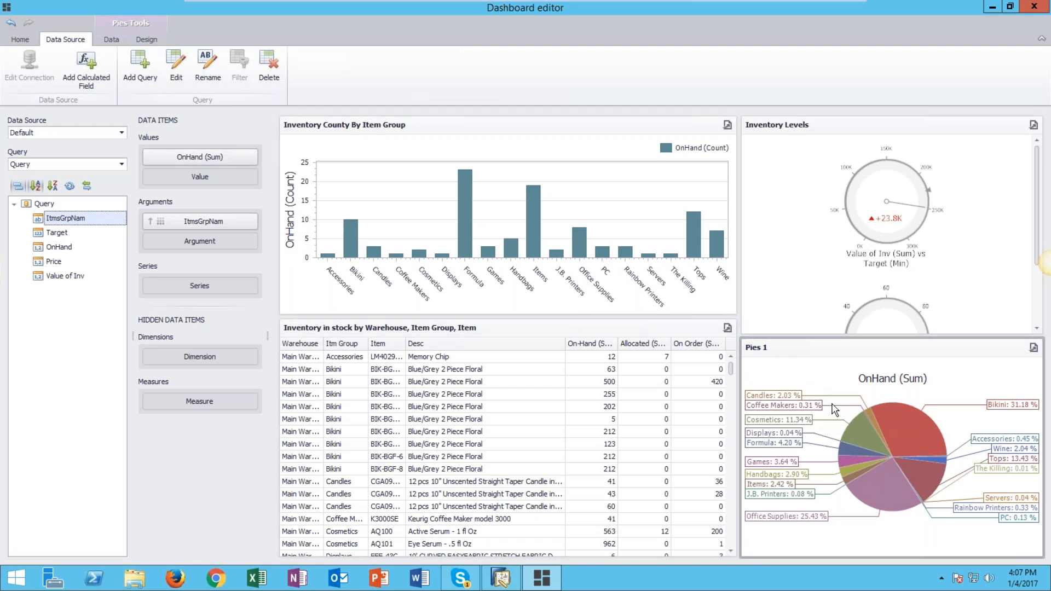
{"action": "mouse_move", "coordinate": [983, 453]}
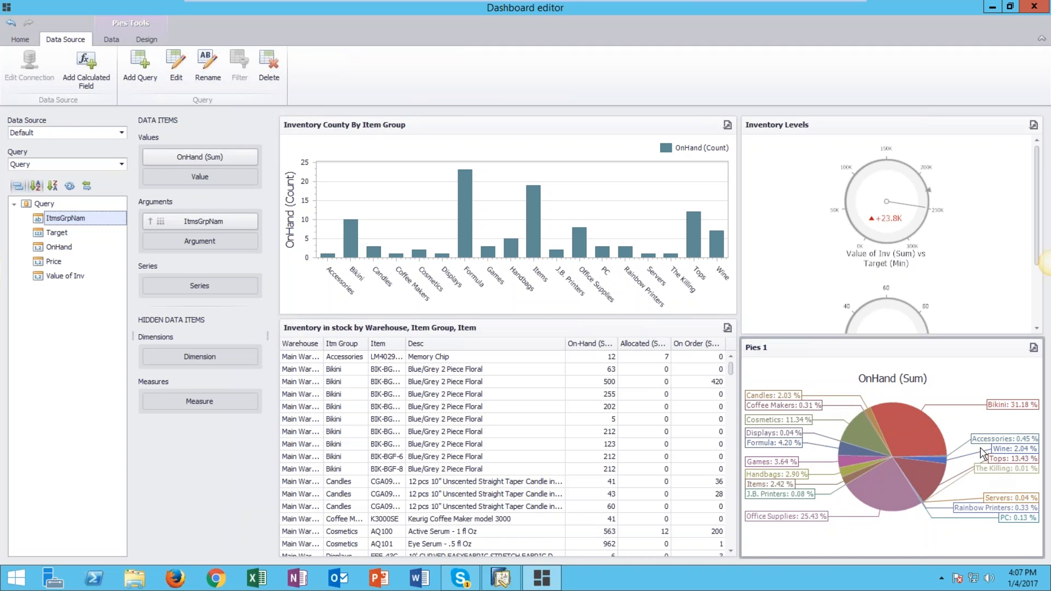
{"action": "mouse_move", "coordinate": [886, 424]}
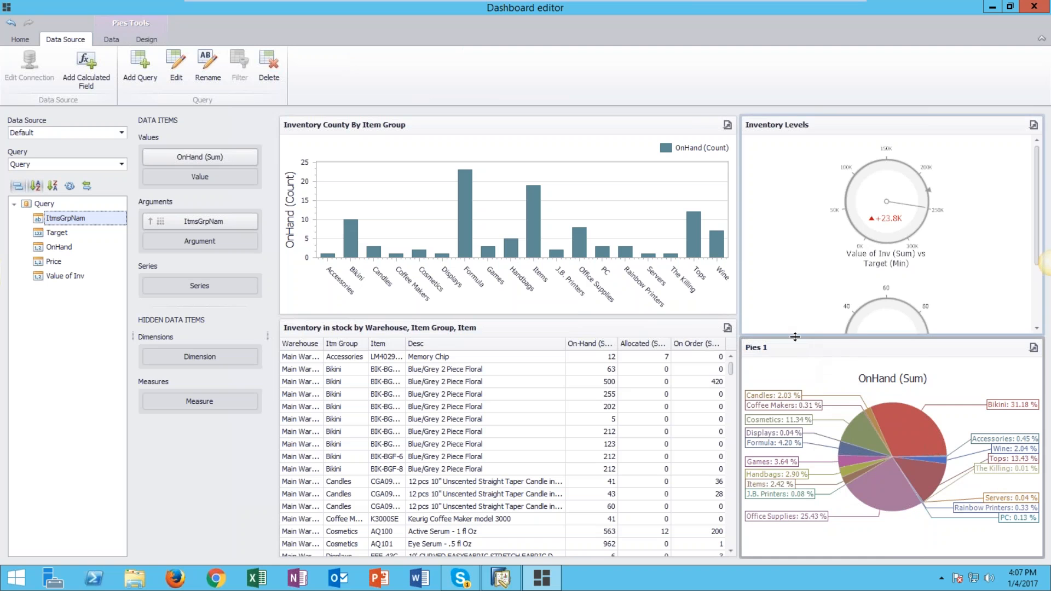
{"action": "left_click_drag", "start_coordinate": [795, 337], "coordinate": [797, 407]}
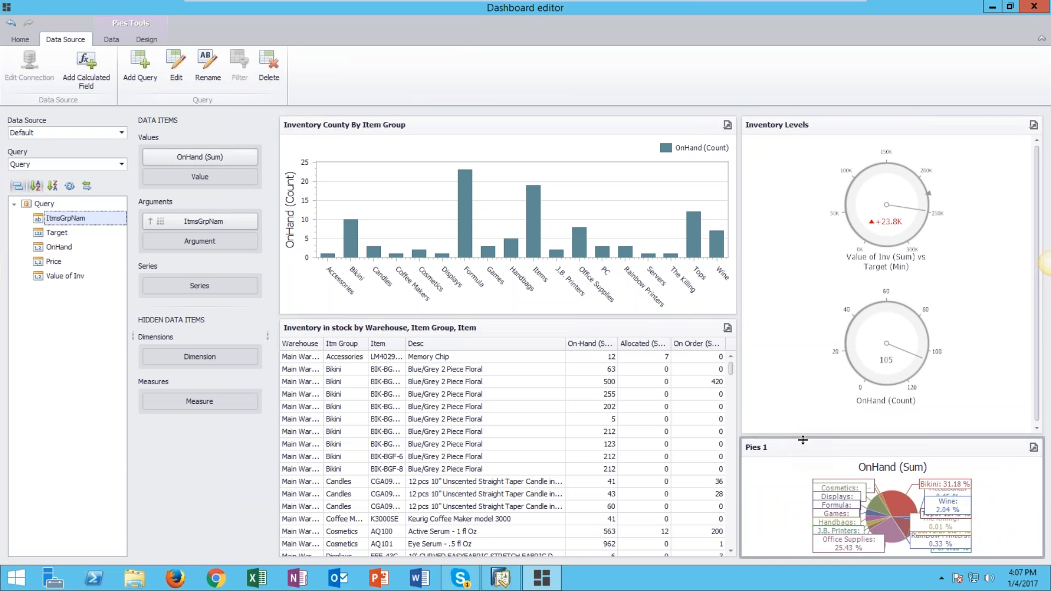
{"action": "mouse_move", "coordinate": [158, 131]}
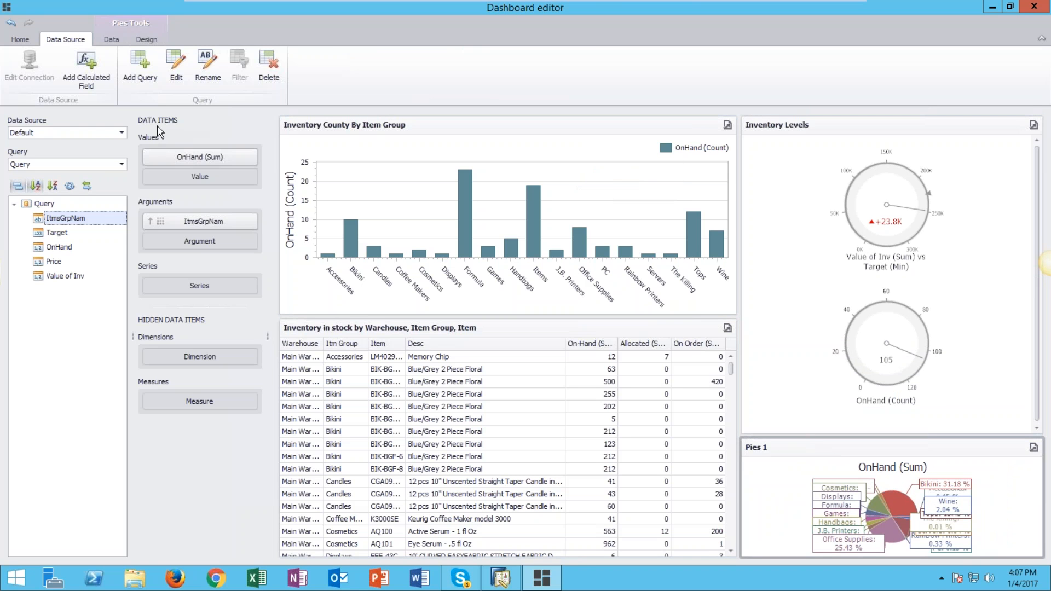
{"action": "left_click", "coordinate": [20, 39]}
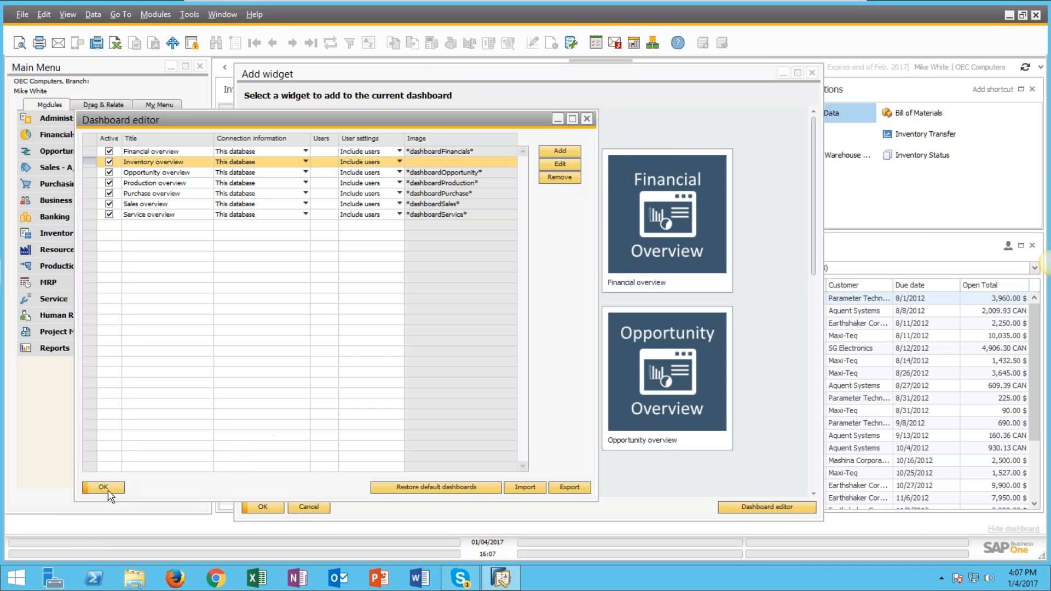
Step: Dismiss the dashboard list and open the Inventory dashboard's options menu
{"action": "left_click", "coordinate": [102, 487]}
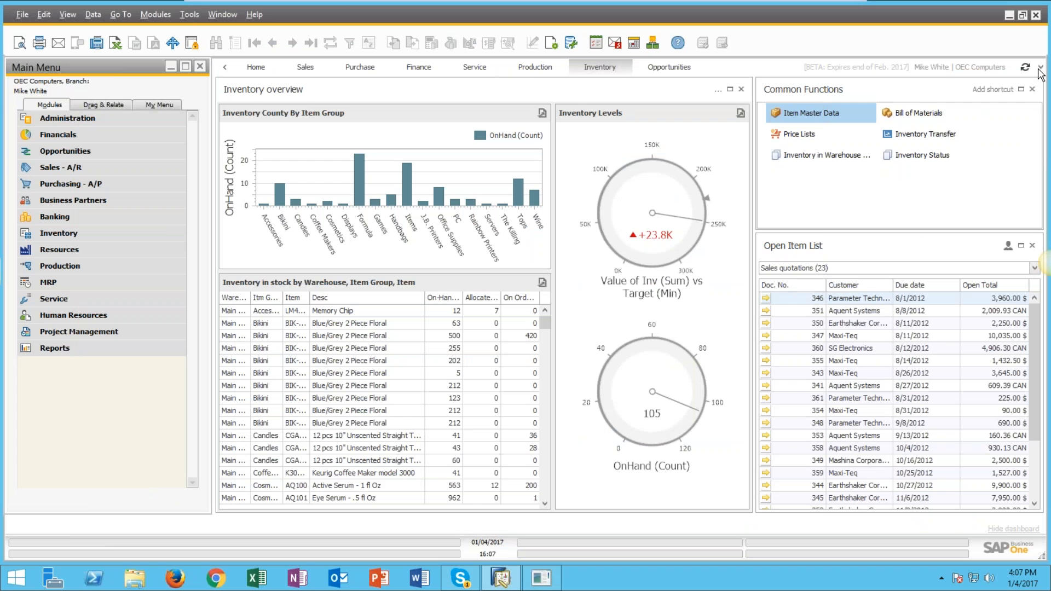
{"action": "left_click", "coordinate": [1034, 102]}
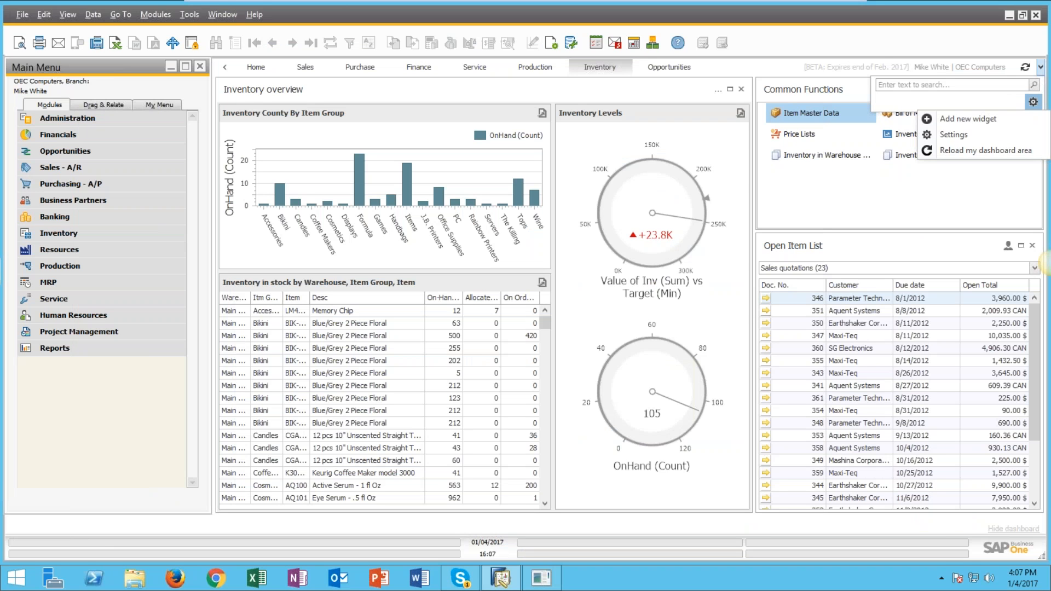
{"action": "mouse_move", "coordinate": [979, 159]}
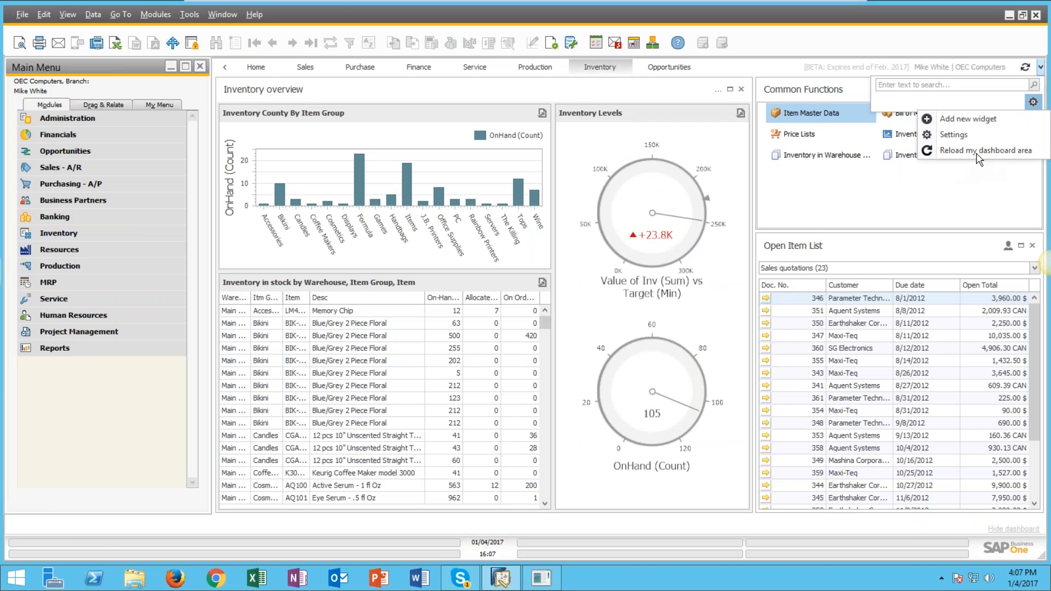
{"action": "mouse_move", "coordinate": [985, 159]}
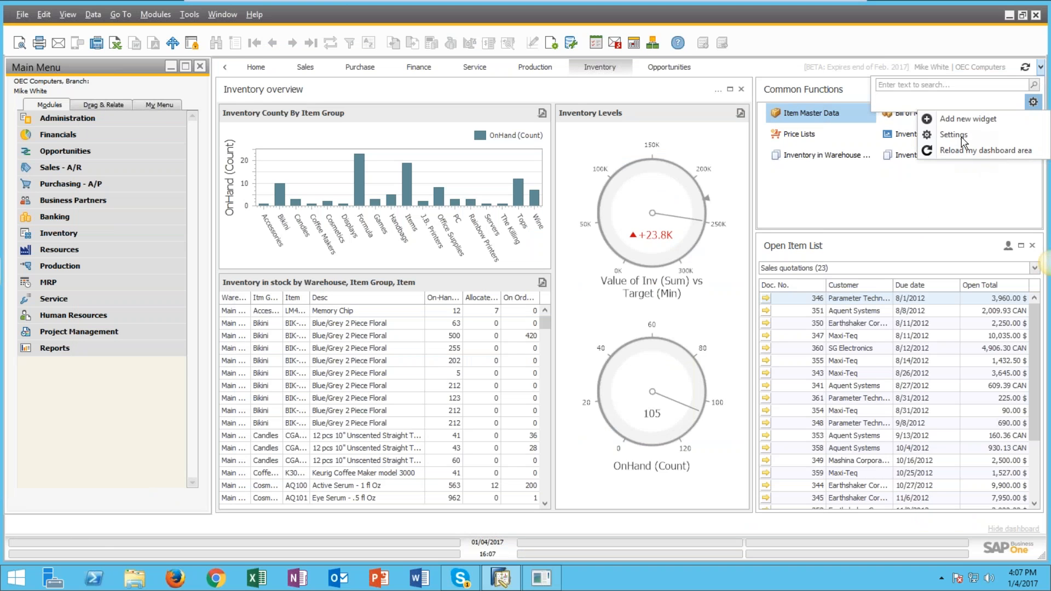
{"action": "mouse_move", "coordinate": [961, 141]}
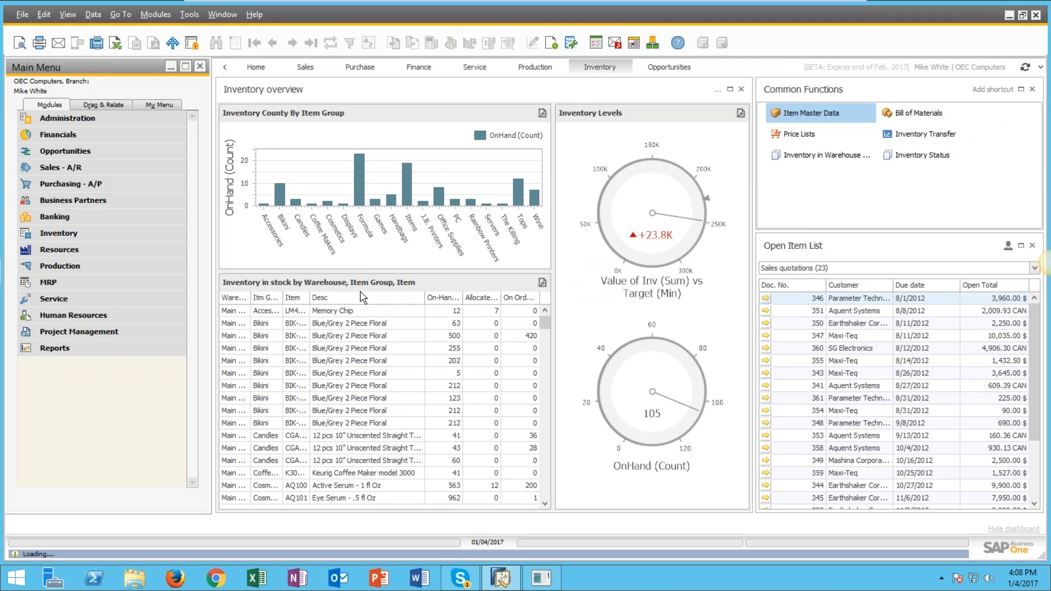
{"action": "mouse_move", "coordinate": [346, 277]}
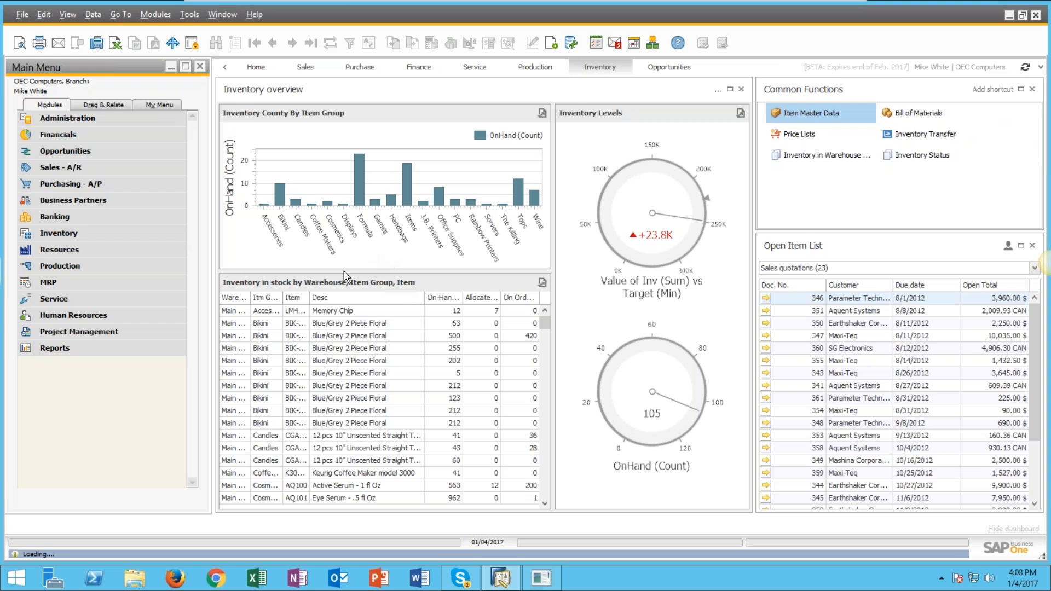
{"action": "mouse_move", "coordinate": [430, 241]}
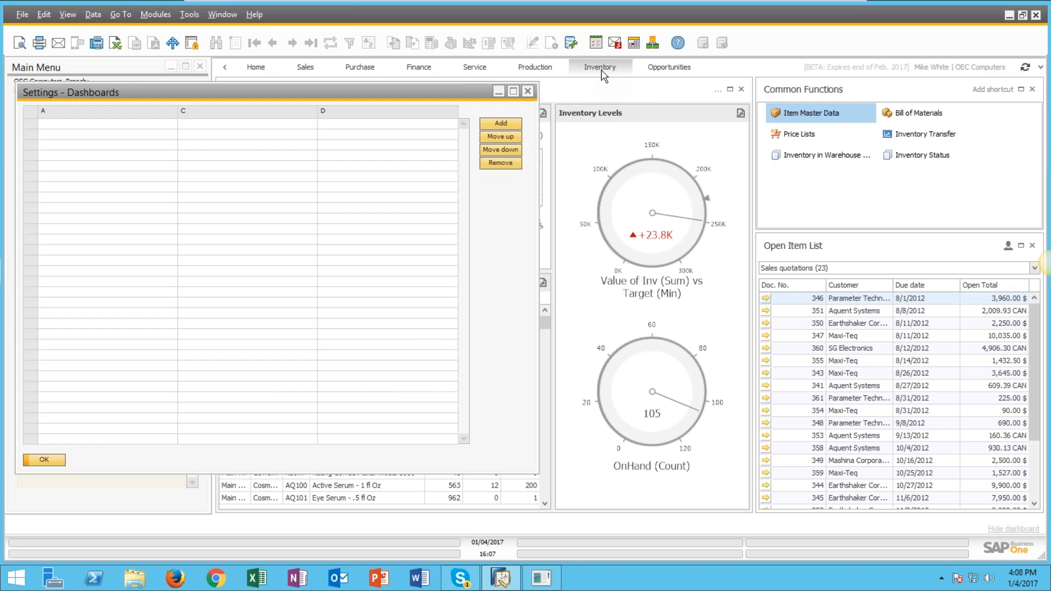
{"action": "mouse_move", "coordinate": [233, 227]}
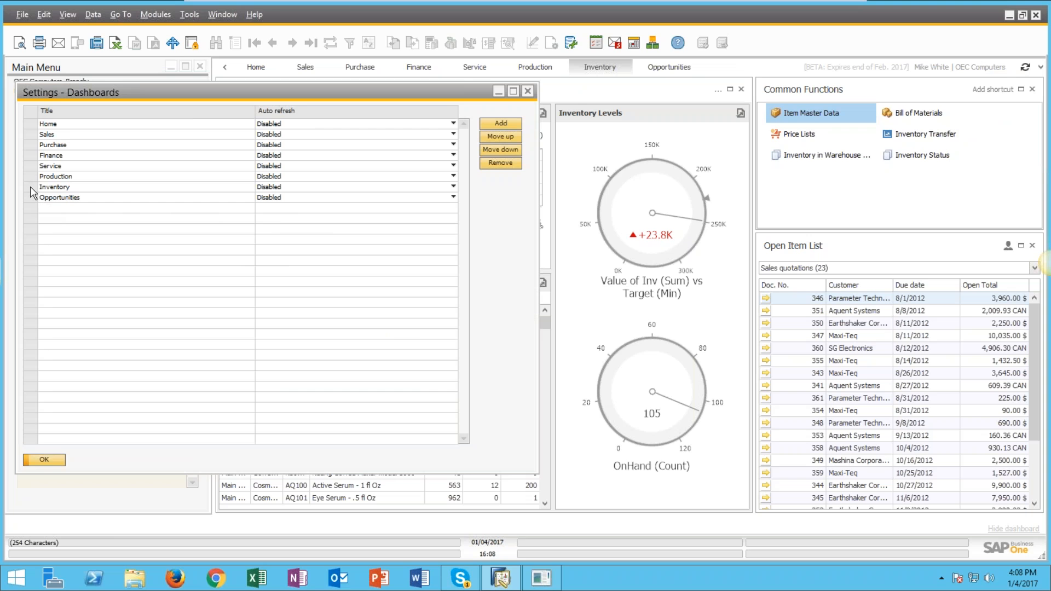
{"action": "mouse_move", "coordinate": [72, 194]}
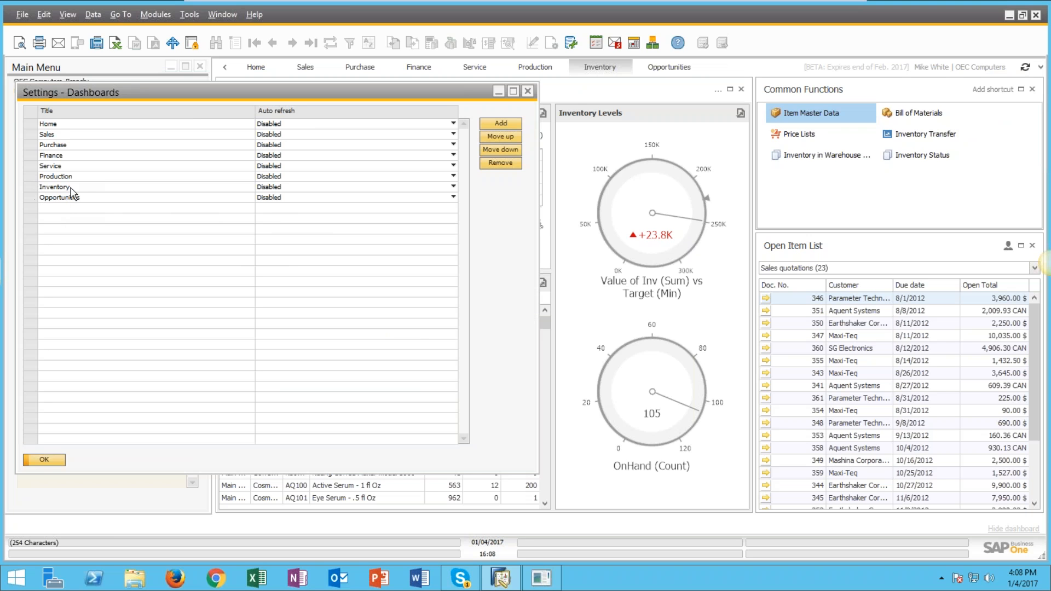
{"action": "mouse_move", "coordinate": [39, 192]}
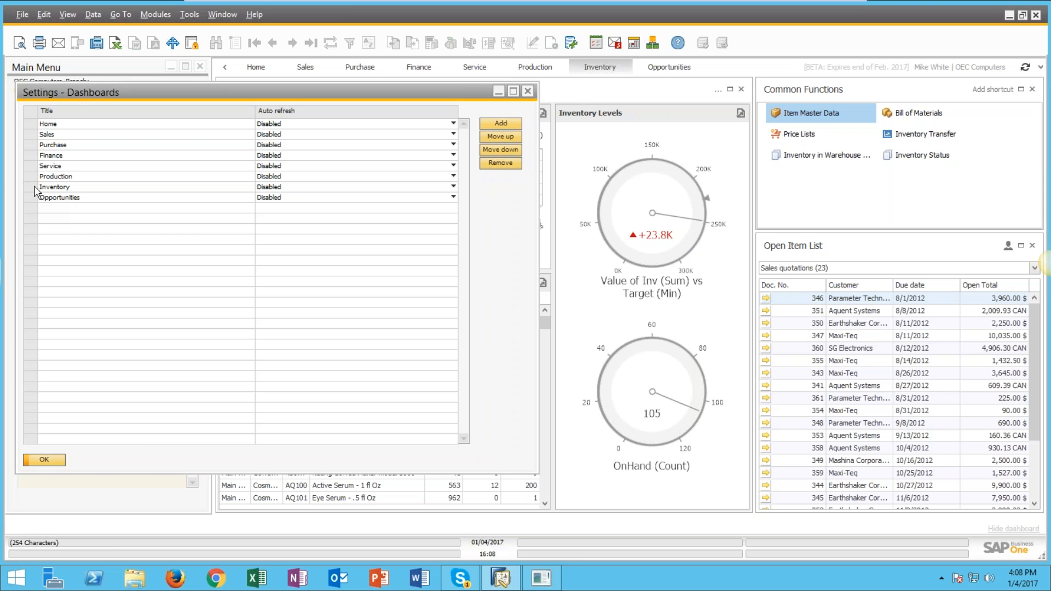
{"action": "mouse_move", "coordinate": [62, 422]}
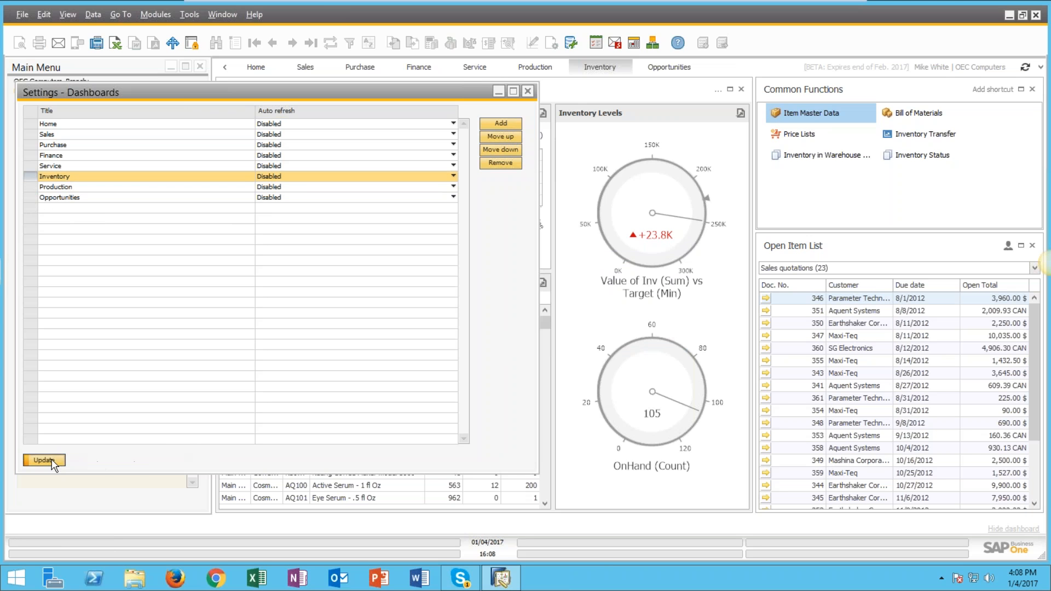
{"action": "mouse_move", "coordinate": [137, 463]}
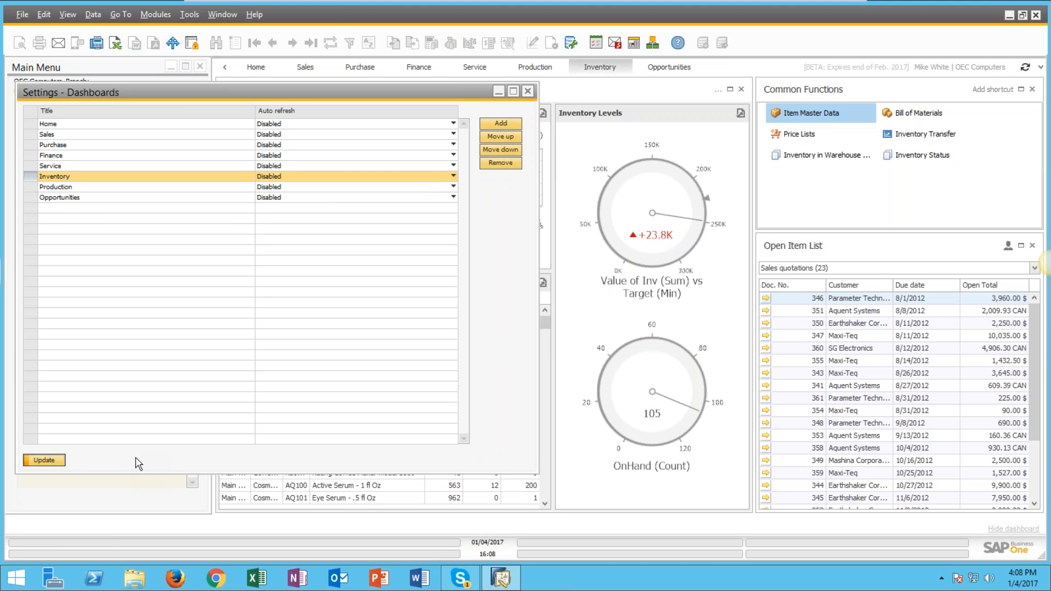
Step: Save the Inventory-before-Production dashboard order with Update and close Settings
{"action": "left_click", "coordinate": [44, 460]}
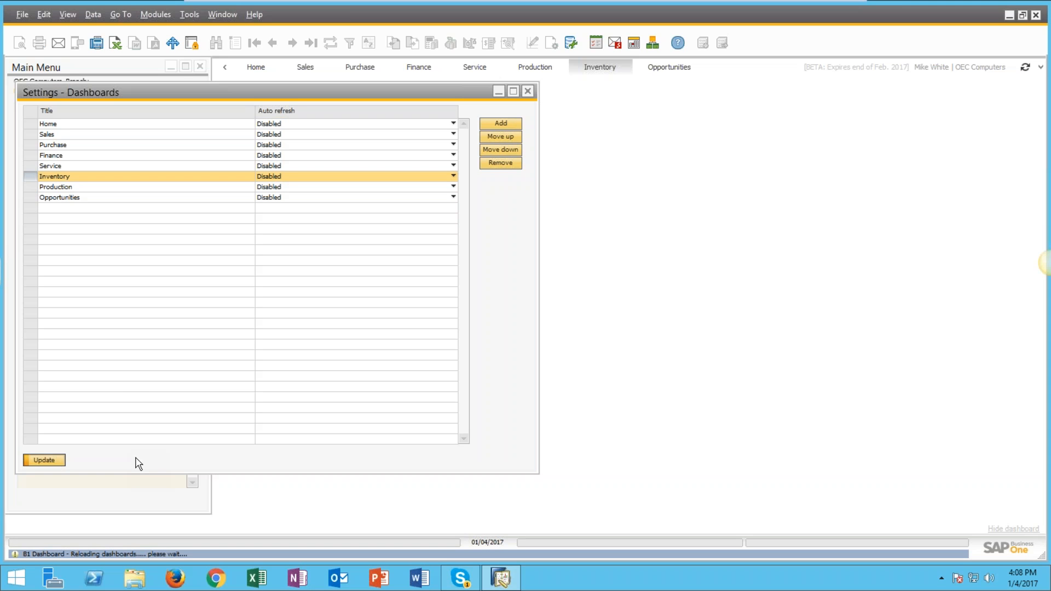
{"action": "left_click", "coordinate": [43, 460]}
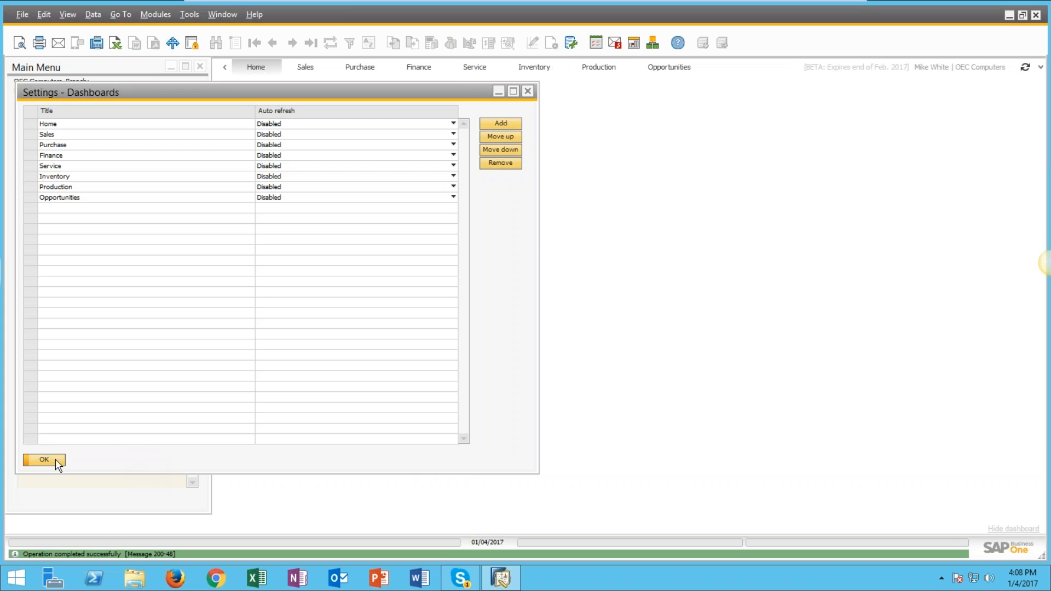
{"action": "left_click", "coordinate": [43, 459]}
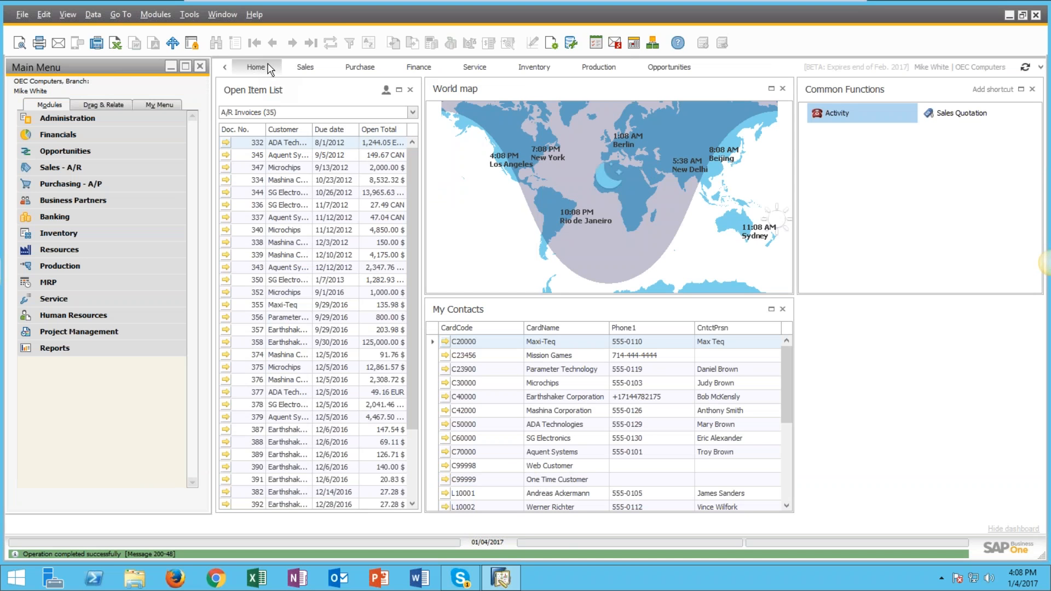
Step: Reopen the Inventory dashboard to view the new Pies 1 OnHand (Sum) chart
{"action": "left_click", "coordinate": [533, 66]}
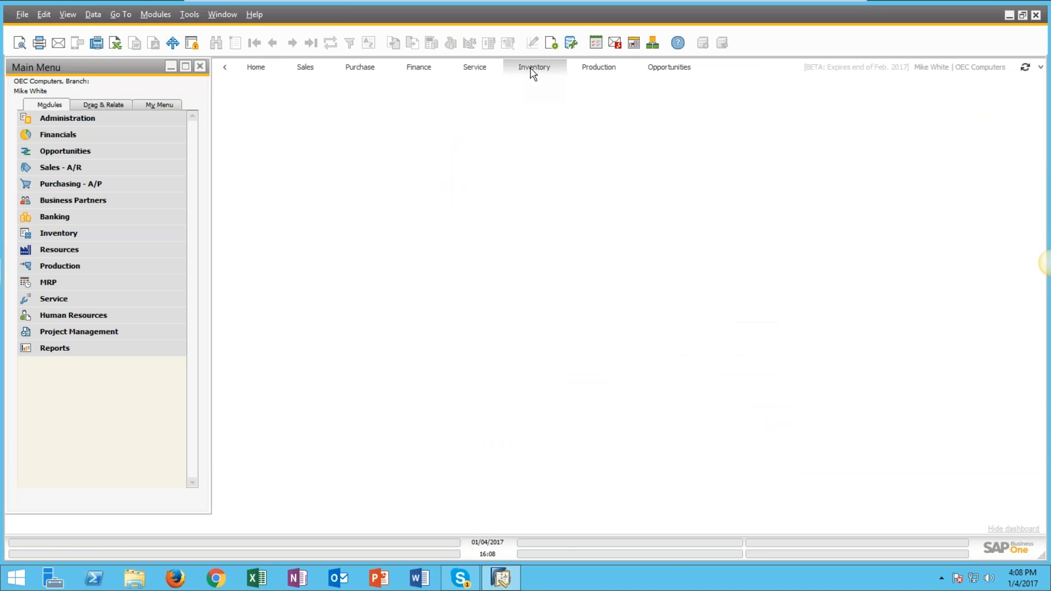
{"action": "left_click", "coordinate": [534, 67]}
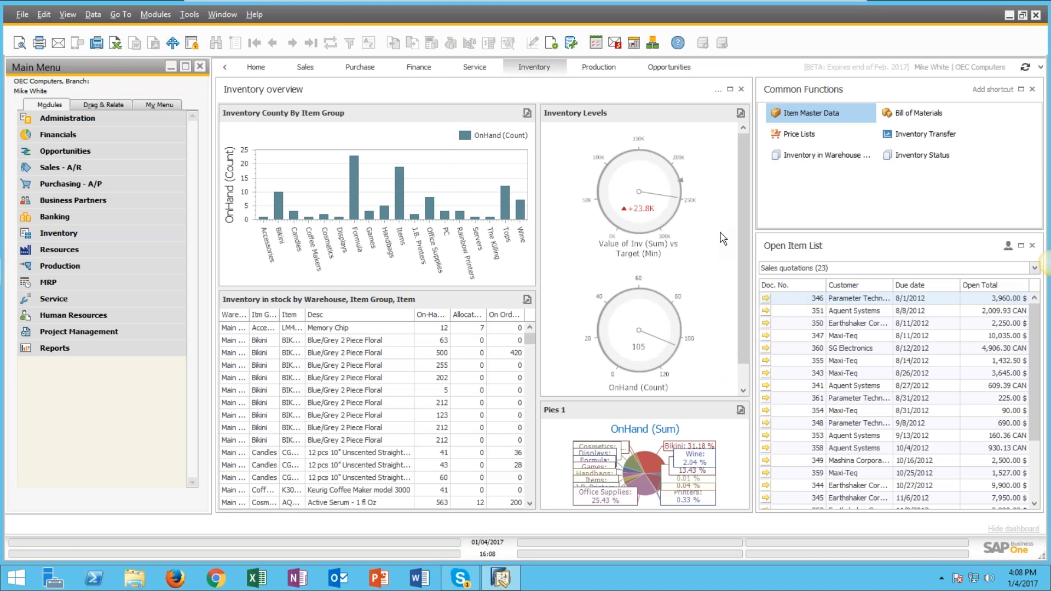
{"action": "mouse_move", "coordinate": [606, 487]}
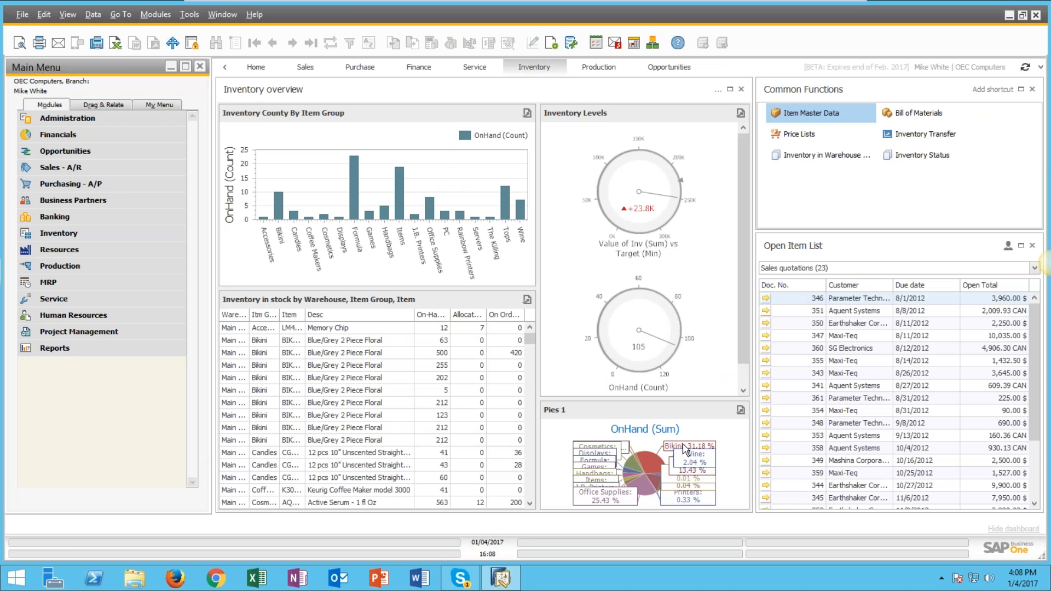
{"action": "mouse_move", "coordinate": [686, 447]}
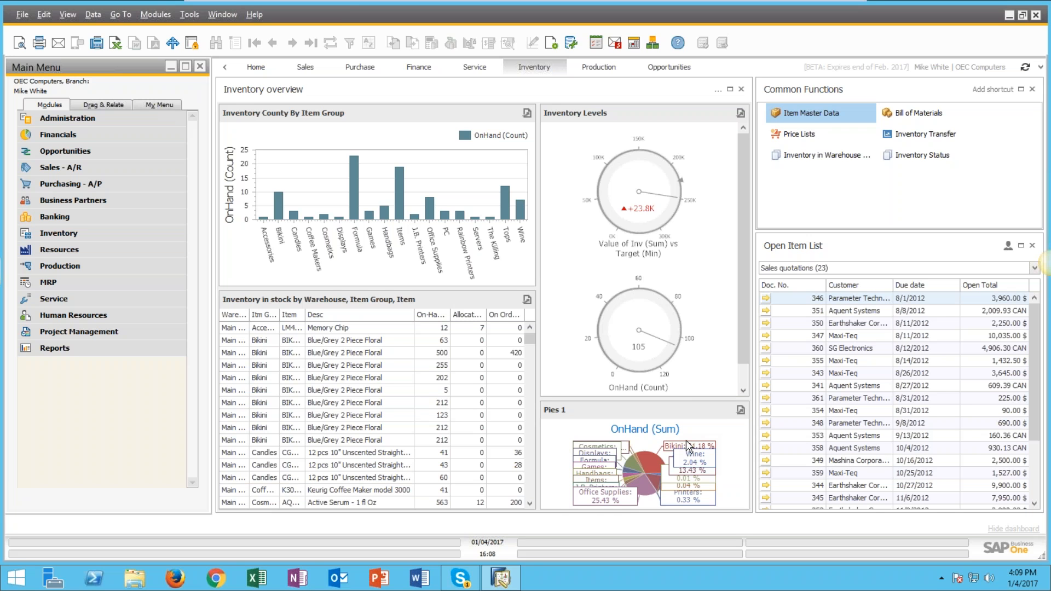
{"action": "mouse_move", "coordinate": [660, 321]}
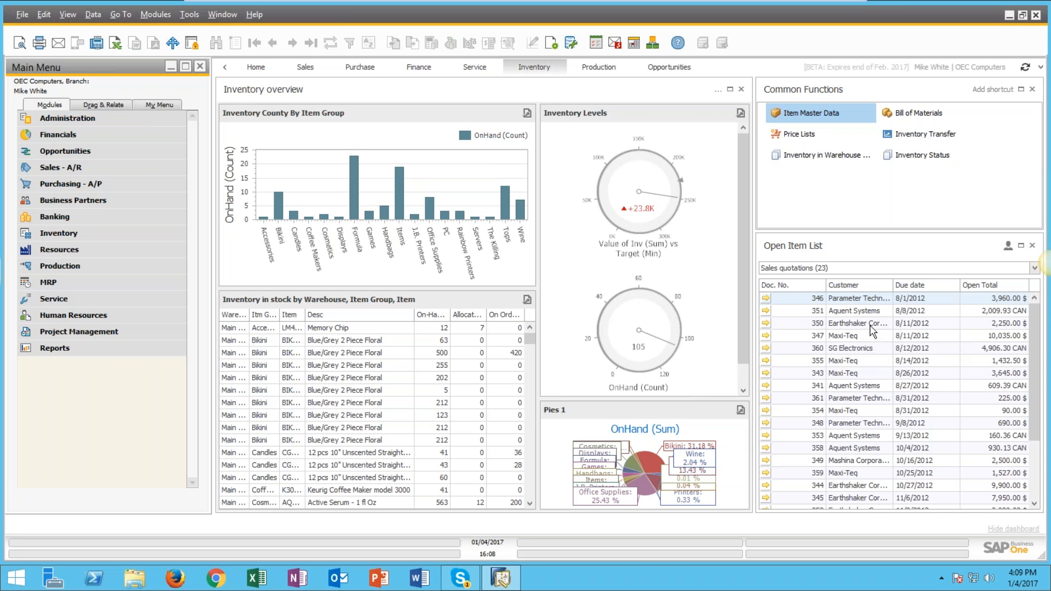
{"action": "mouse_move", "coordinate": [901, 343]}
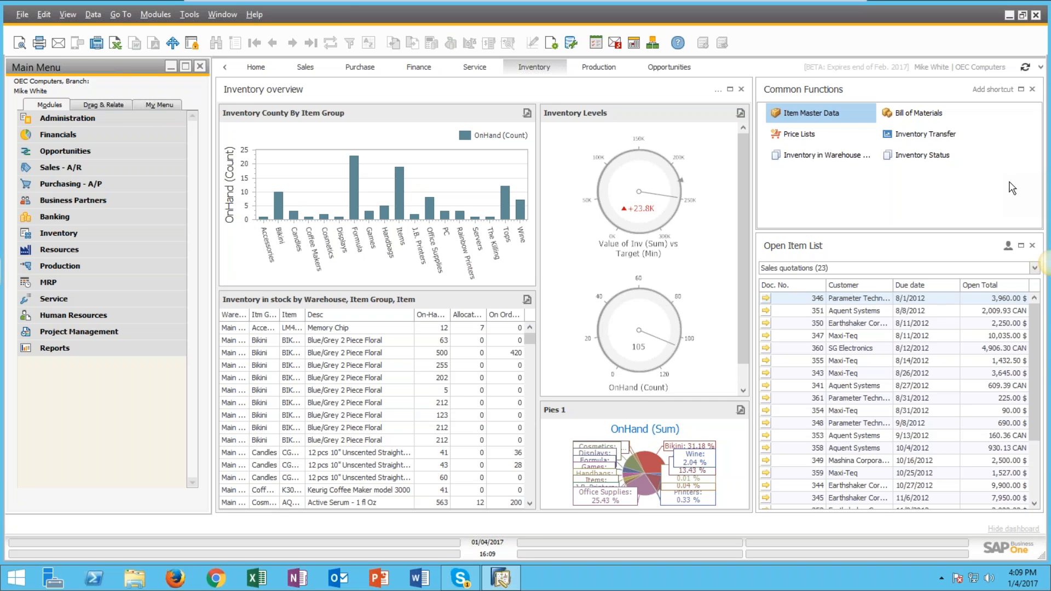
{"action": "mouse_move", "coordinate": [1004, 195]}
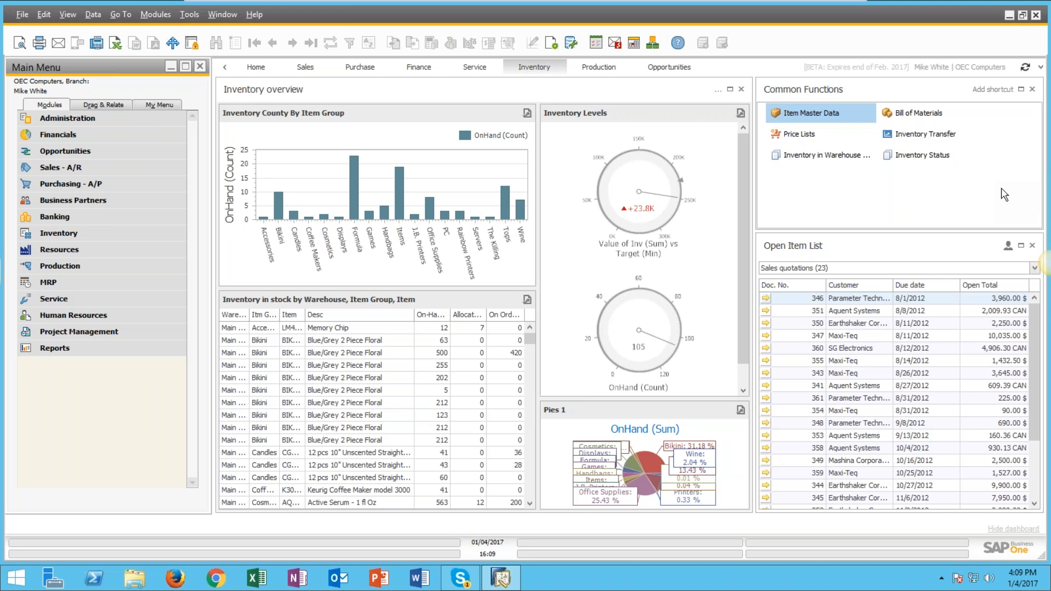
{"action": "mouse_move", "coordinate": [964, 207]}
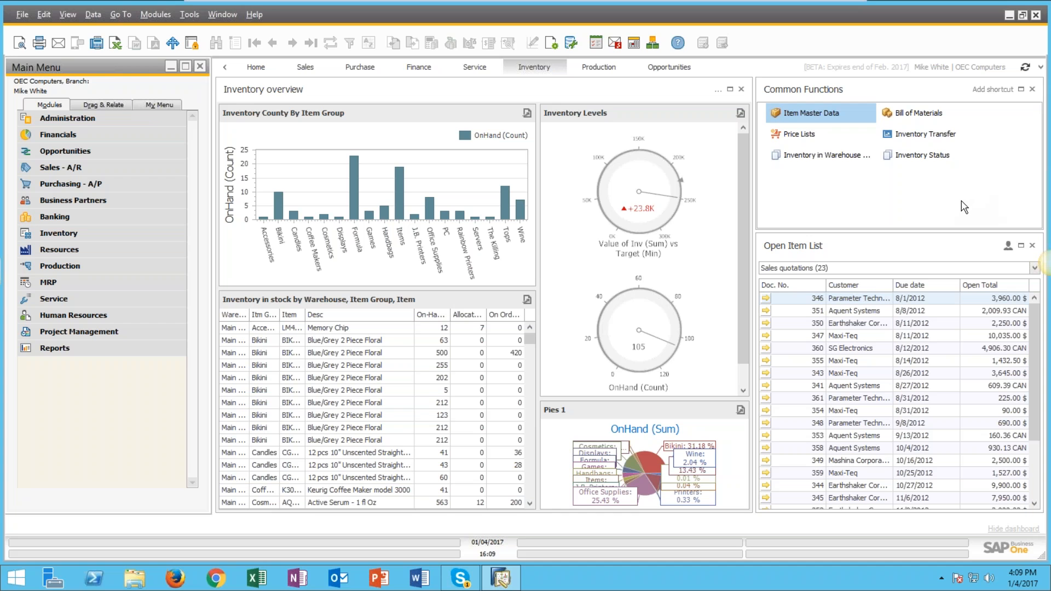